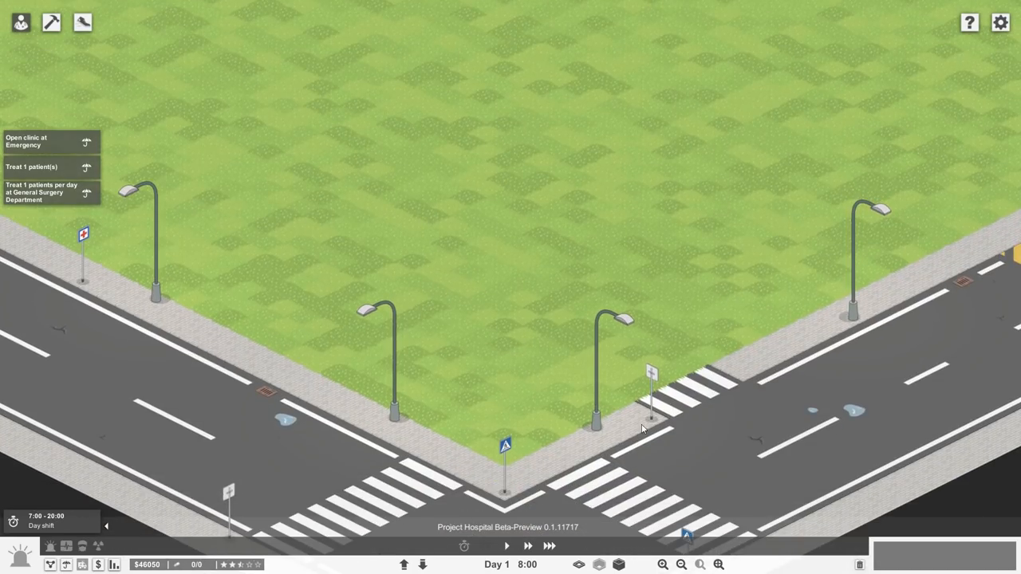
pyautogui.moveTo(239, 525)
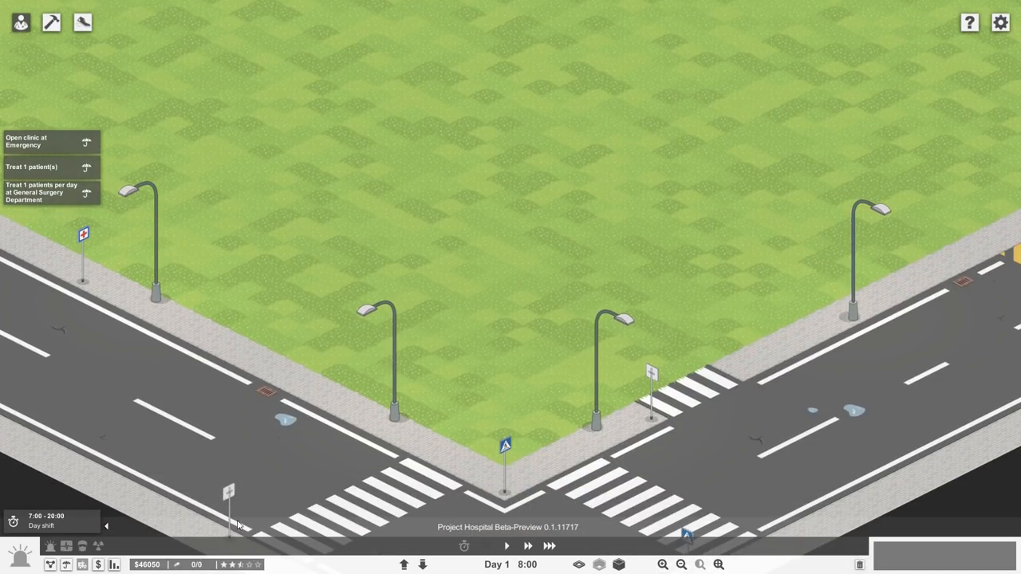
pyautogui.moveTo(150, 530)
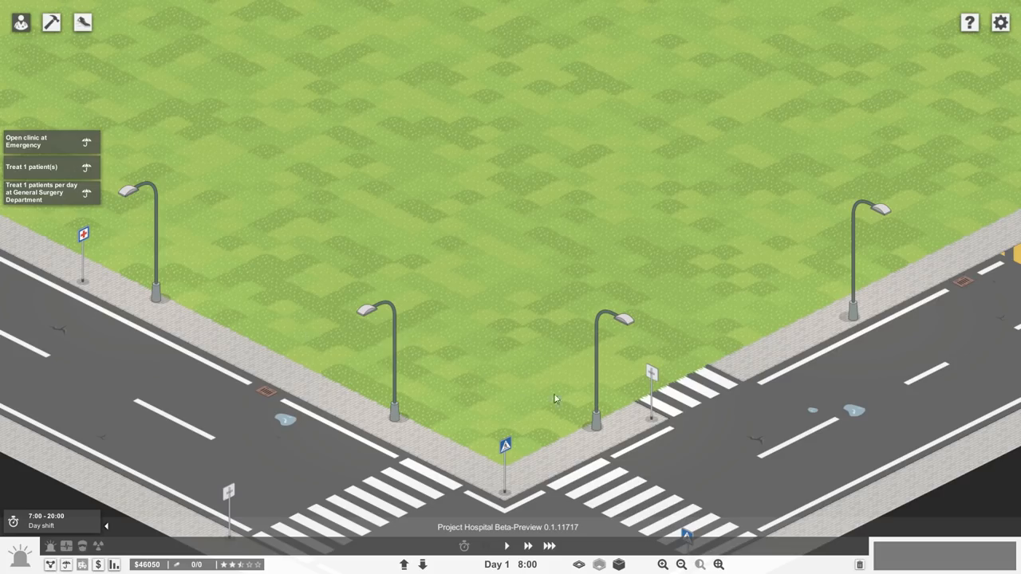
pyautogui.moveTo(568, 533)
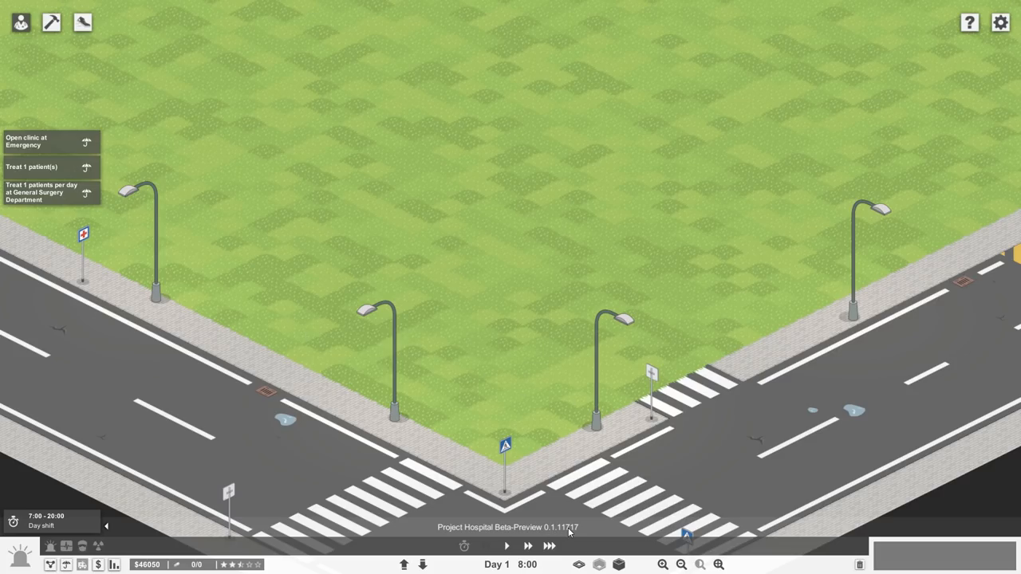
pyautogui.moveTo(558, 513)
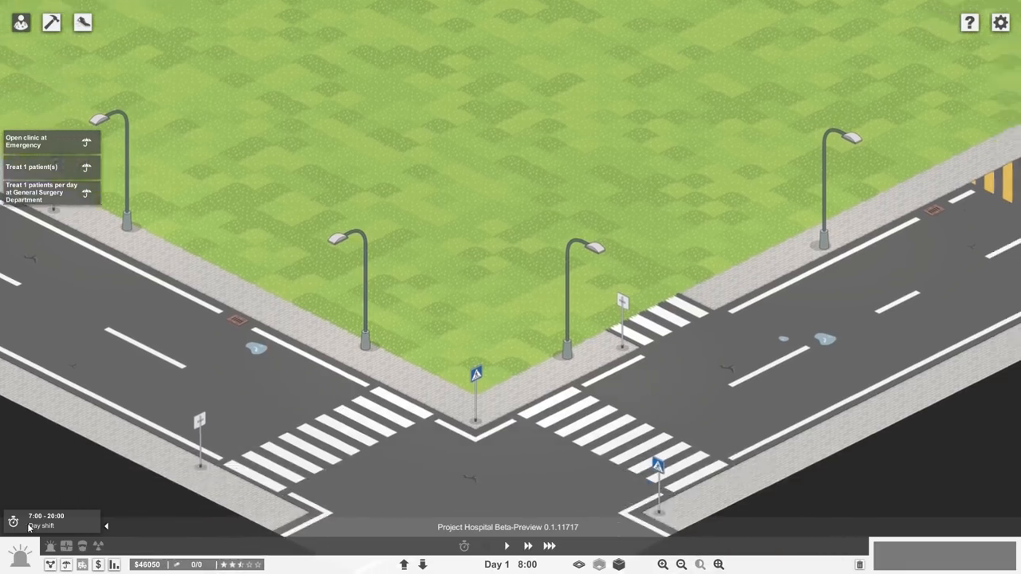
# - Enter building mode and bring up the floor-type list
pyautogui.click(51, 22)
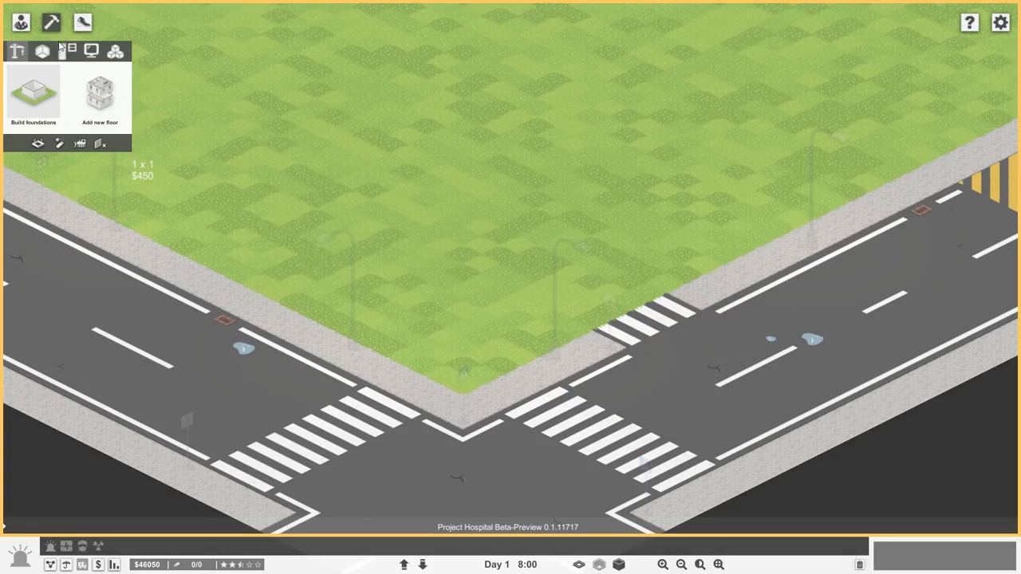
pyautogui.click(42, 51)
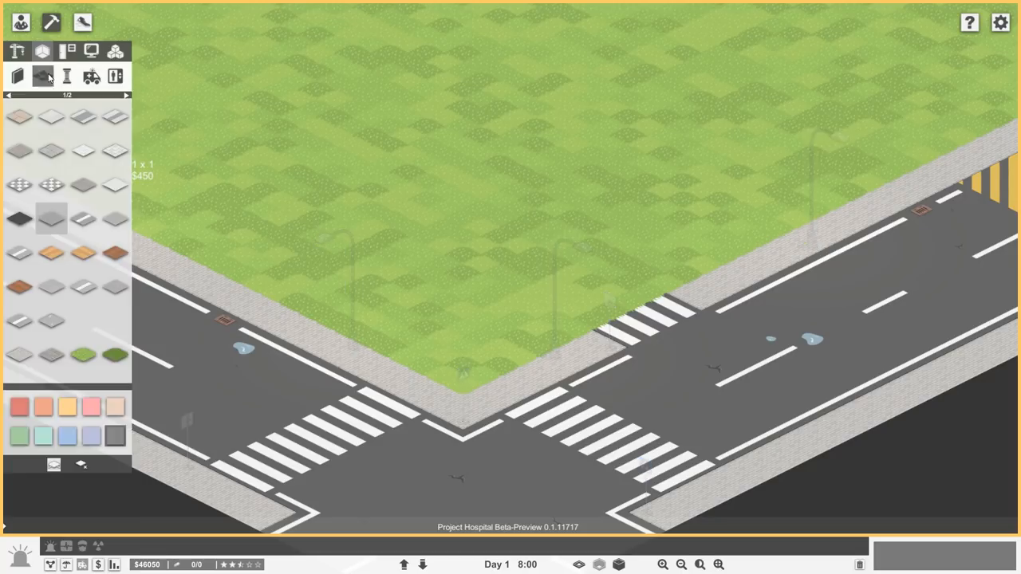
pyautogui.moveTo(51, 220)
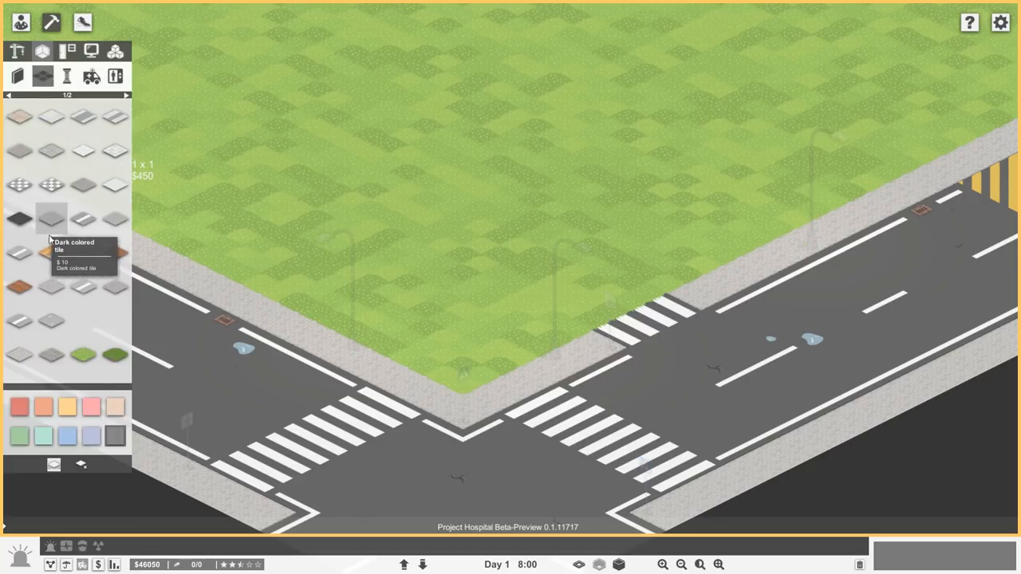
pyautogui.moveTo(63, 233)
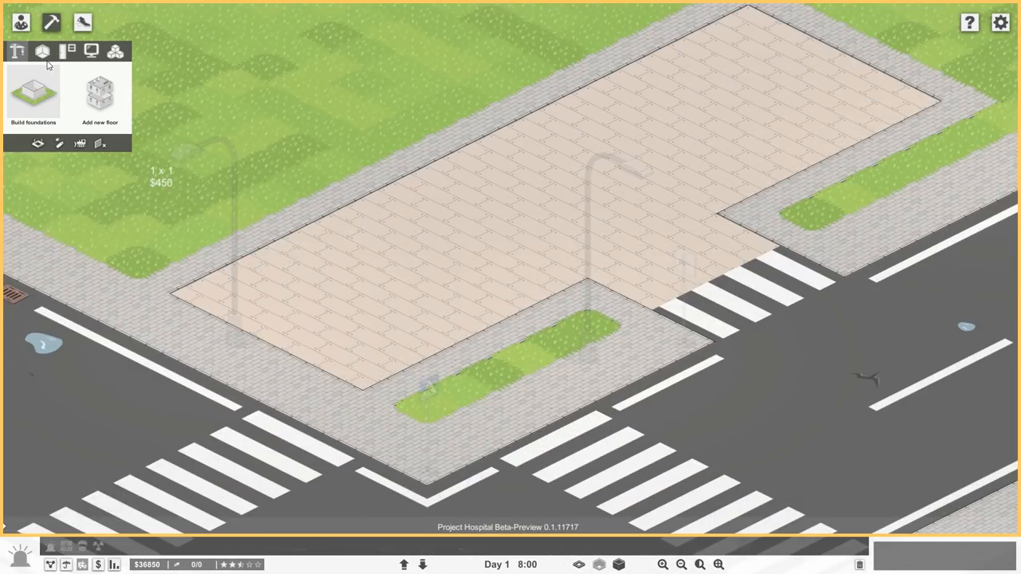
# - Select the grey asphalt paving for the L-shaped parking area
pyautogui.click(41, 51)
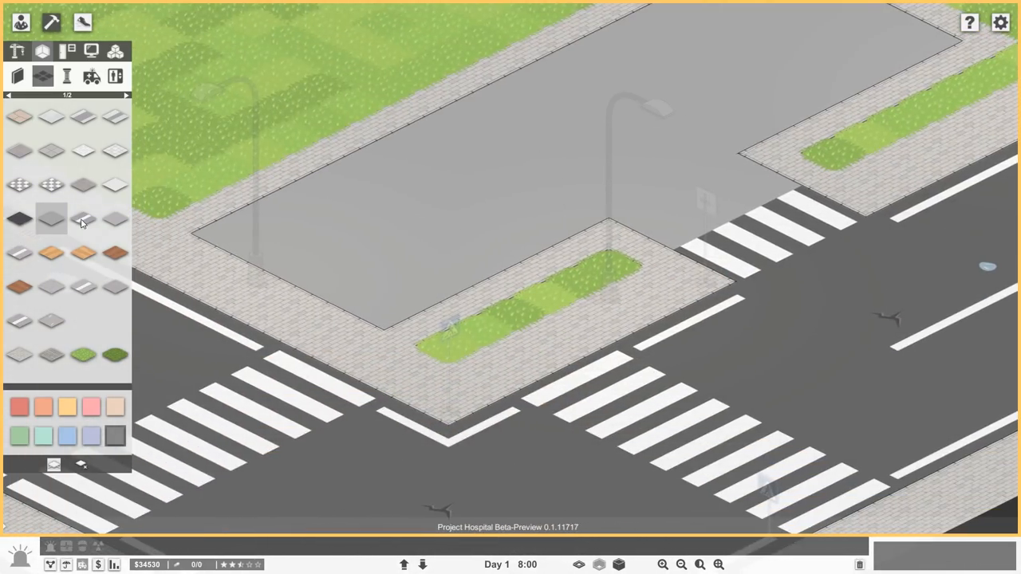
pyautogui.click(83, 220)
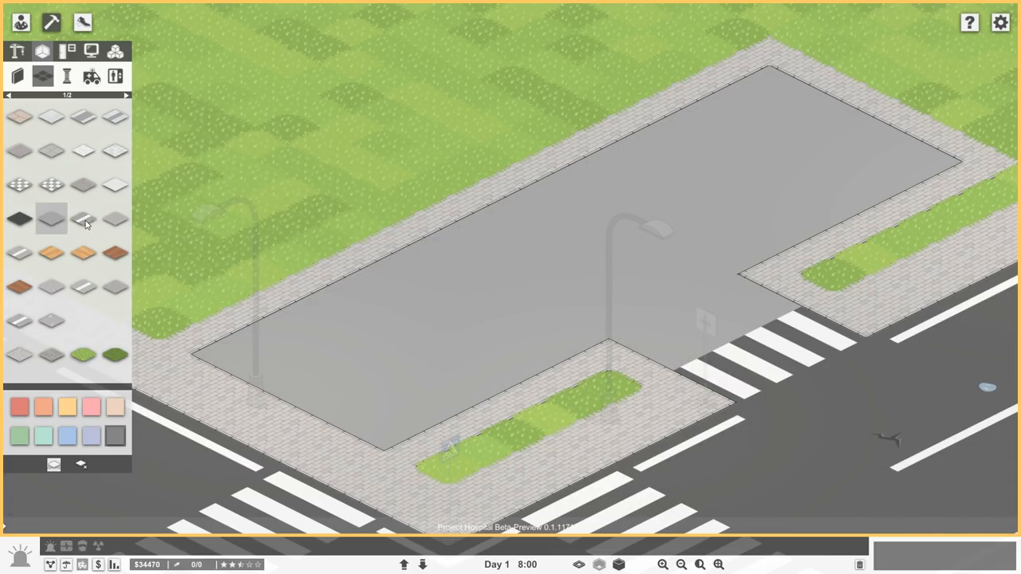
pyautogui.moveTo(19, 254)
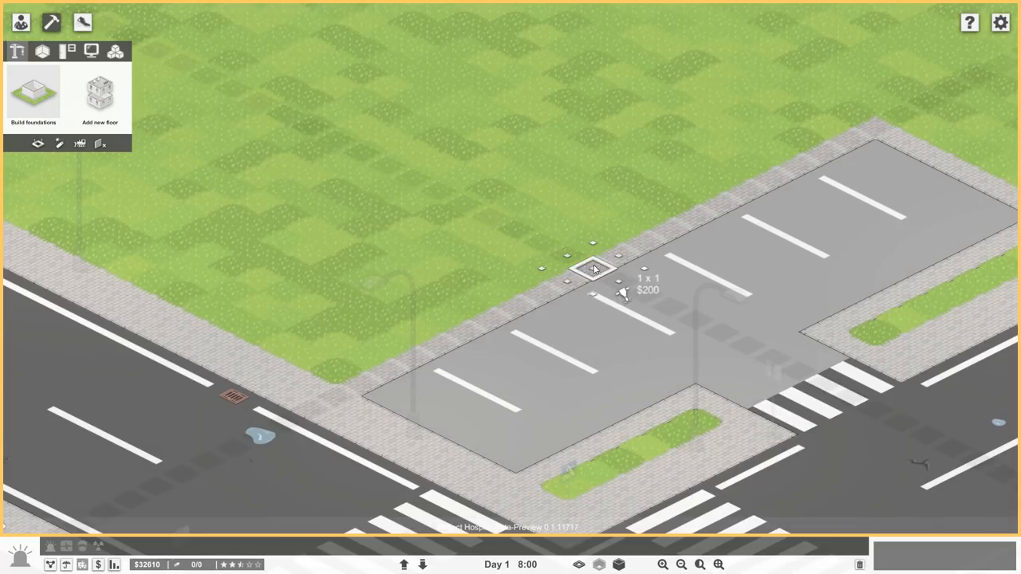
# - Bring up the outdoor objects catalogue beside the parking lot
pyautogui.click(42, 51)
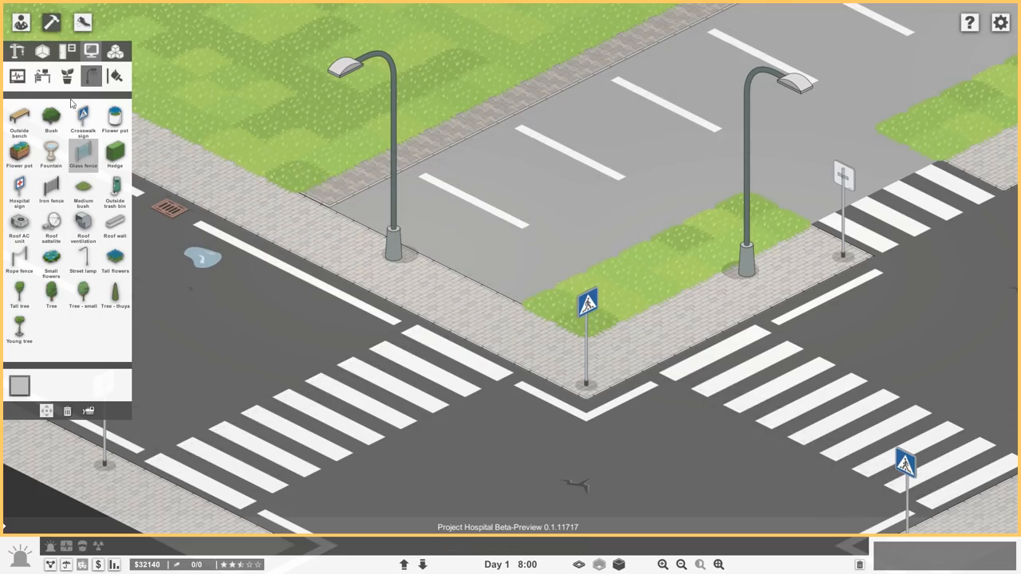
pyautogui.click(42, 76)
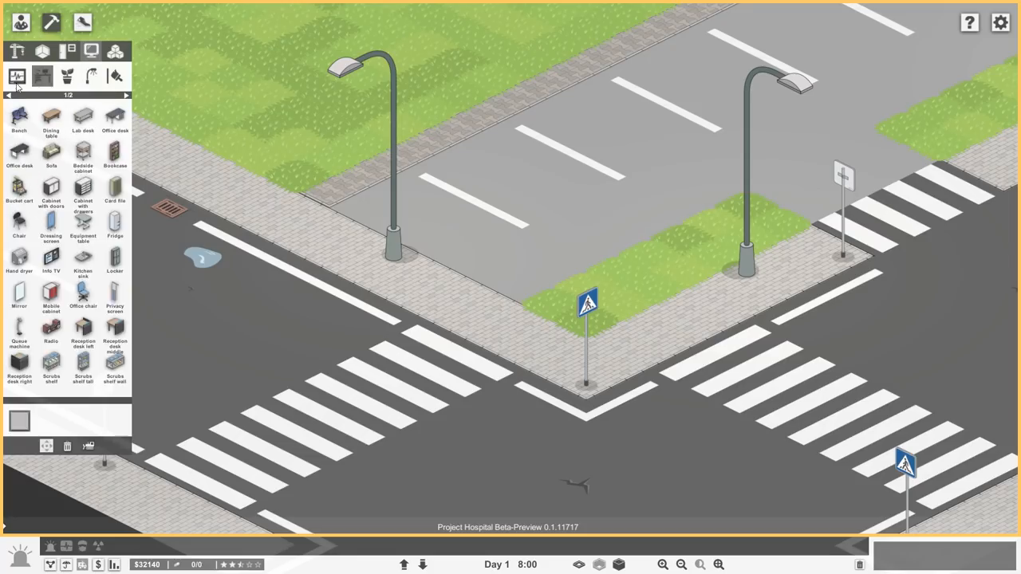
pyautogui.click(115, 76)
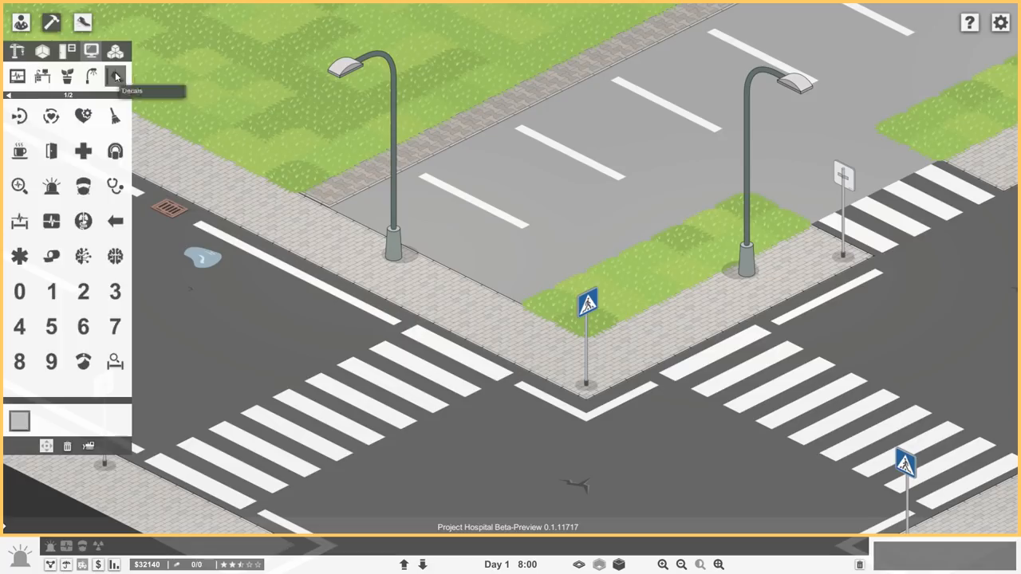
pyautogui.click(83, 185)
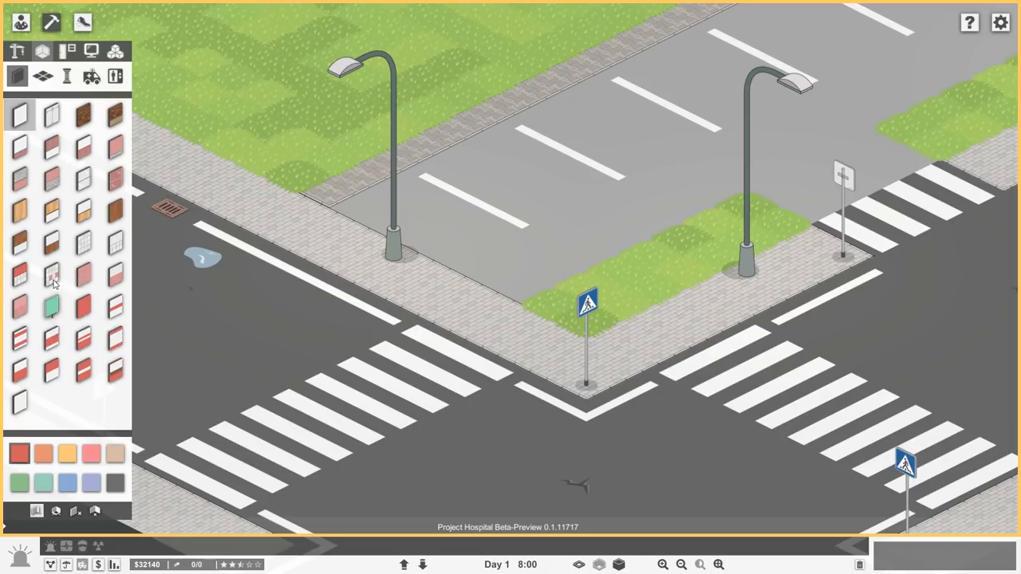
pyautogui.click(51, 274)
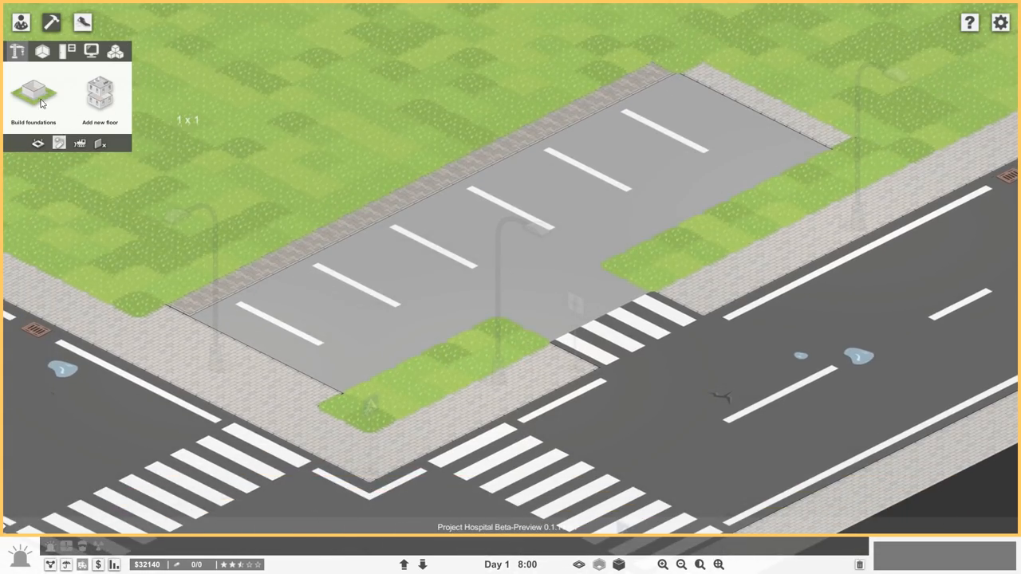
# - Choose the low roof-wall piece from Exterior objects for the lot's lower-left edge
pyautogui.click(41, 51)
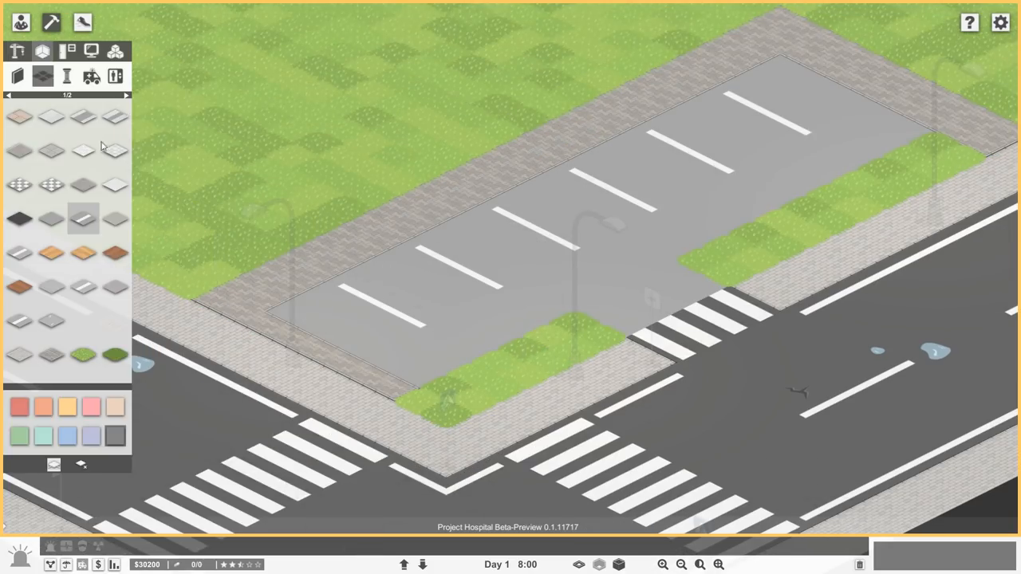
pyautogui.click(91, 49)
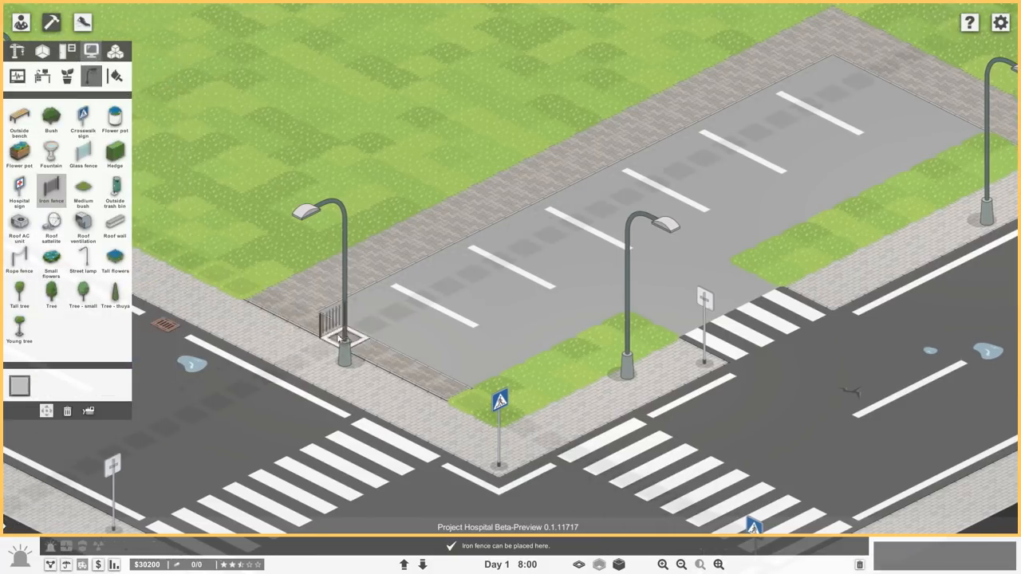
pyautogui.click(322, 330)
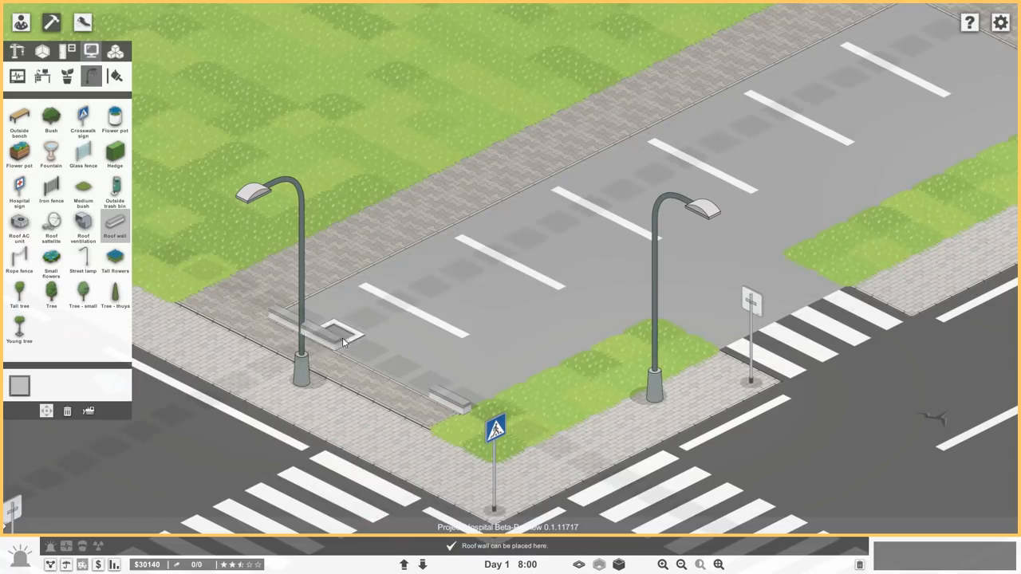
# - Finish the low wall and run glass fence along the first grass strip by the crosswalk
pyautogui.click(351, 352)
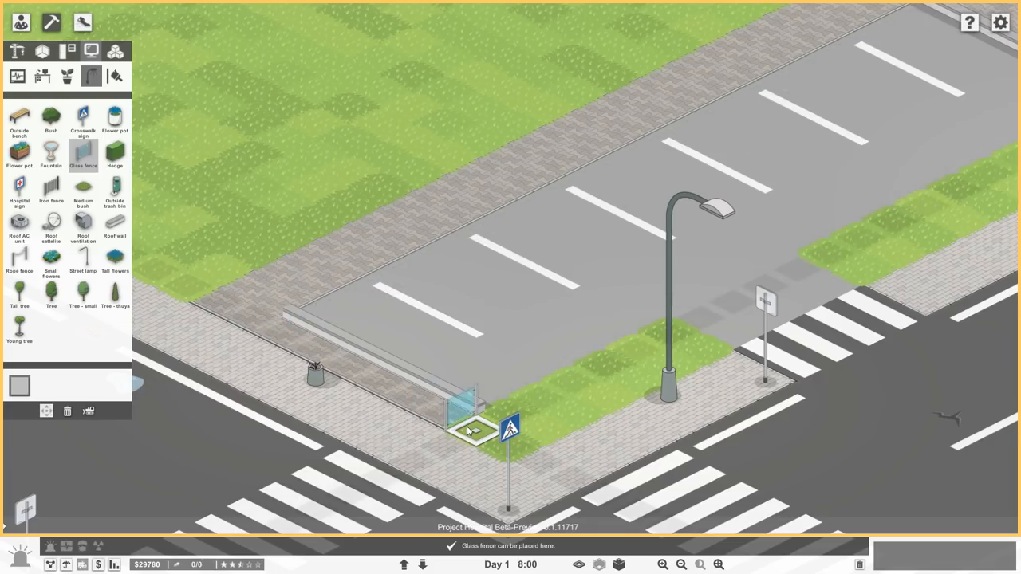
pyautogui.click(471, 431)
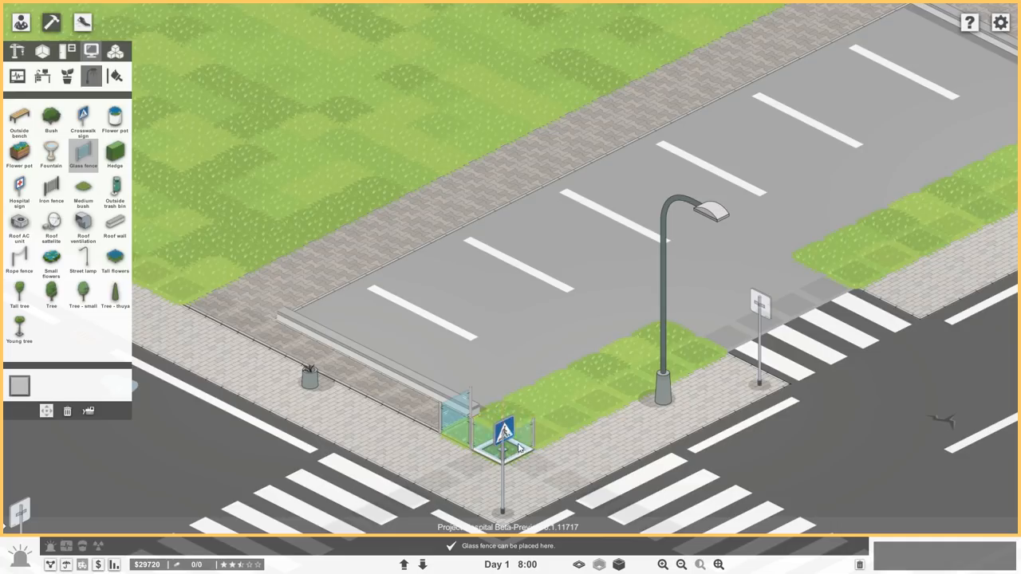
pyautogui.click(646, 391)
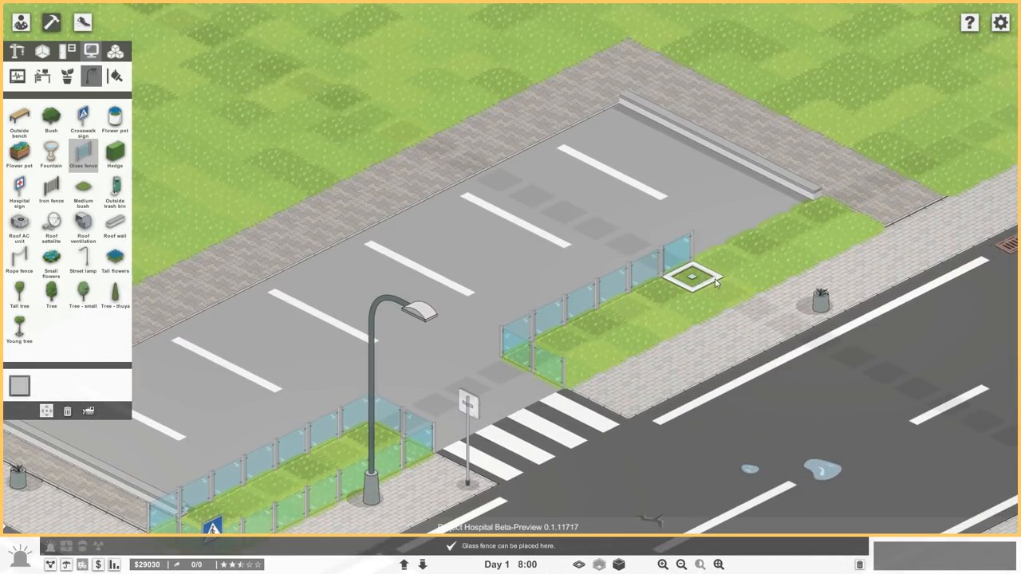
pyautogui.click(694, 274)
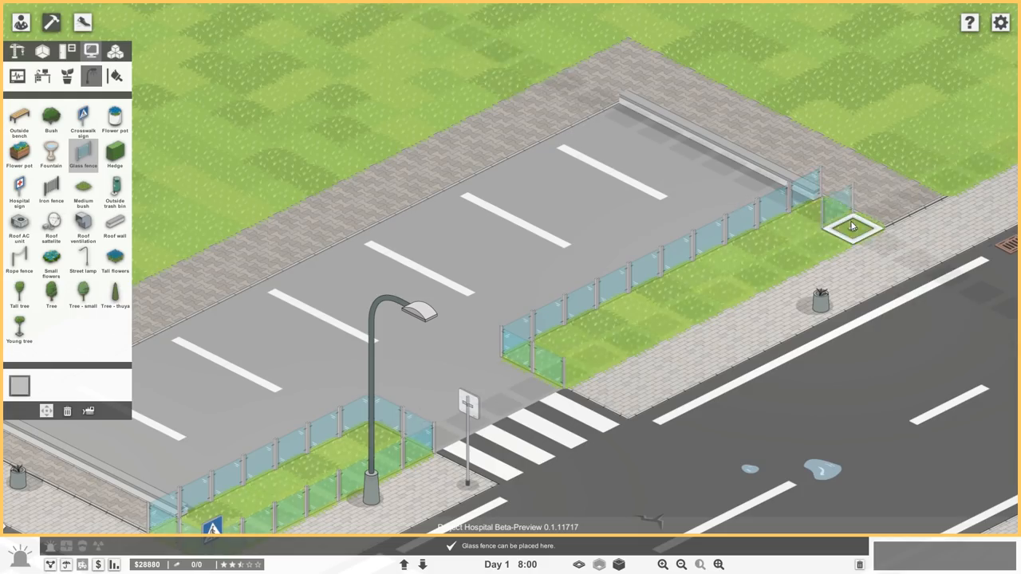
# - Carry the glass fence around the corner and enclose the right grass strip
pyautogui.click(849, 227)
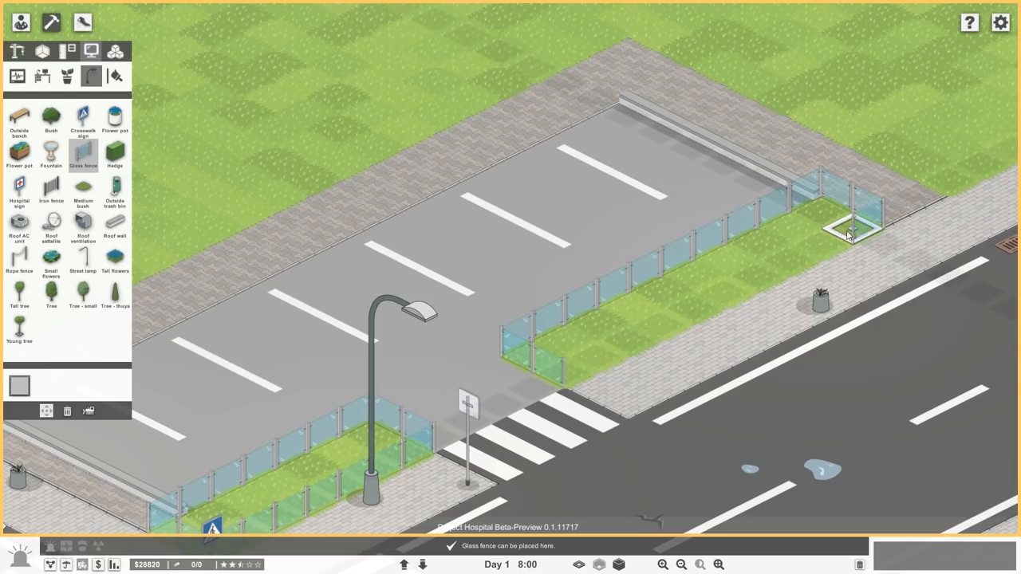
pyautogui.click(753, 275)
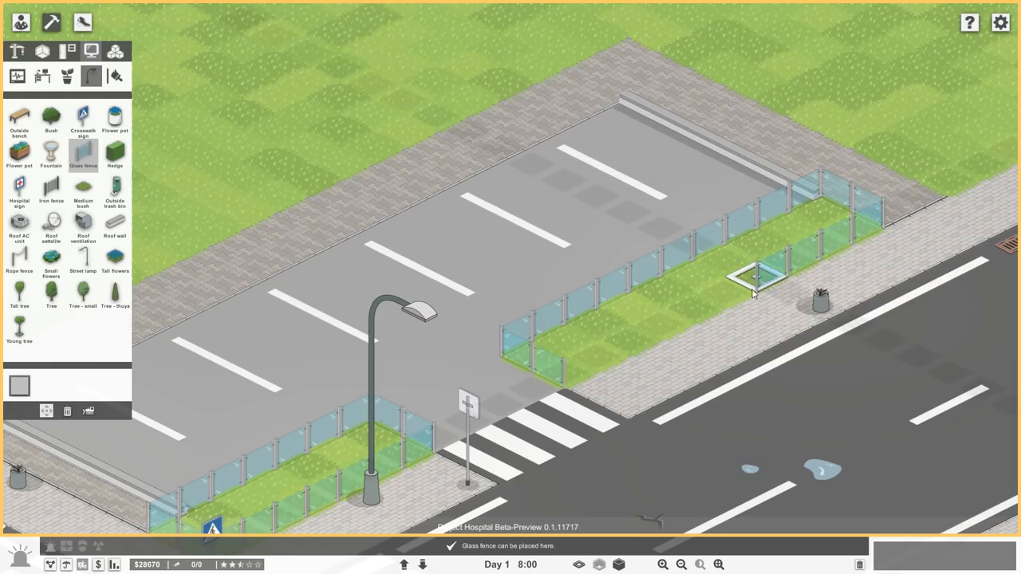
pyautogui.click(758, 275)
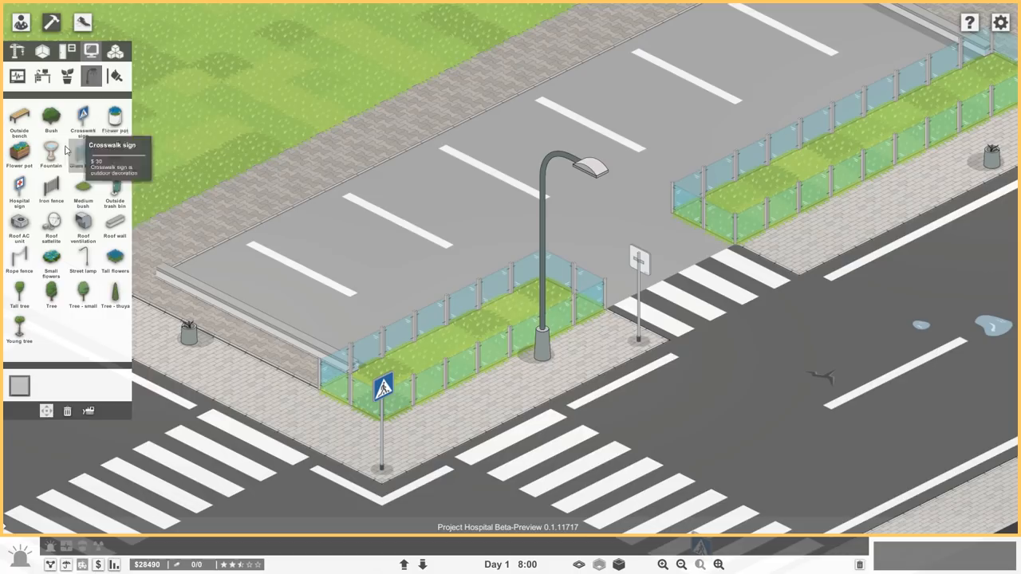
# - Plant alternating blue and orange flowers across both fenced planters
pyautogui.click(19, 188)
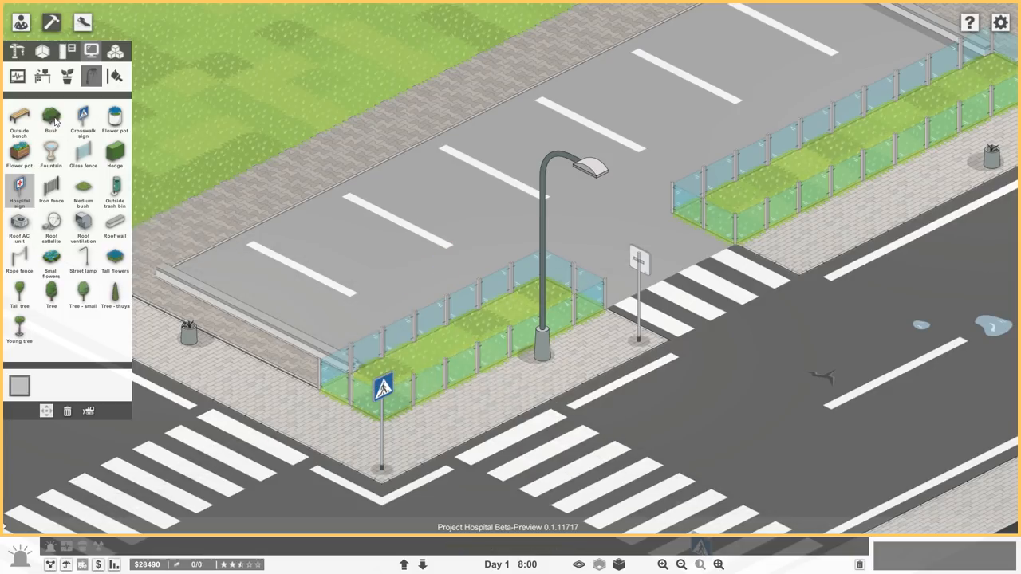
pyautogui.click(51, 119)
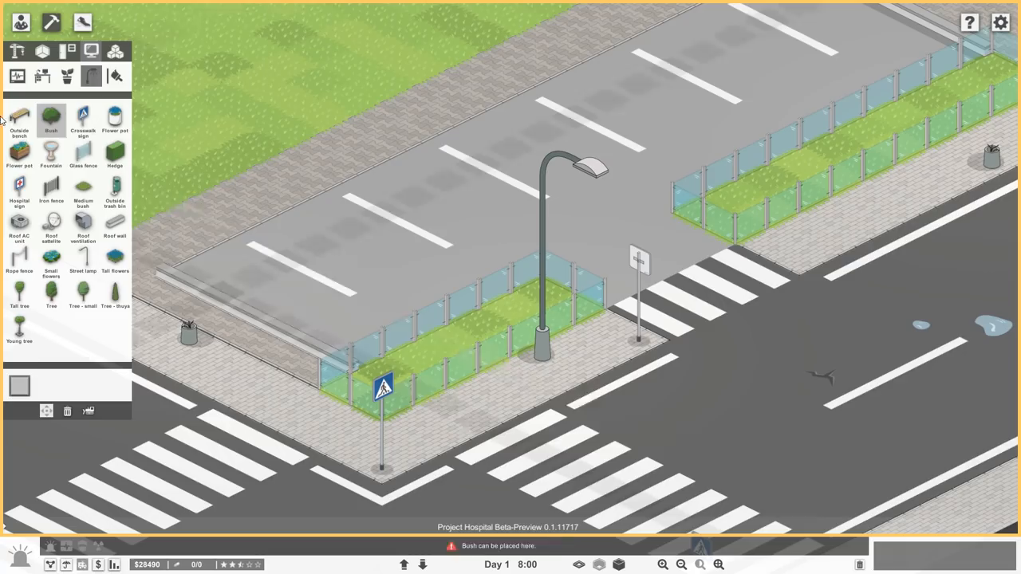
pyautogui.click(19, 152)
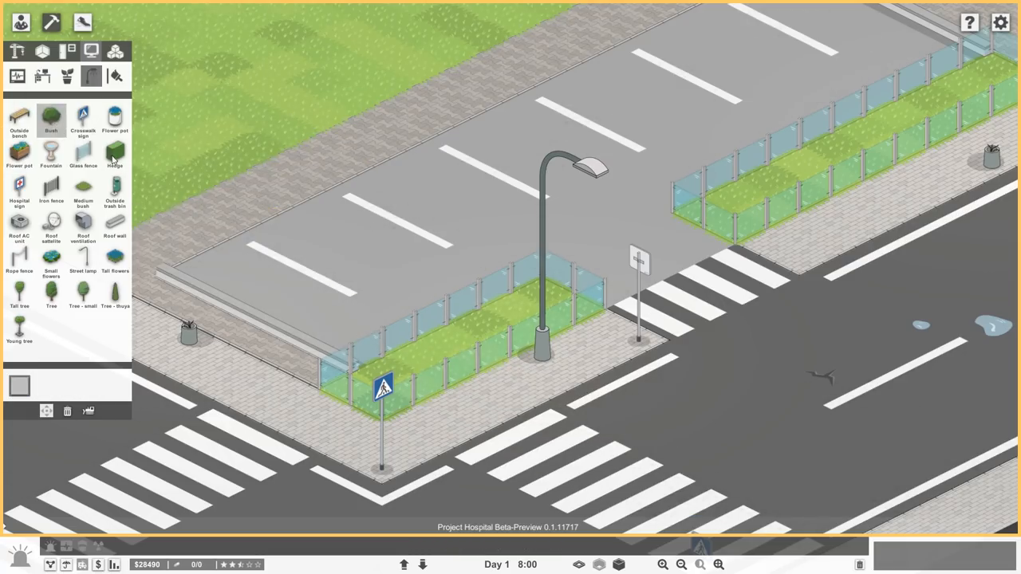
pyautogui.click(115, 154)
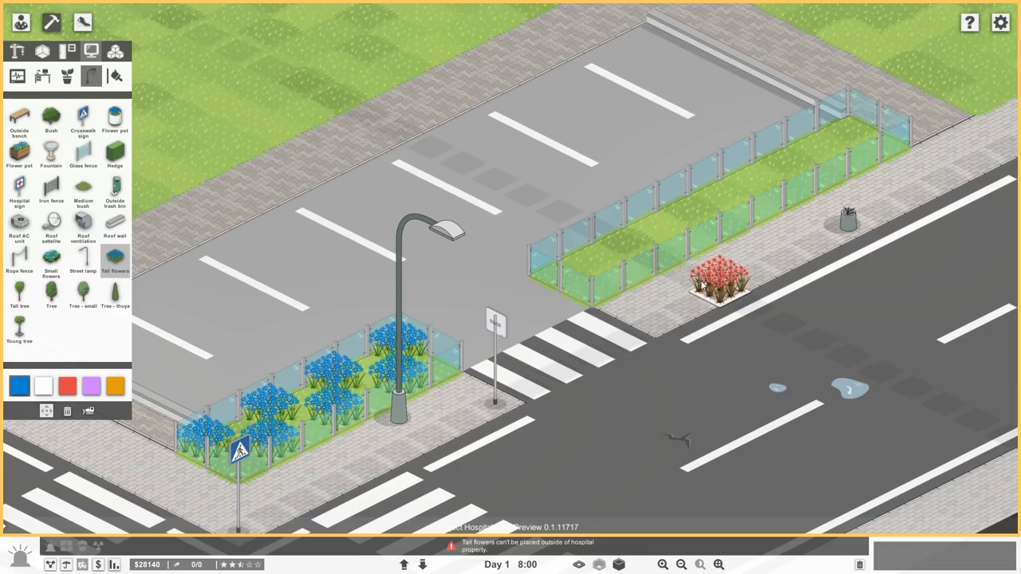
pyautogui.click(663, 239)
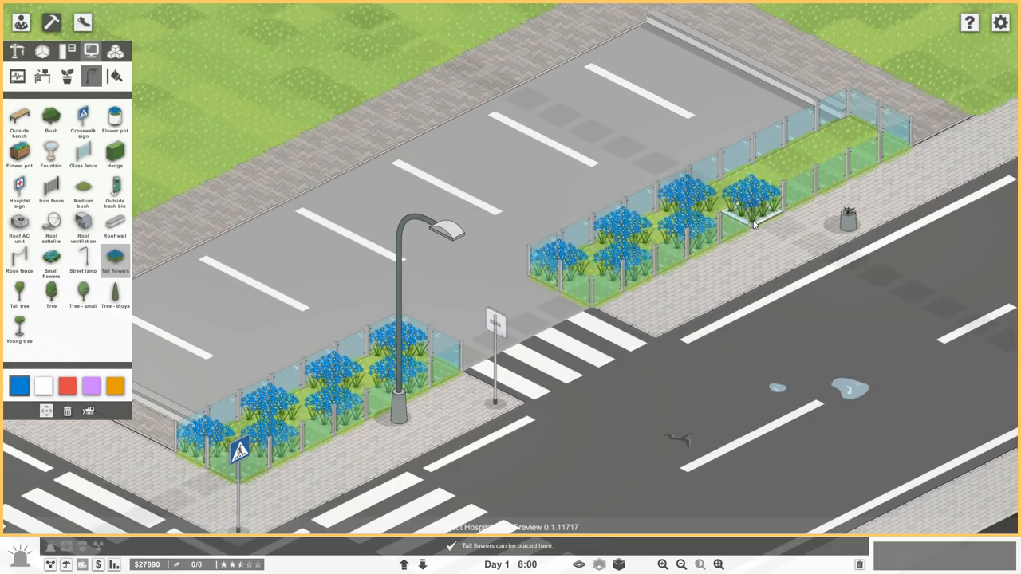
pyautogui.click(271, 375)
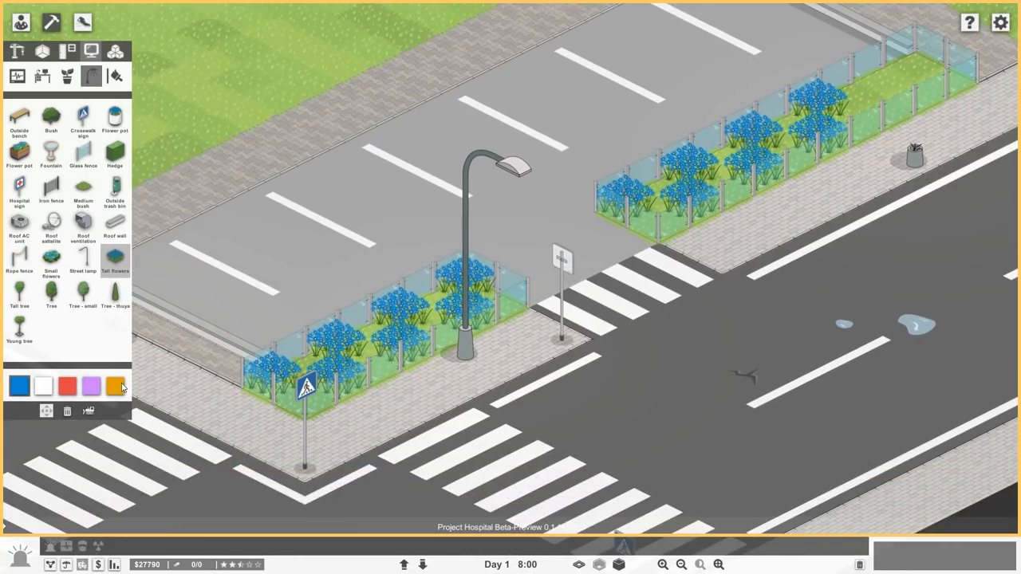
pyautogui.click(115, 386)
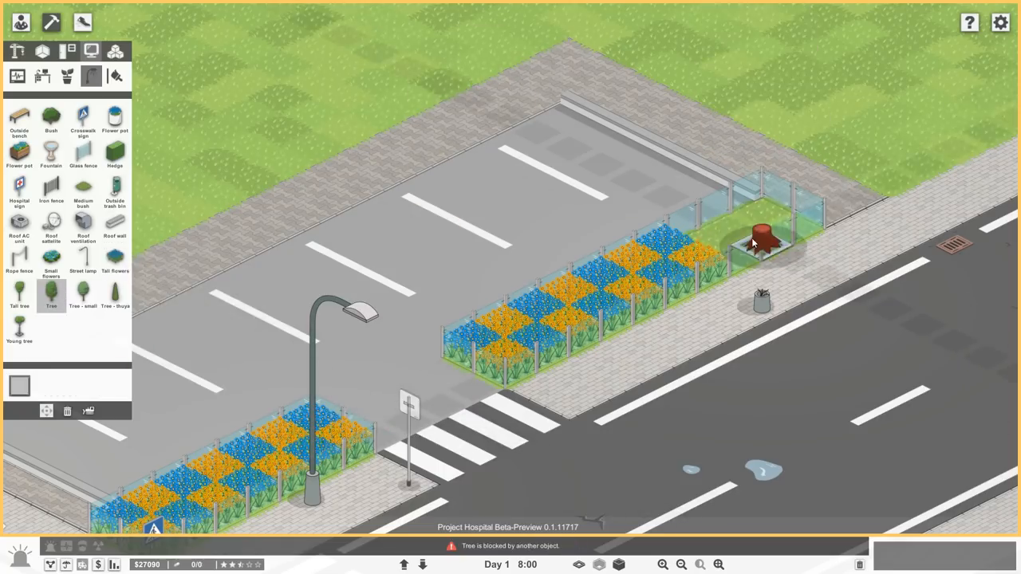
# - Place a tree and a bush in the planter corners
pyautogui.click(763, 232)
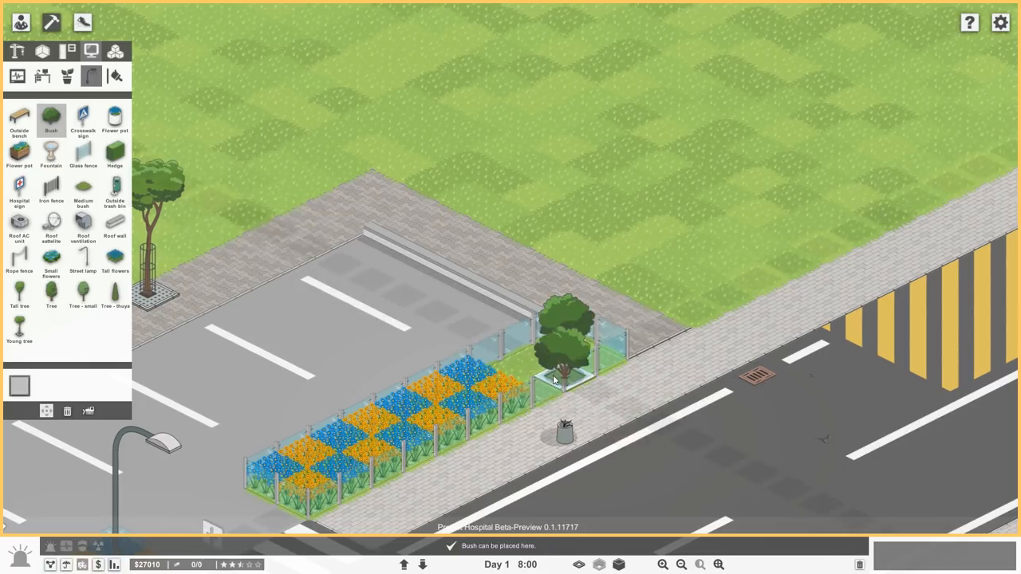
pyautogui.click(542, 367)
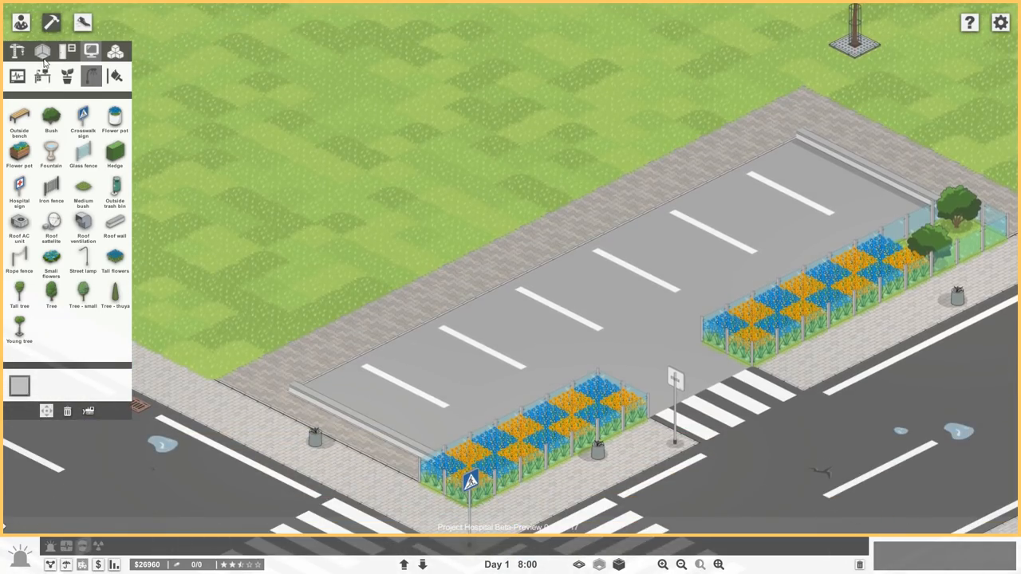
# - Browse floor and furniture tabs, then place a second street lamp on the roadside grass
pyautogui.click(17, 51)
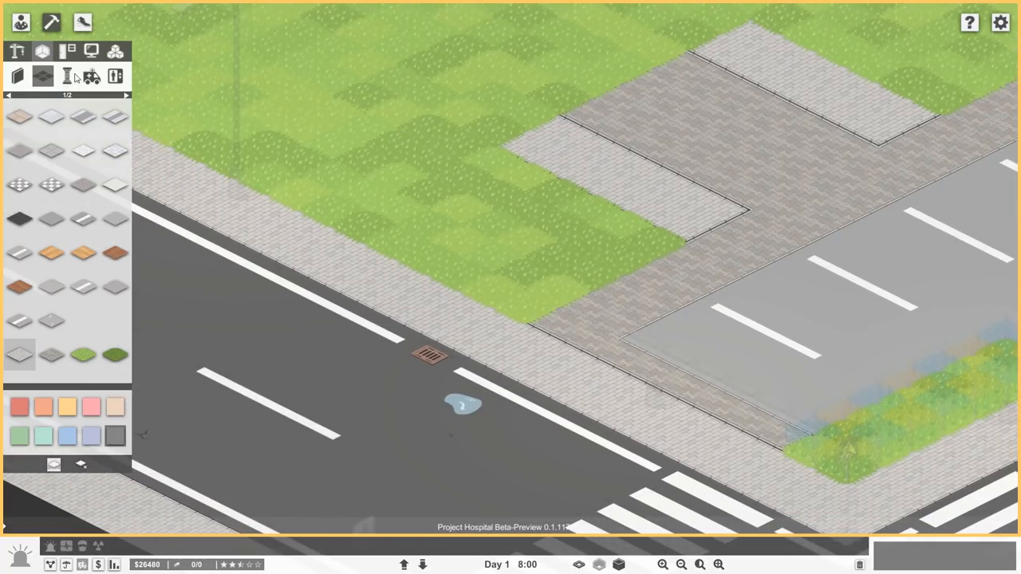
pyautogui.click(91, 75)
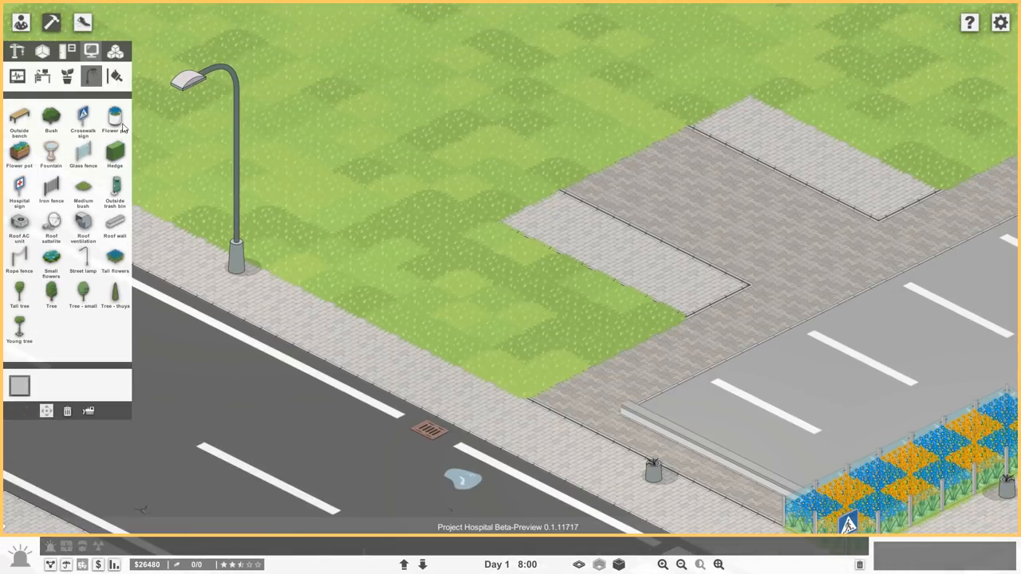
pyautogui.click(67, 75)
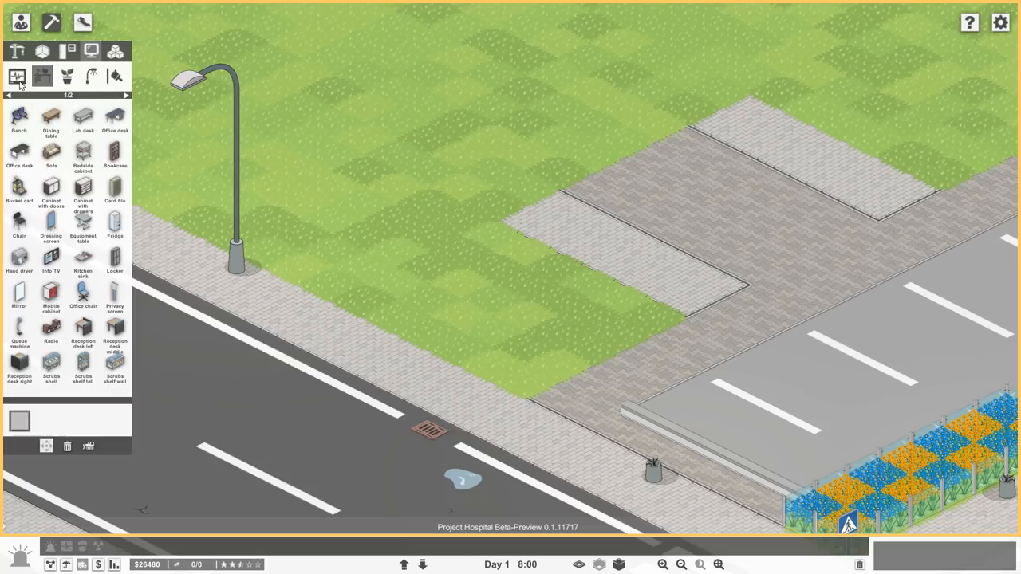
pyautogui.click(127, 96)
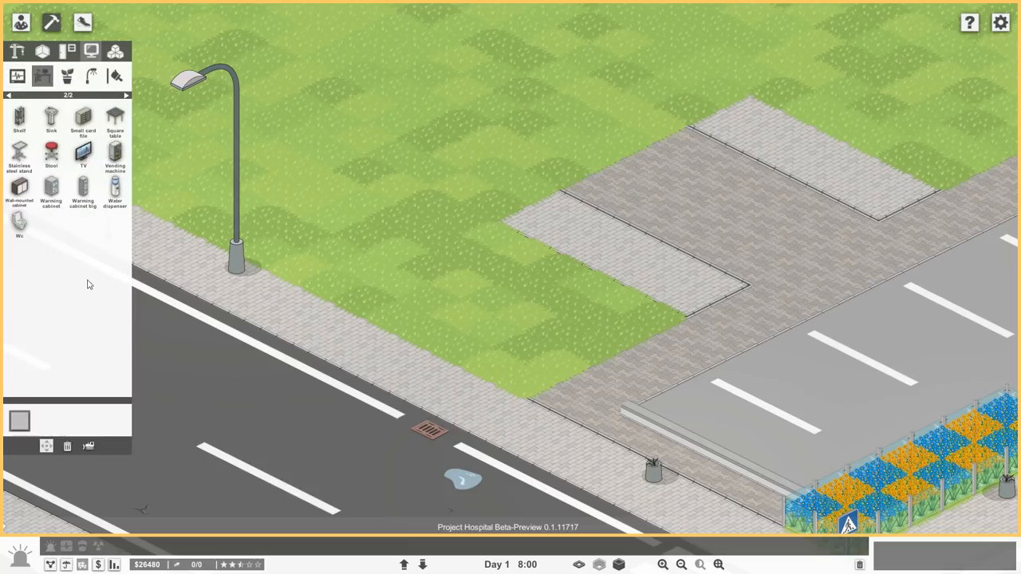
pyautogui.click(93, 76)
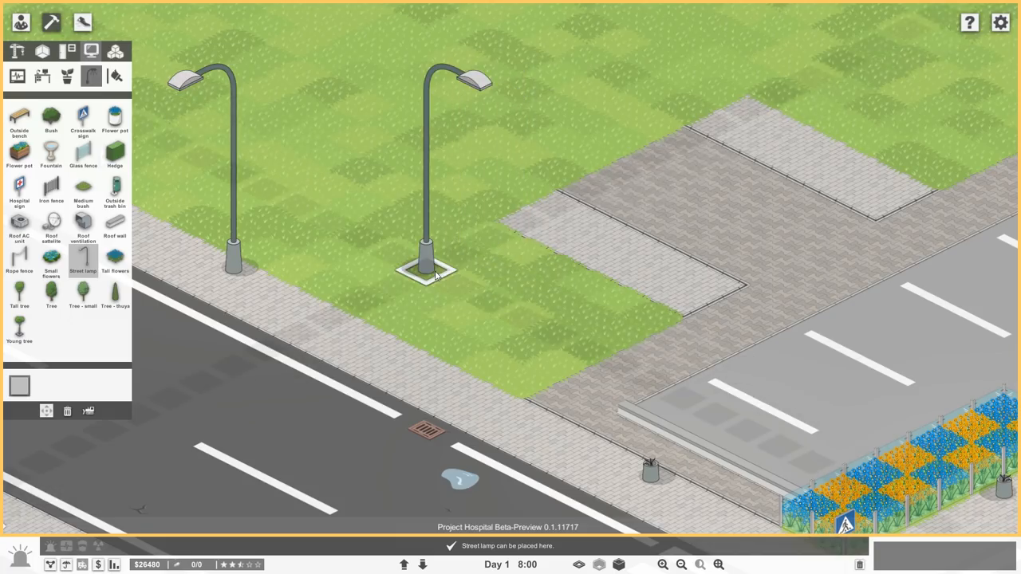
pyautogui.click(428, 275)
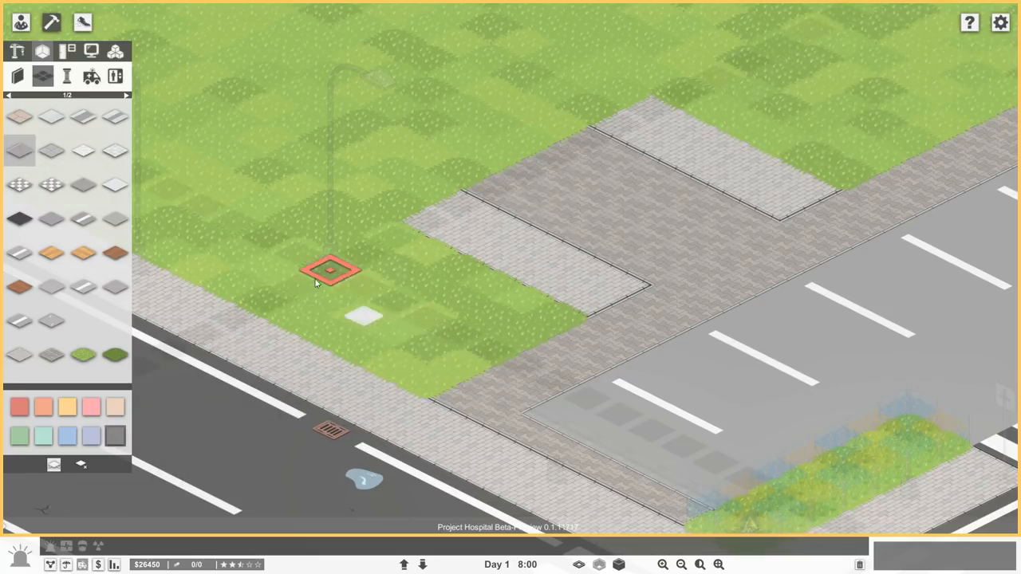
# - Pave a beige rectangle over the grass, then browse walls, floors and room templates
pyautogui.moveTo(332, 272); pyautogui.dragTo(391, 240)
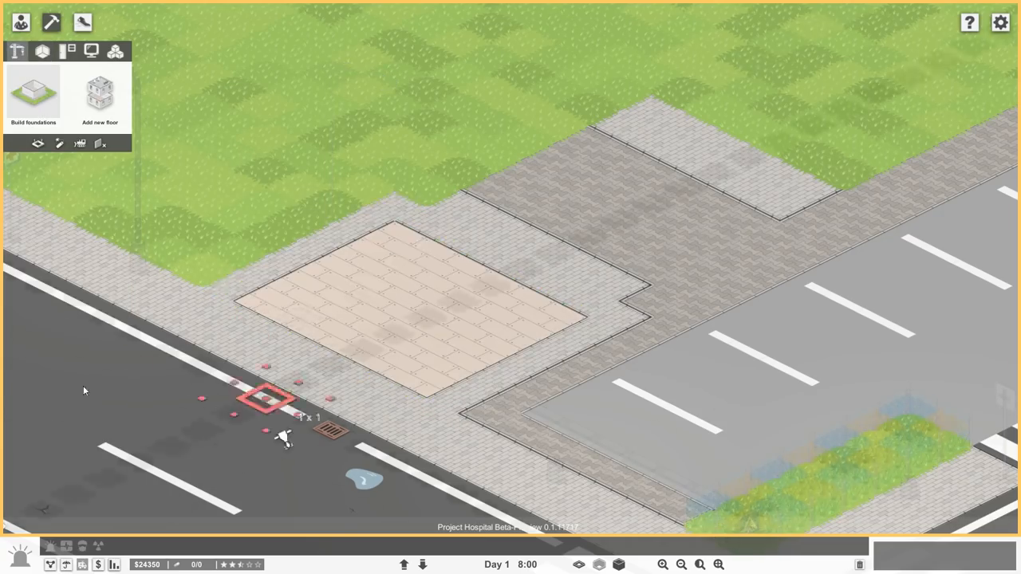
pyautogui.click(42, 51)
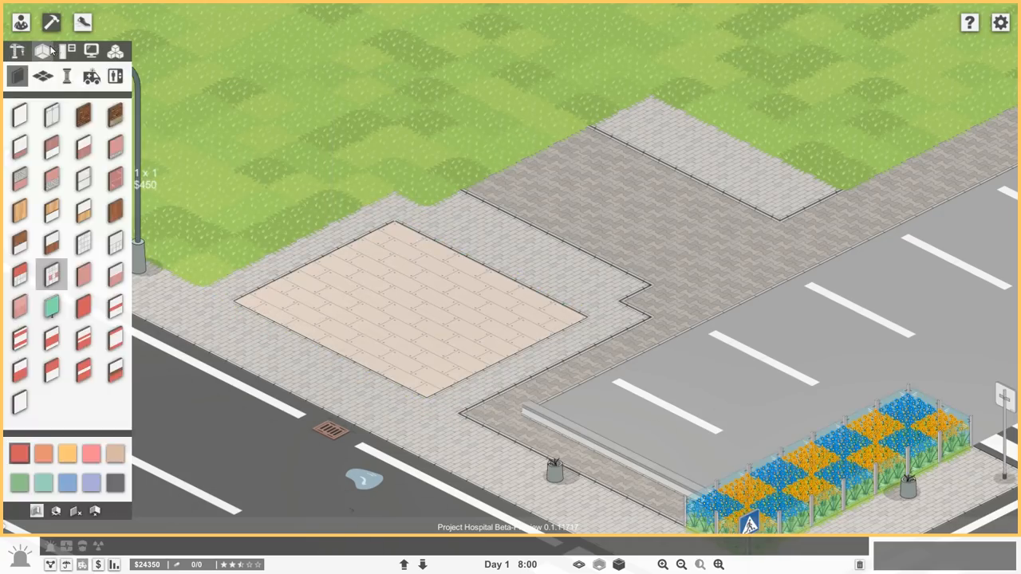
pyautogui.click(41, 51)
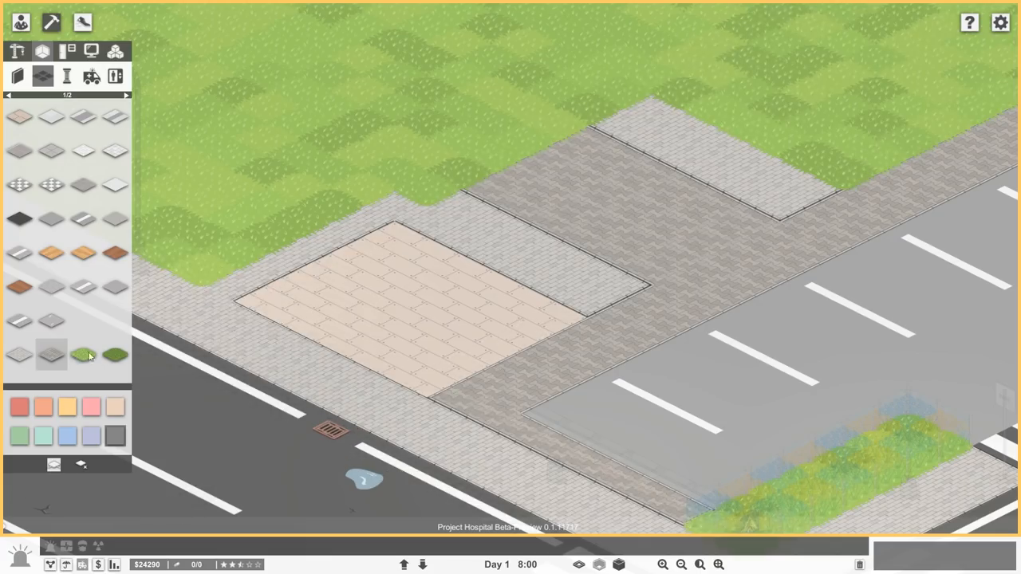
pyautogui.click(83, 354)
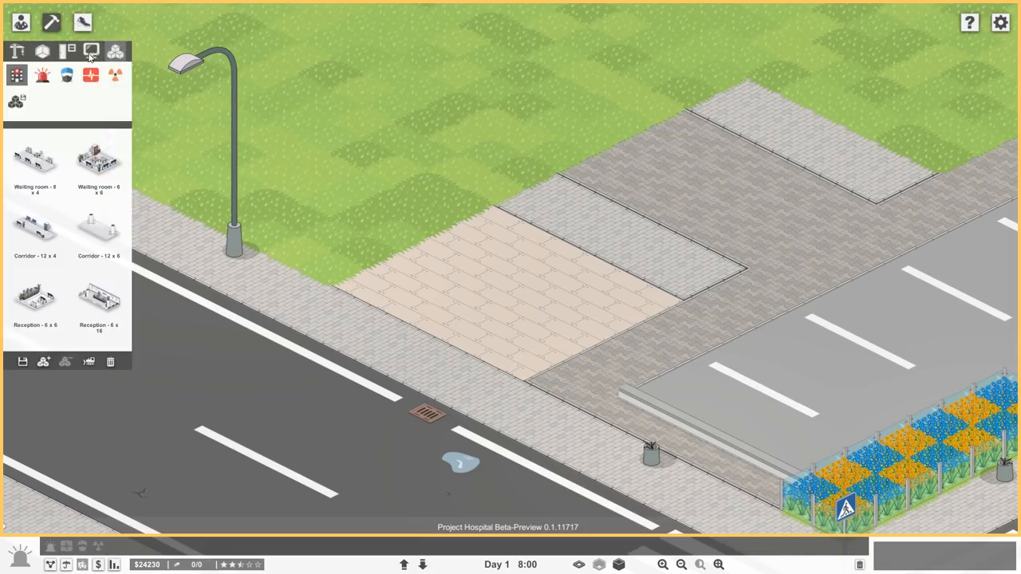
pyautogui.click(91, 50)
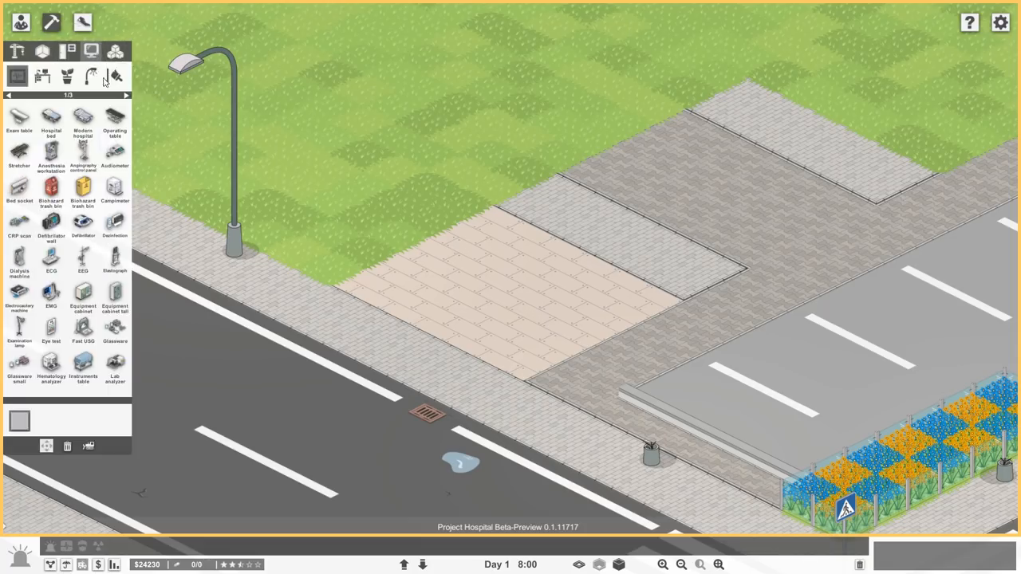
# - Pick outdoor items to furnish the grey plaza with trees and benches
pyautogui.click(91, 76)
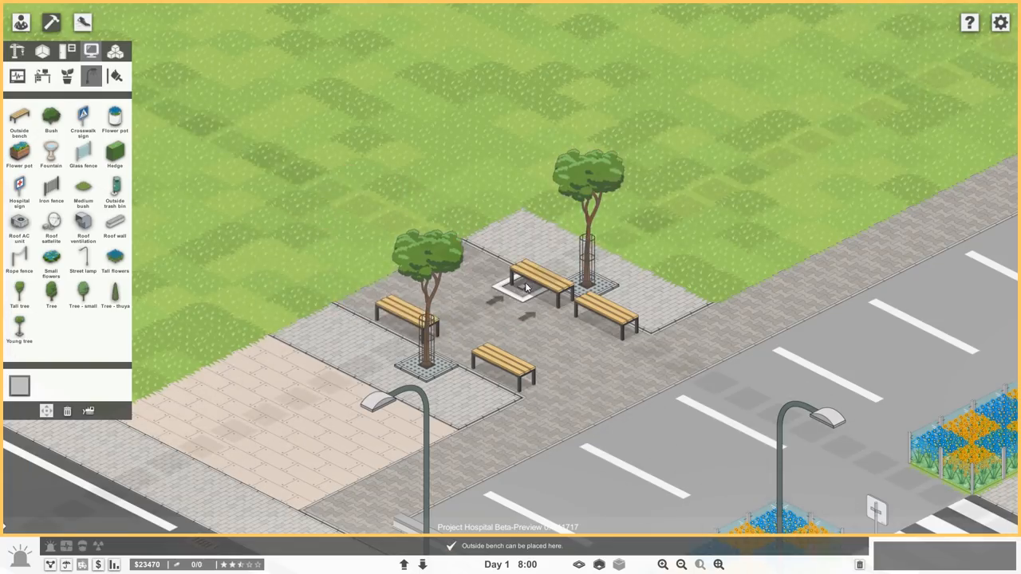
# - Add the fourth bench, green trash bins and a wooden flower planter, then return to foundations
pyautogui.click(518, 287)
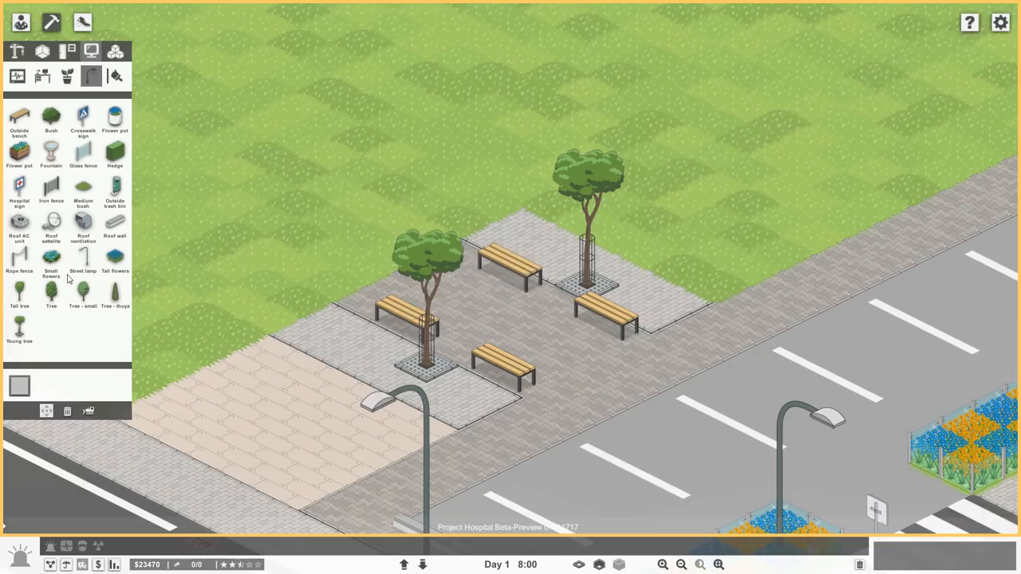
pyautogui.click(115, 189)
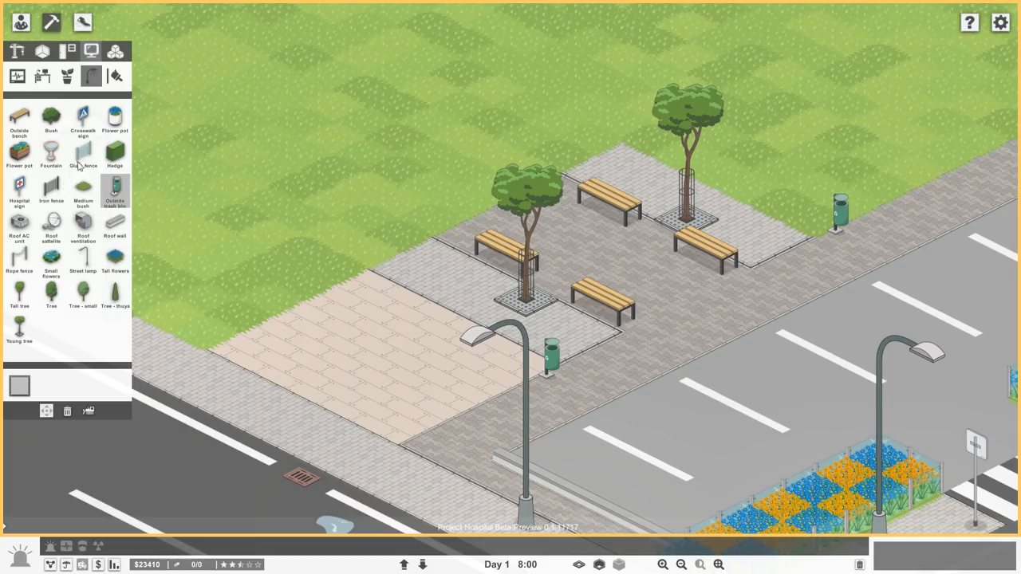
pyautogui.click(52, 151)
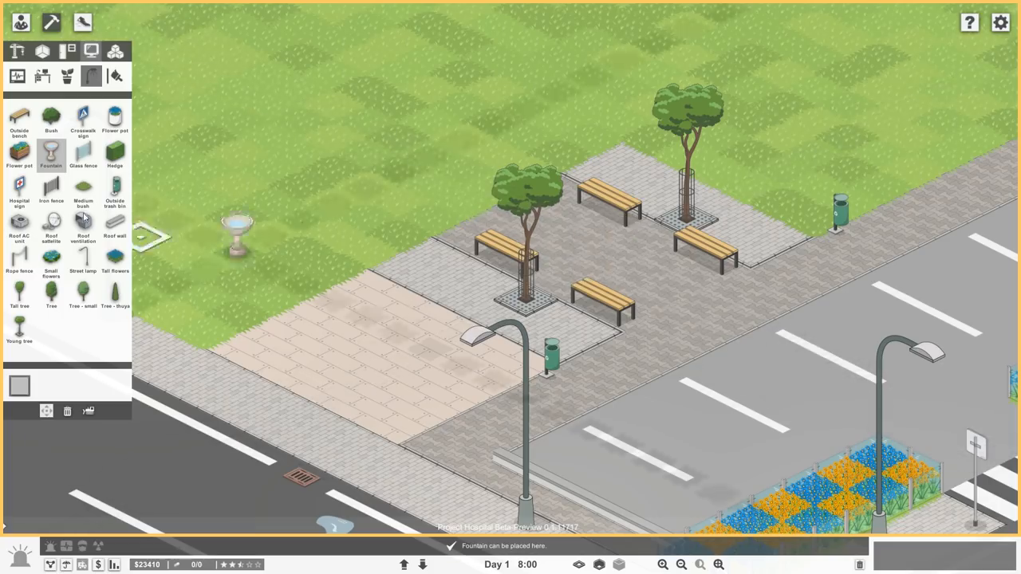
pyautogui.click(19, 151)
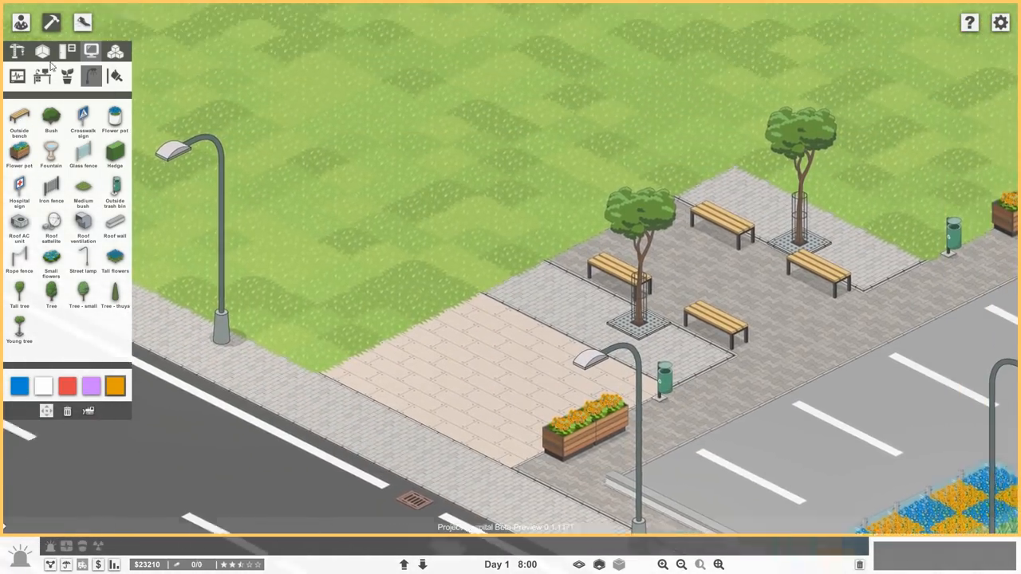
pyautogui.click(17, 51)
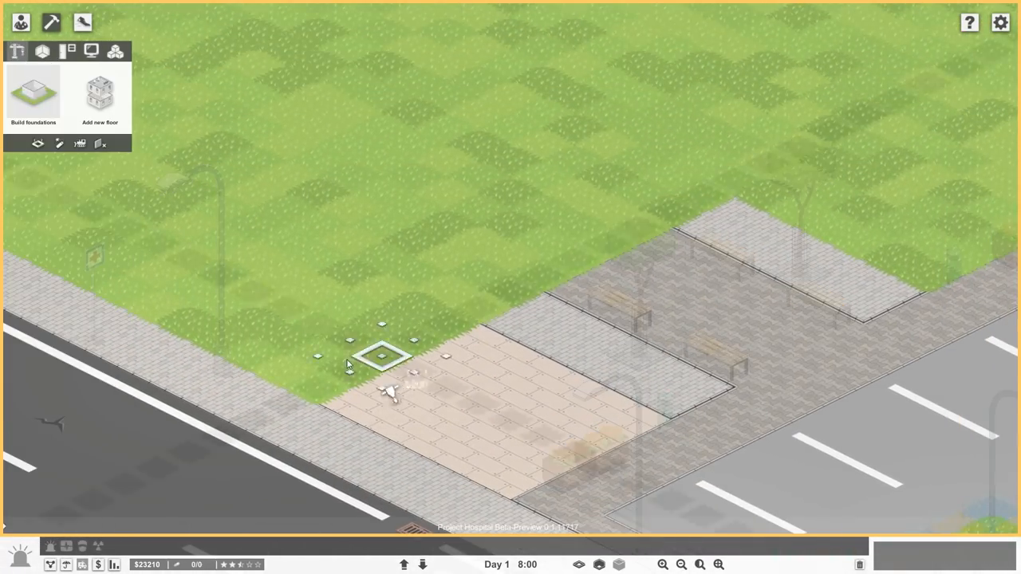
# - Lay foundation in front of the plaza and extend it over the grass behind
pyautogui.moveTo(383, 354); pyautogui.dragTo(594, 163)
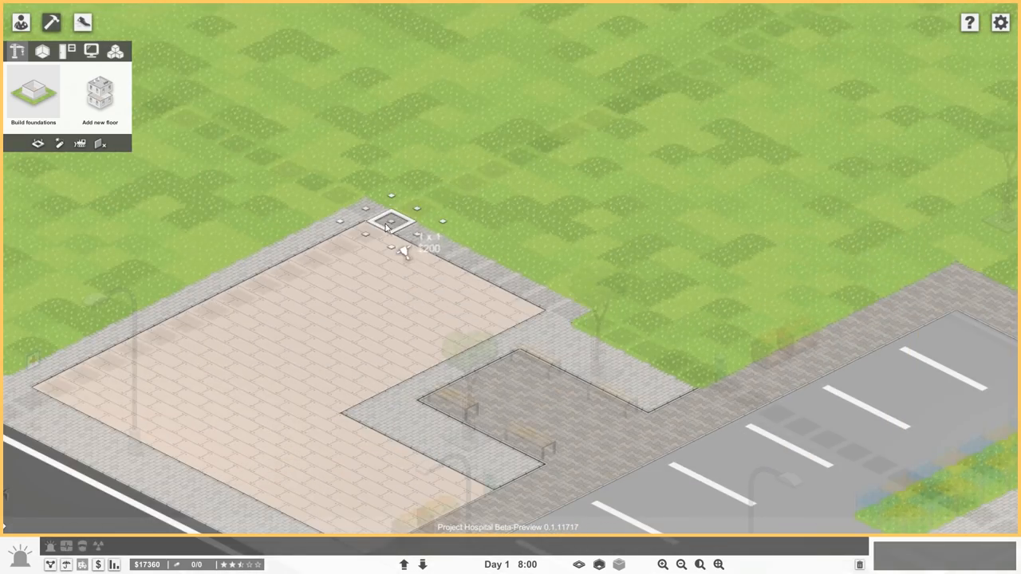
pyautogui.moveTo(391, 223); pyautogui.dragTo(950, 263)
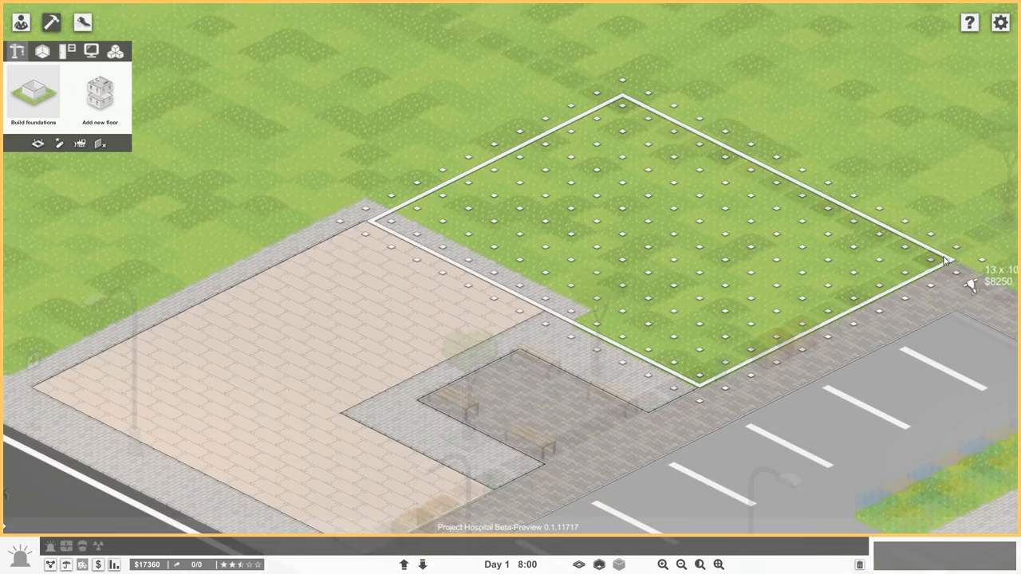
pyautogui.click(945, 258)
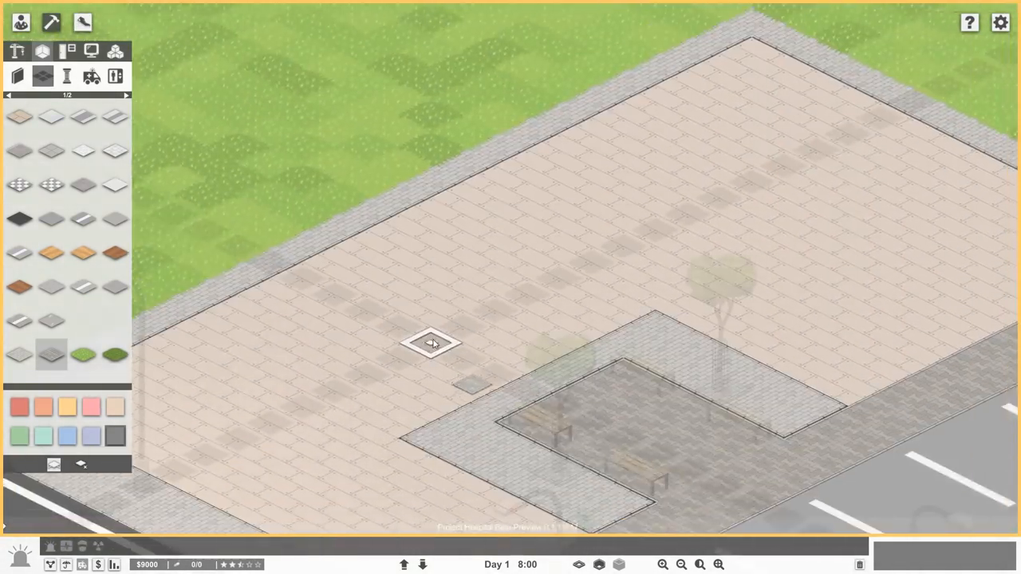
pyautogui.scroll(-3)
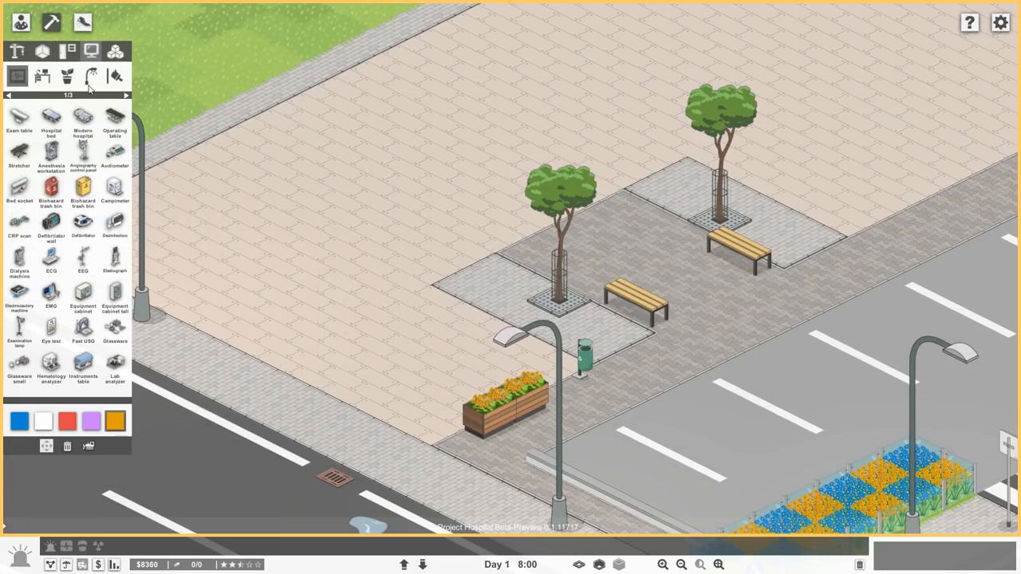
pyautogui.click(67, 77)
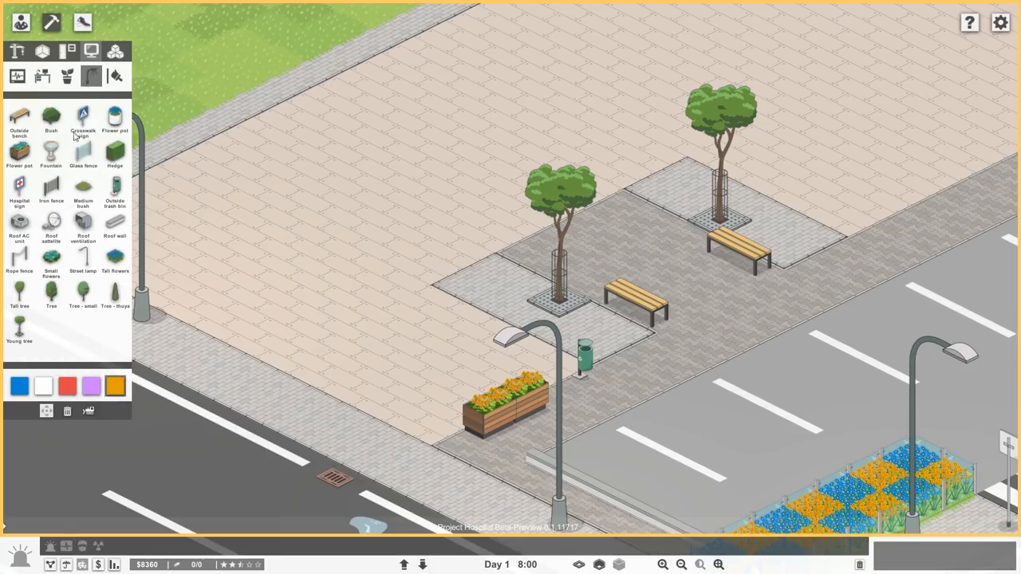
# - Switch the build menu to the Walls category
pyautogui.click(20, 120)
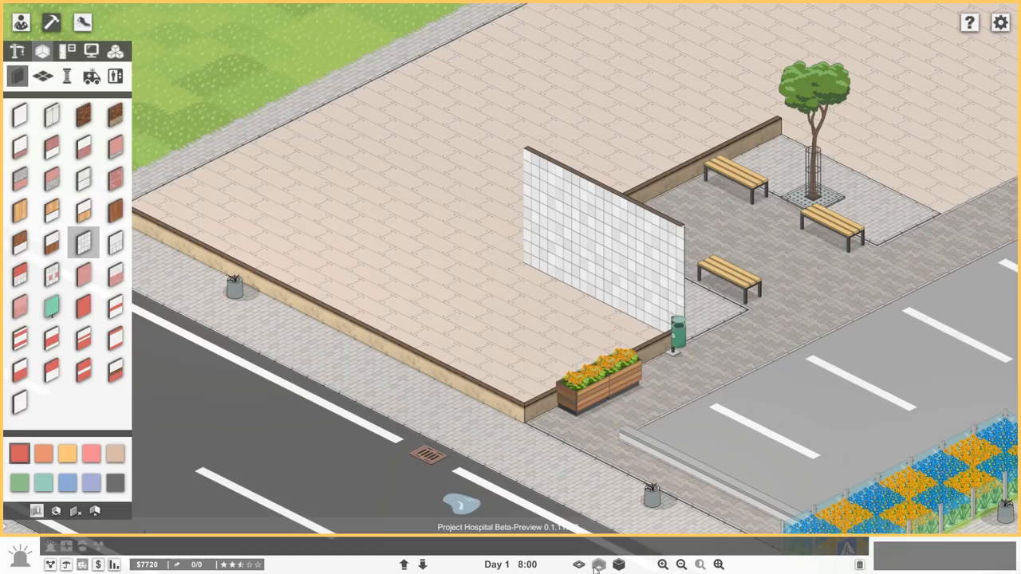
pyautogui.moveTo(598, 565)
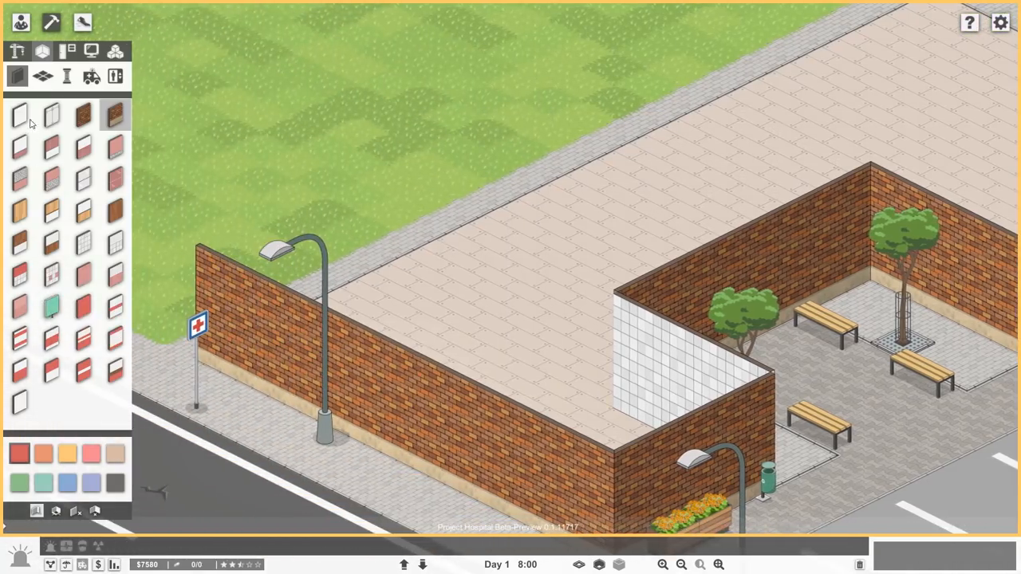
pyautogui.moveTo(51, 114)
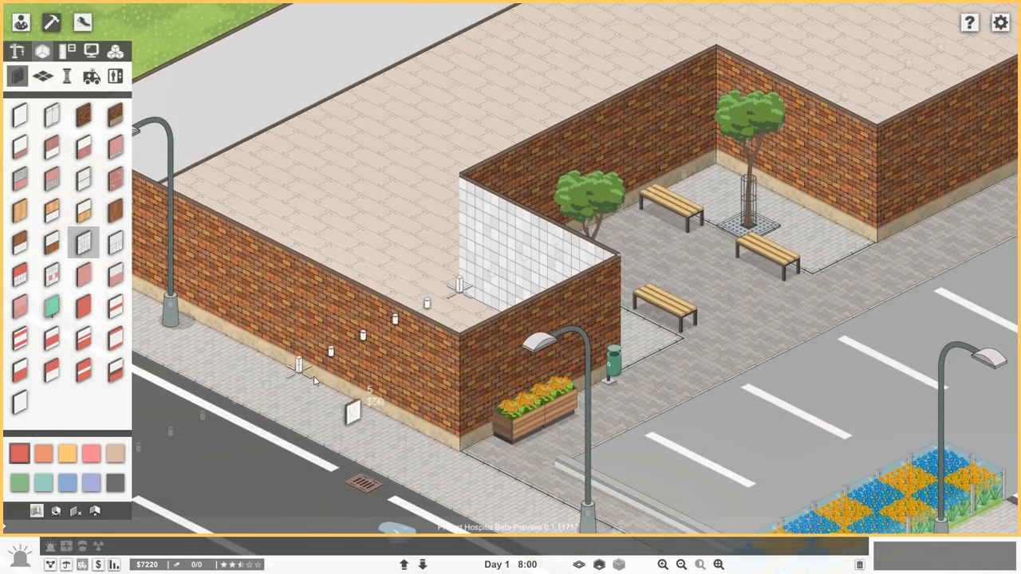
# - Place a plain single white door into the restroom enclosure's low wall
pyautogui.click(316, 381)
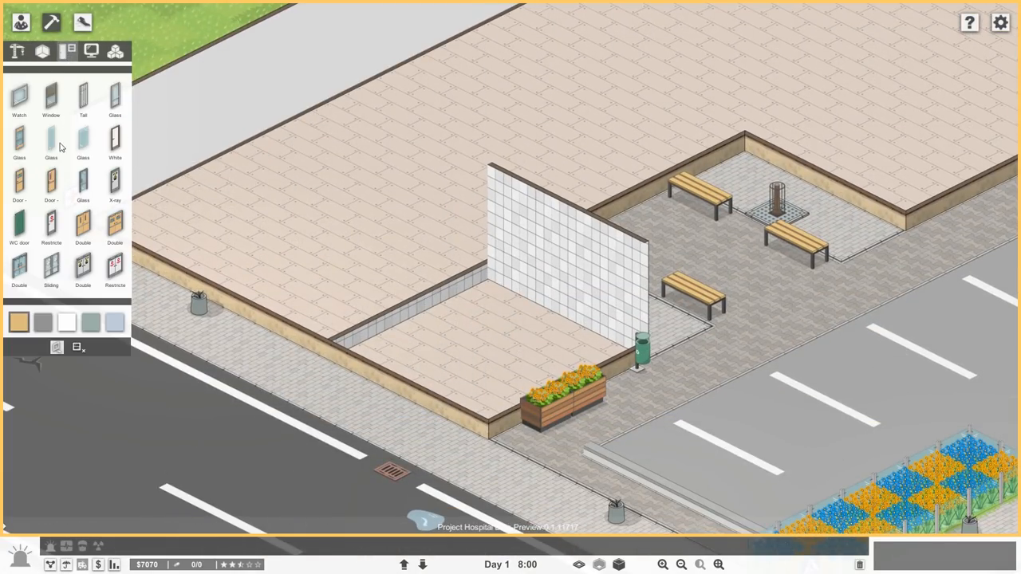
pyautogui.moveTo(105, 188)
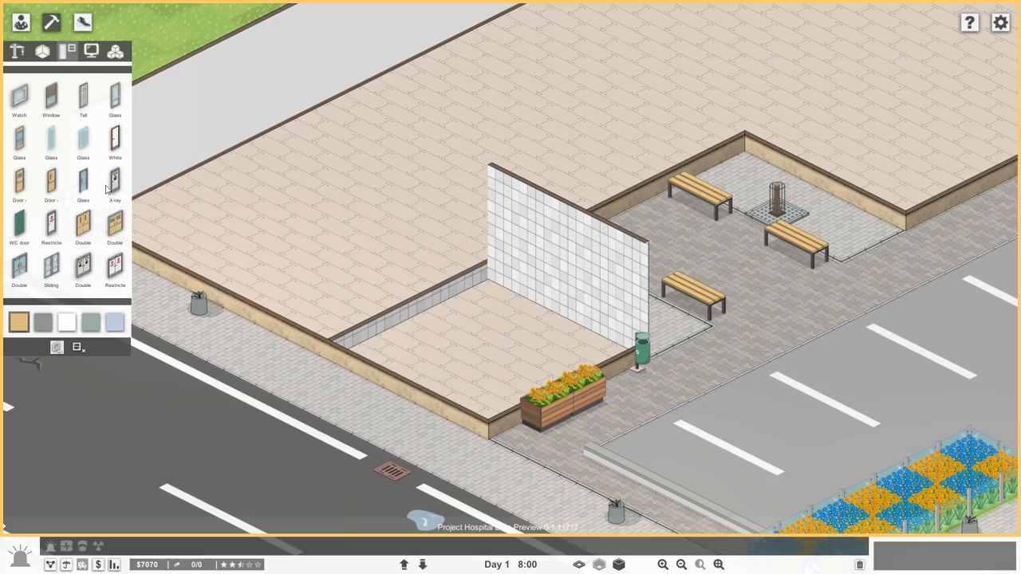
pyautogui.moveTo(19, 226)
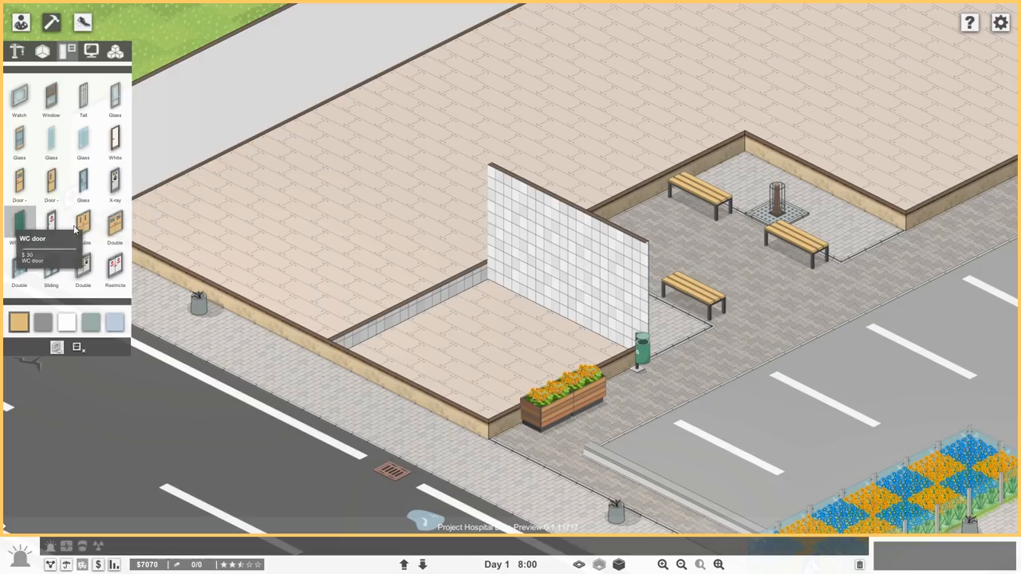
pyautogui.moveTo(25, 198)
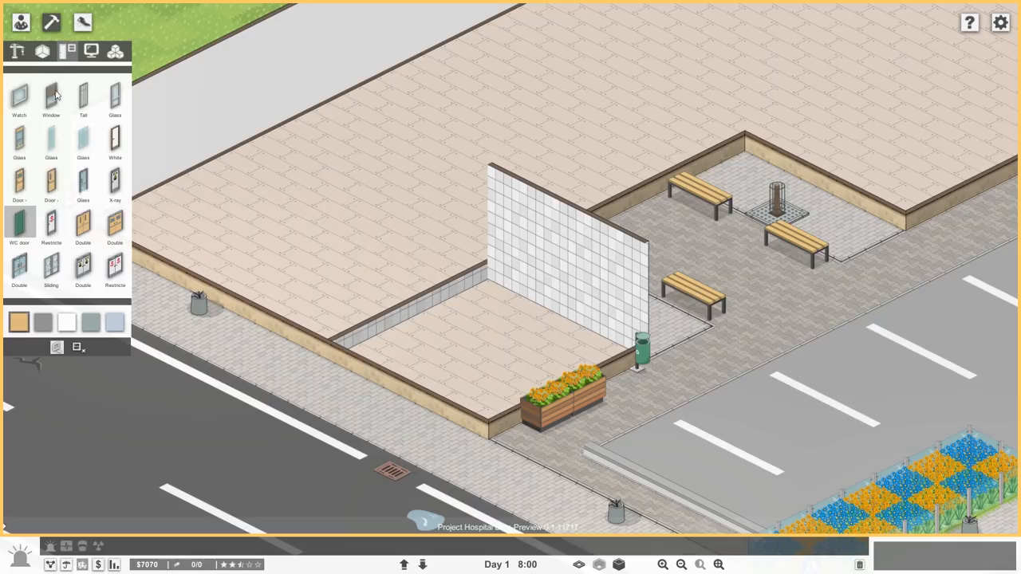
pyautogui.click(83, 96)
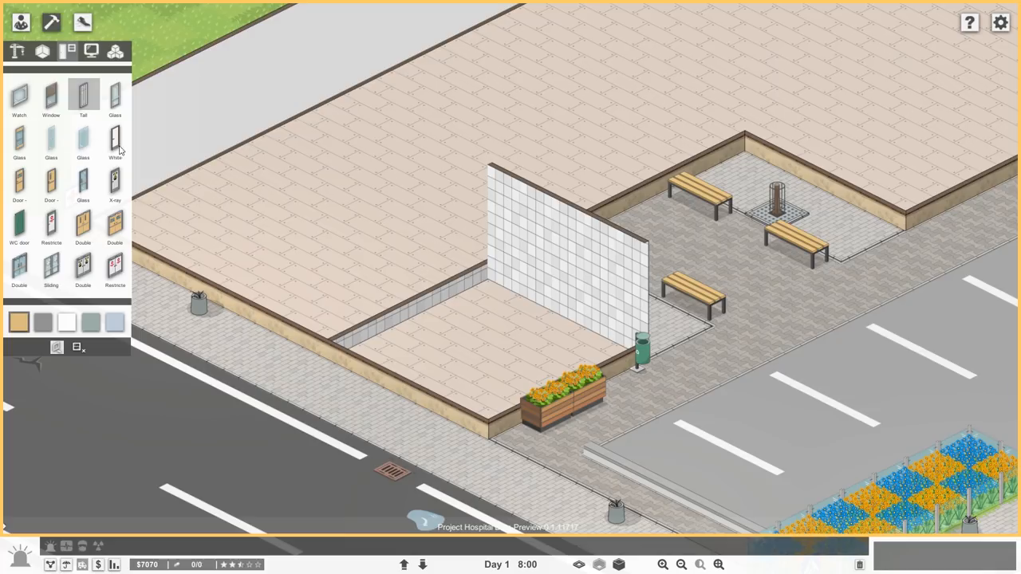
pyautogui.click(19, 183)
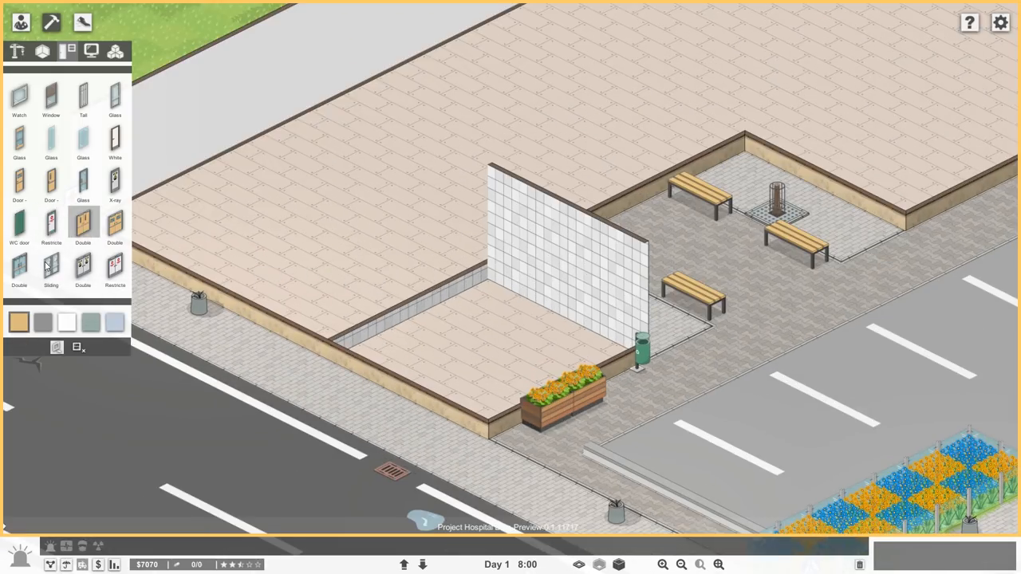
pyautogui.click(51, 179)
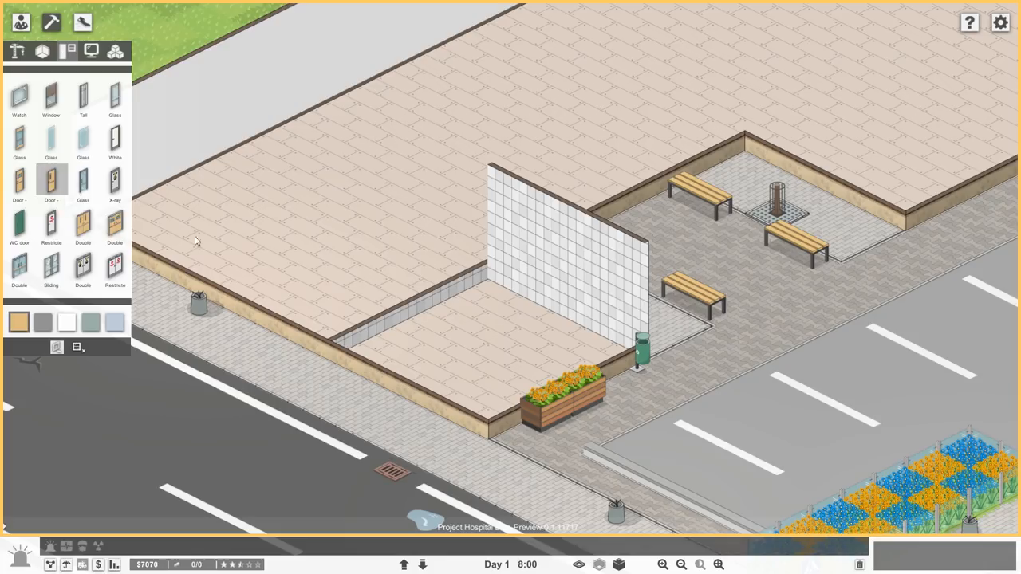
pyautogui.click(437, 300)
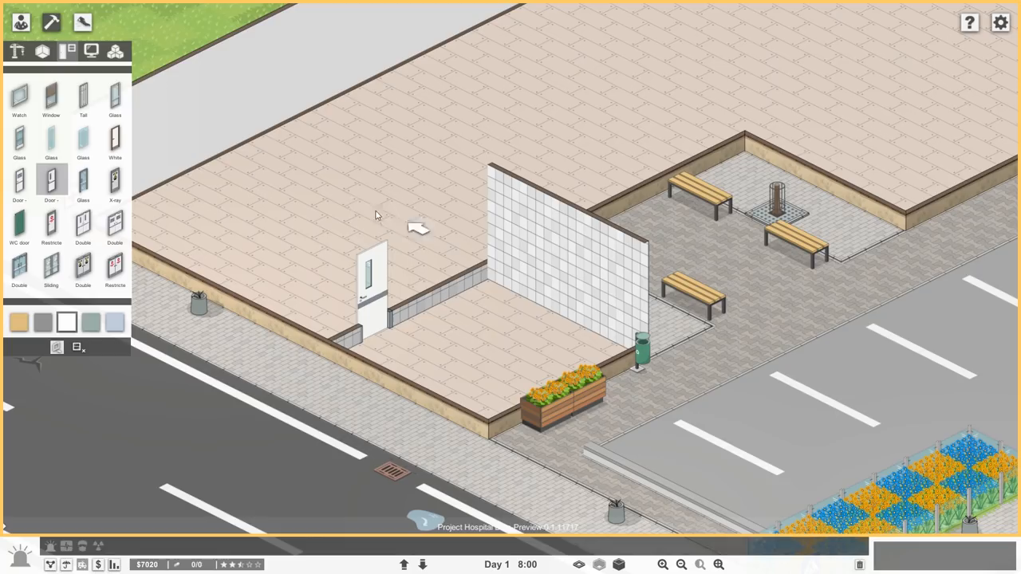
pyautogui.moveTo(55, 66)
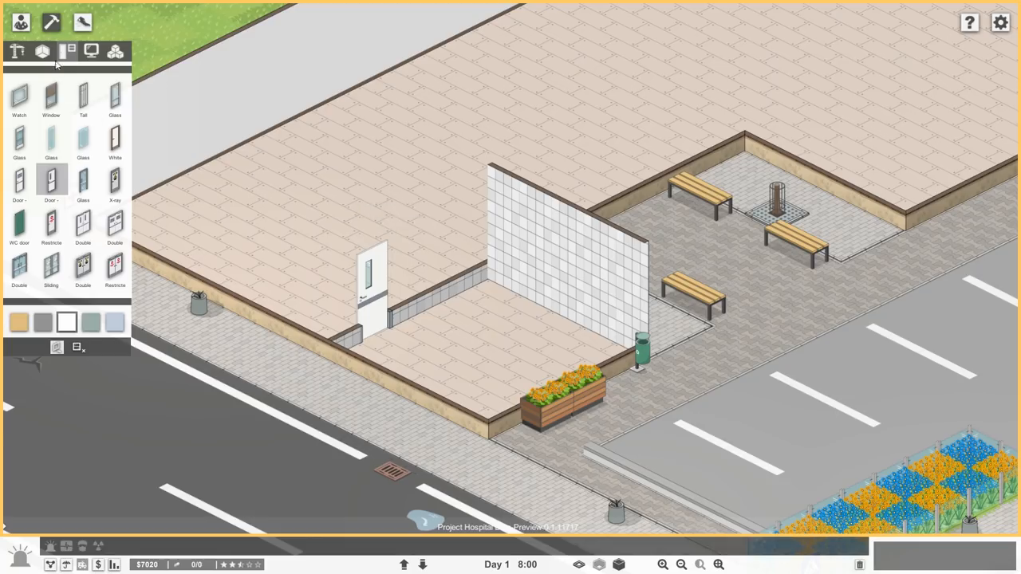
pyautogui.click(115, 51)
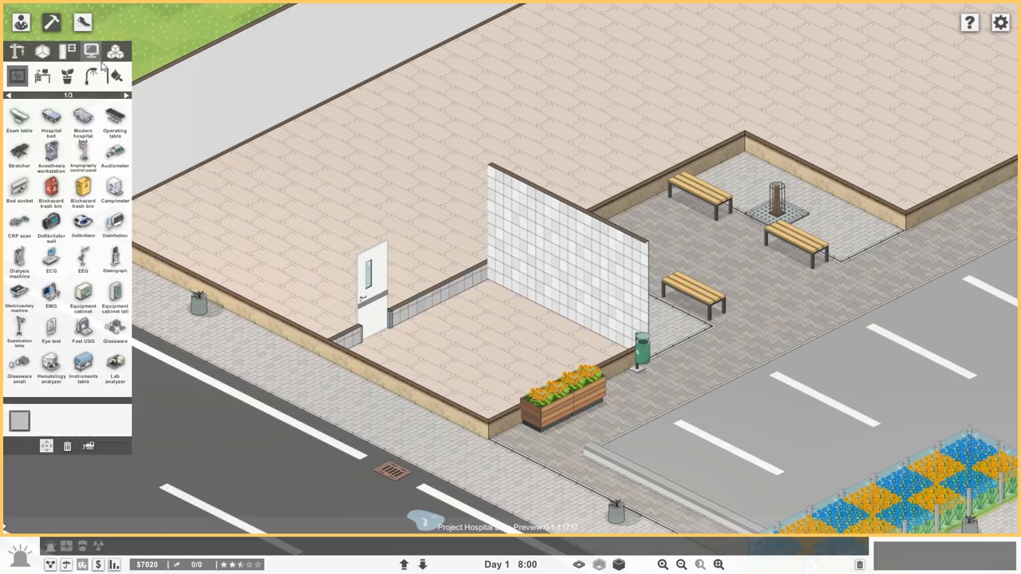
# - Lay a row of green toilet stall partitions along the tiled restroom wall
pyautogui.click(42, 51)
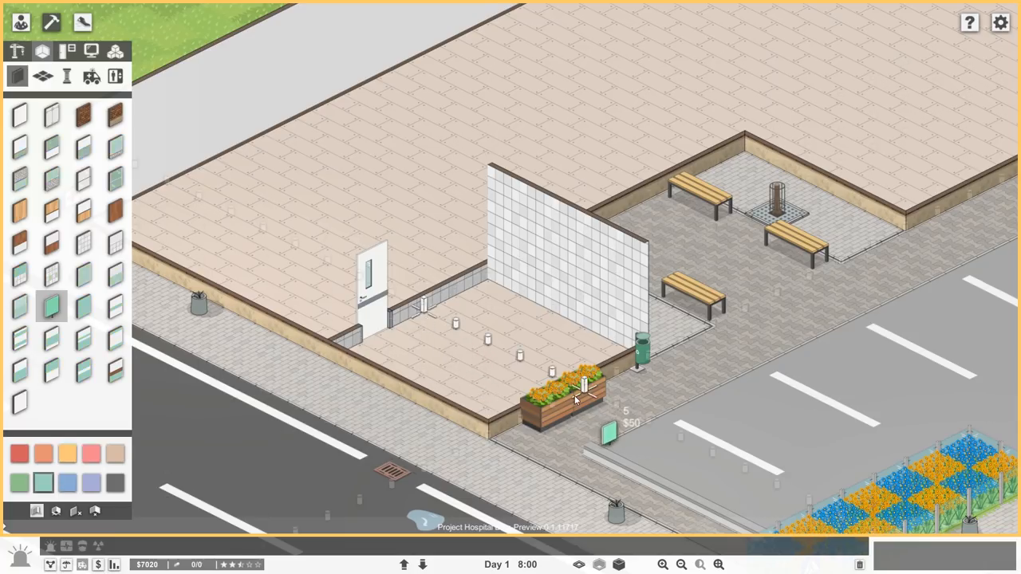
pyautogui.moveTo(428, 307); pyautogui.dragTo(574, 371)
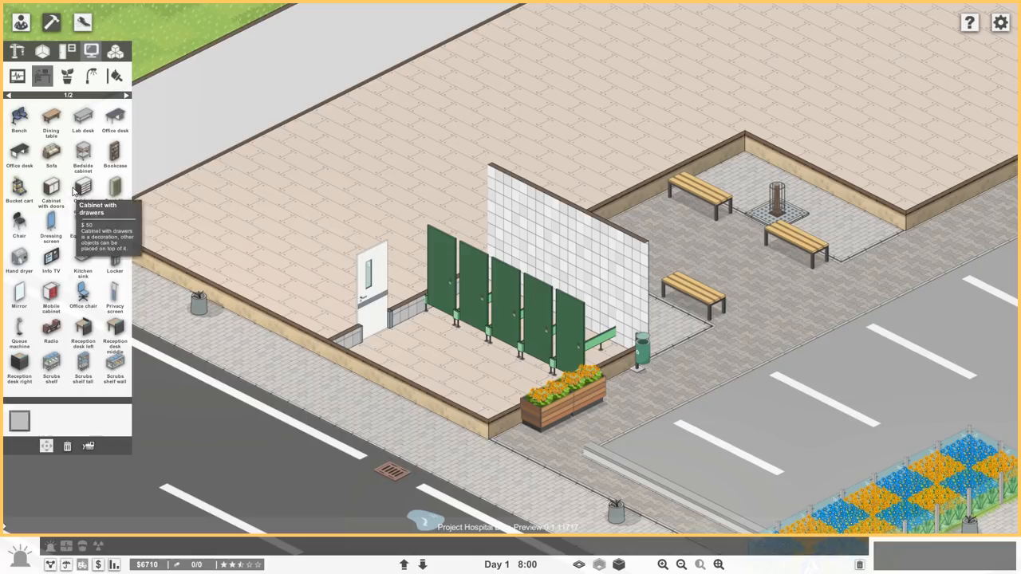
pyautogui.click(126, 96)
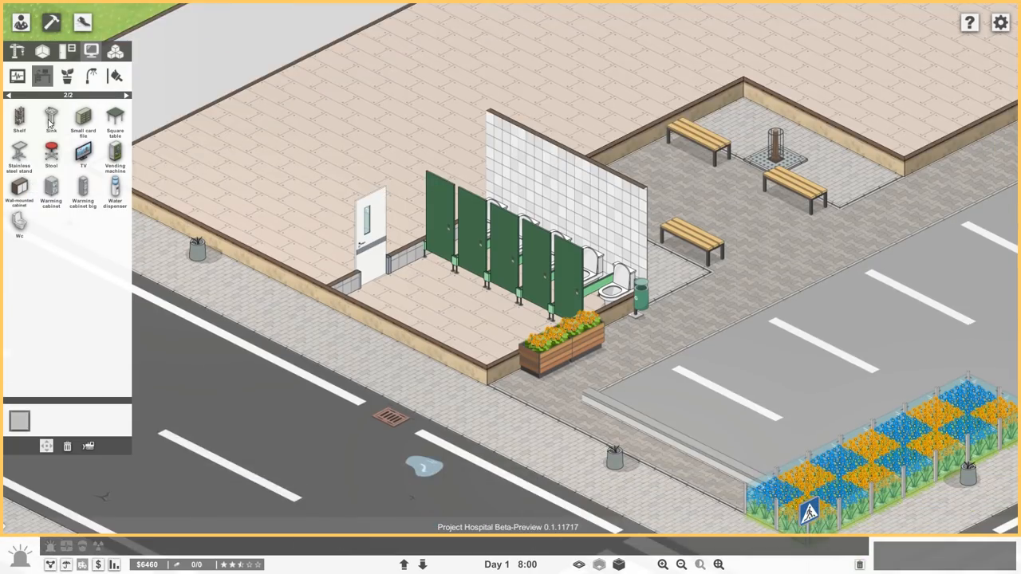
pyautogui.click(51, 119)
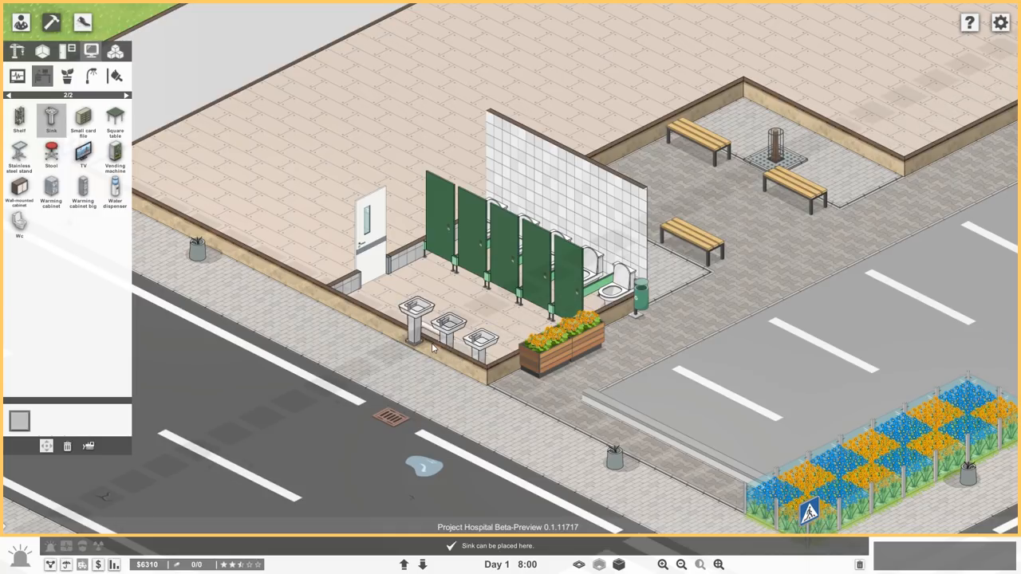
# - Place sinks along the restroom's front wall and pick mirrors to hang above them
pyautogui.click(10, 95)
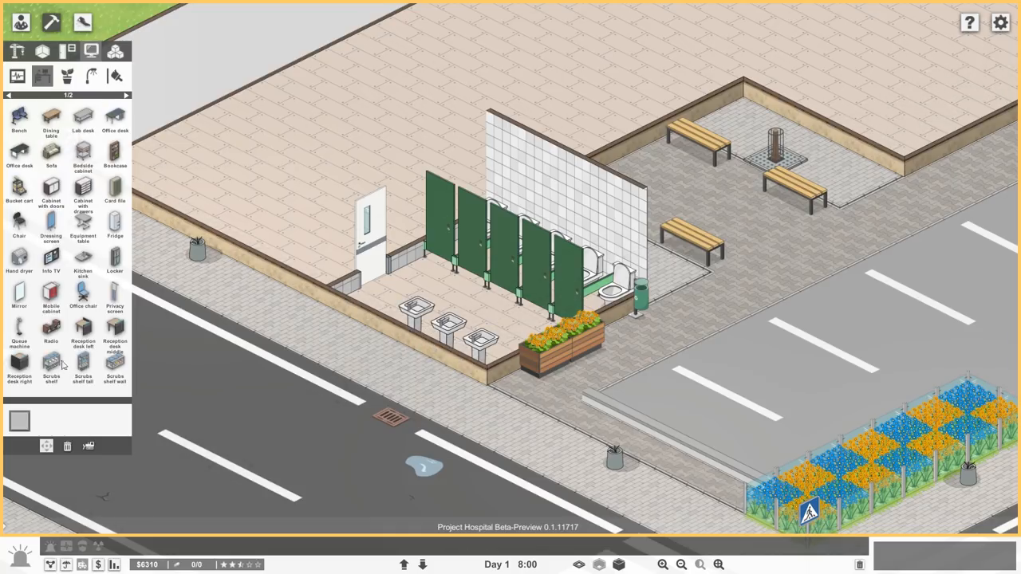
pyautogui.click(19, 295)
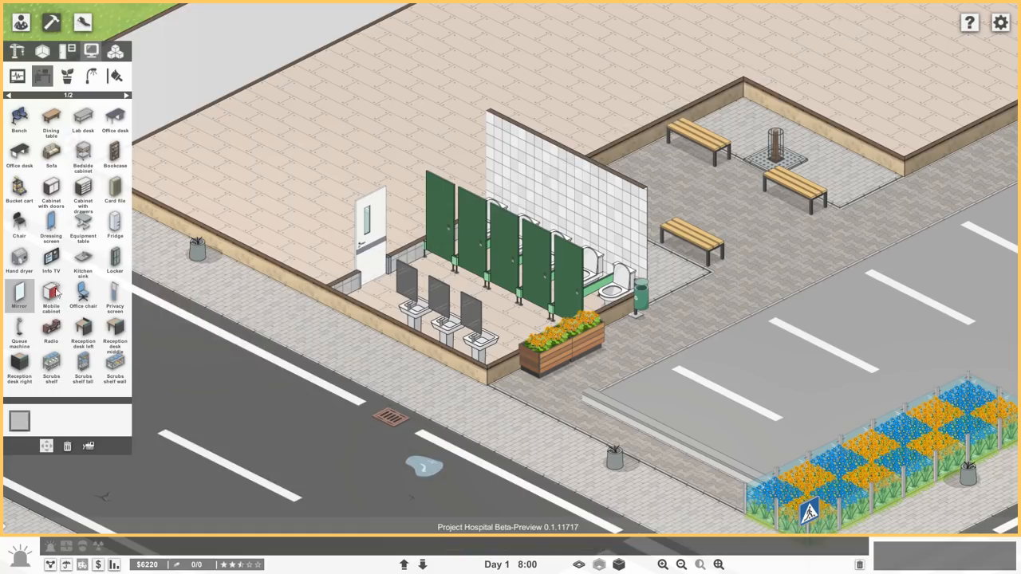
pyautogui.moveTo(115, 297)
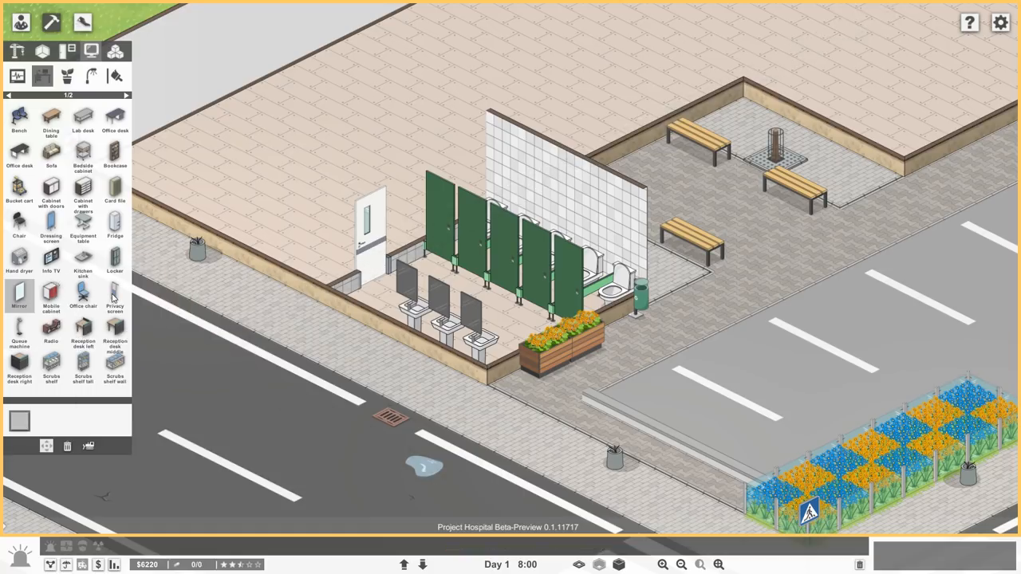
pyautogui.moveTo(94, 295)
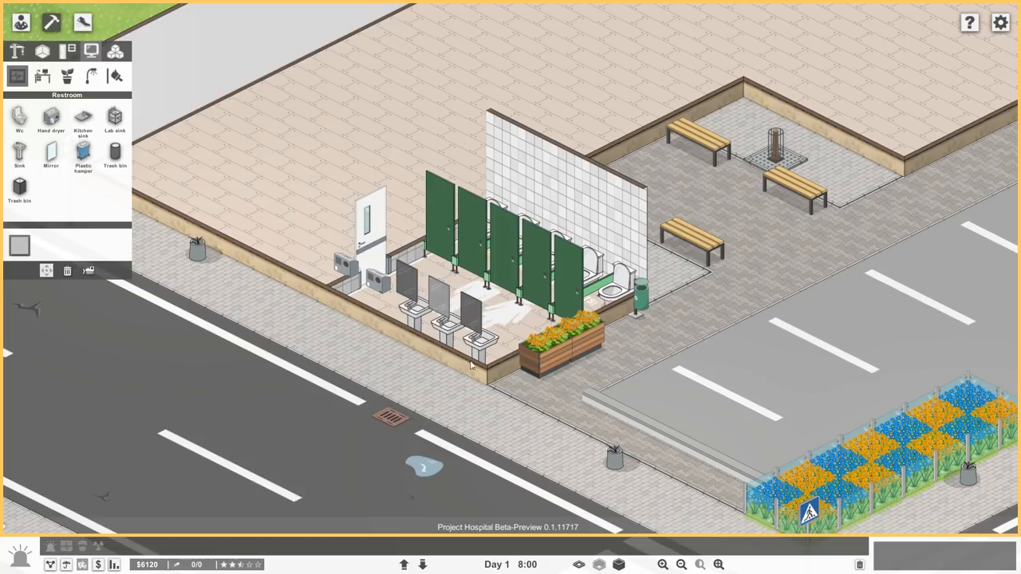
pyautogui.moveTo(226, 342)
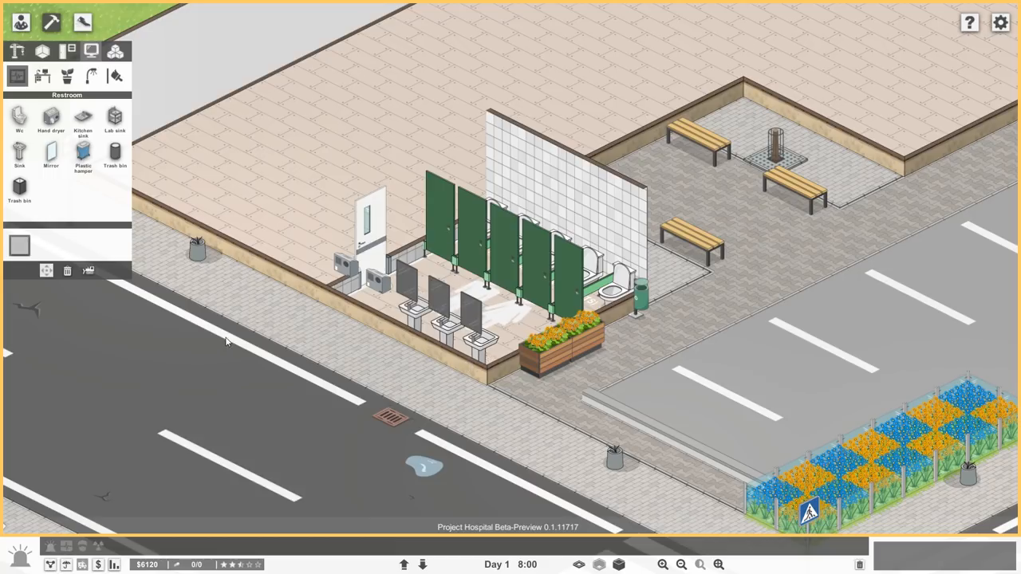
pyautogui.moveTo(347, 268)
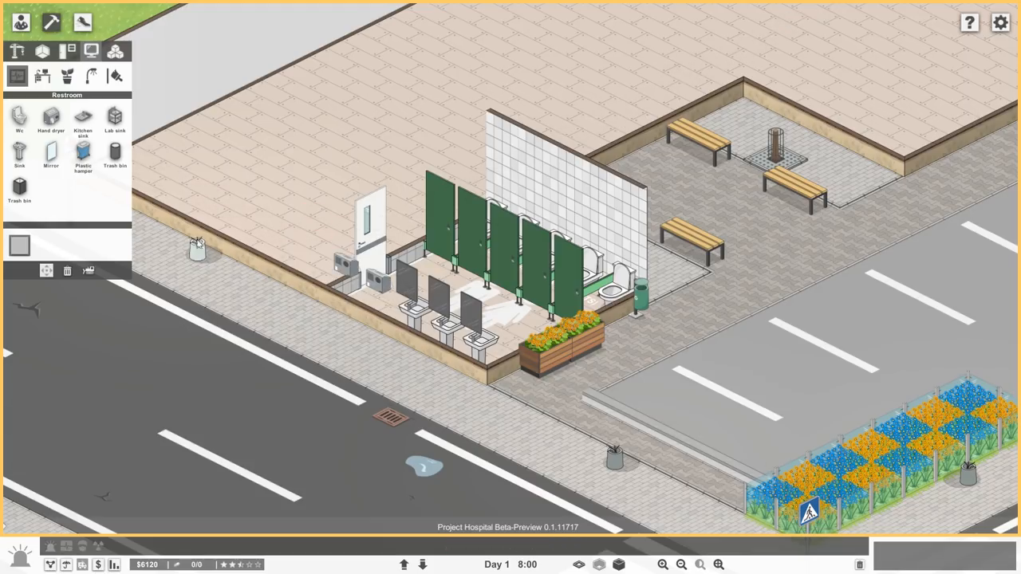
# - Place a hand dryer beside the restroom door
pyautogui.click(204, 287)
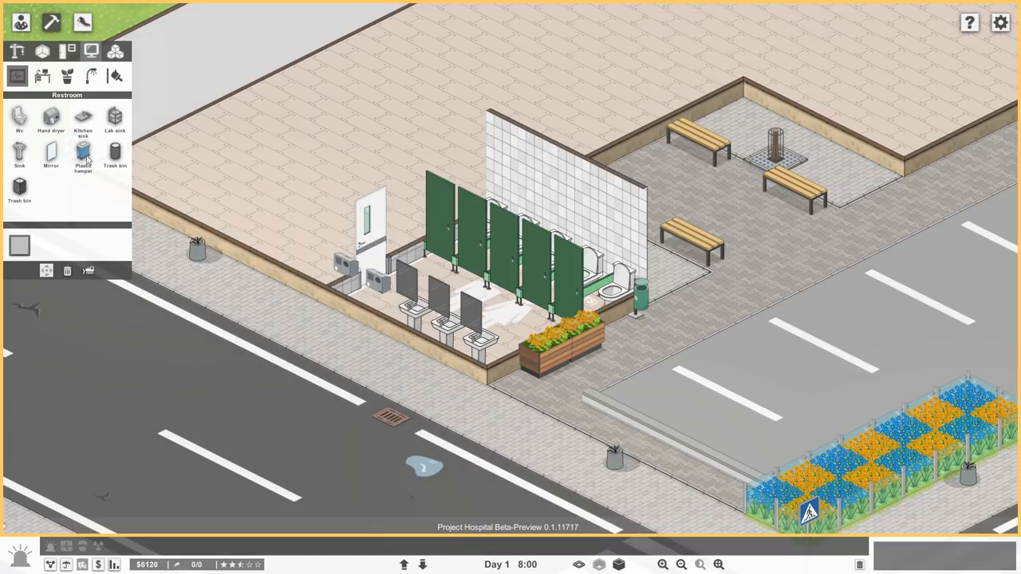
pyautogui.moveTo(114, 152)
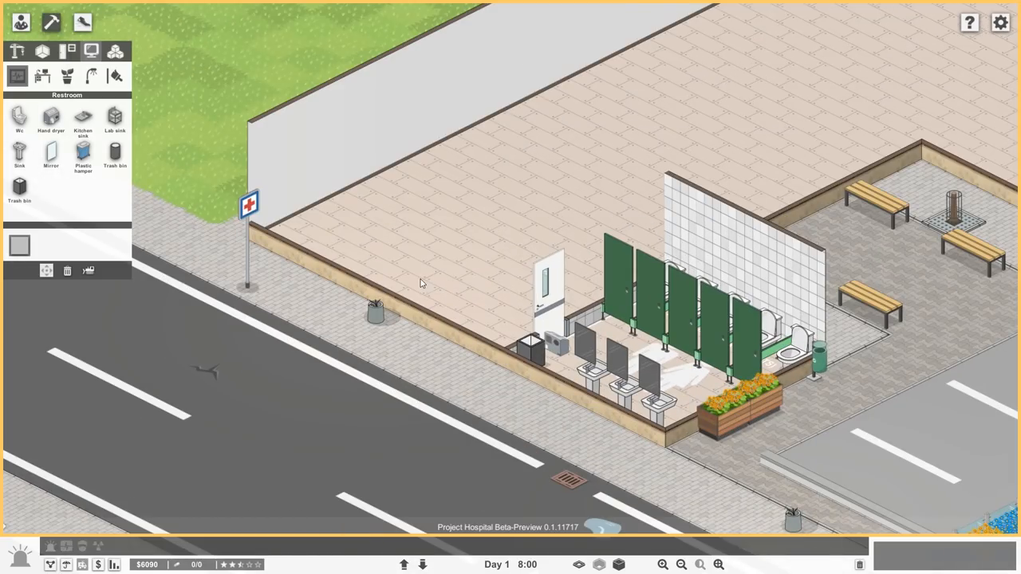
# - Start the room-designation tool to mark the enclosure as a restroom
pyautogui.click(83, 23)
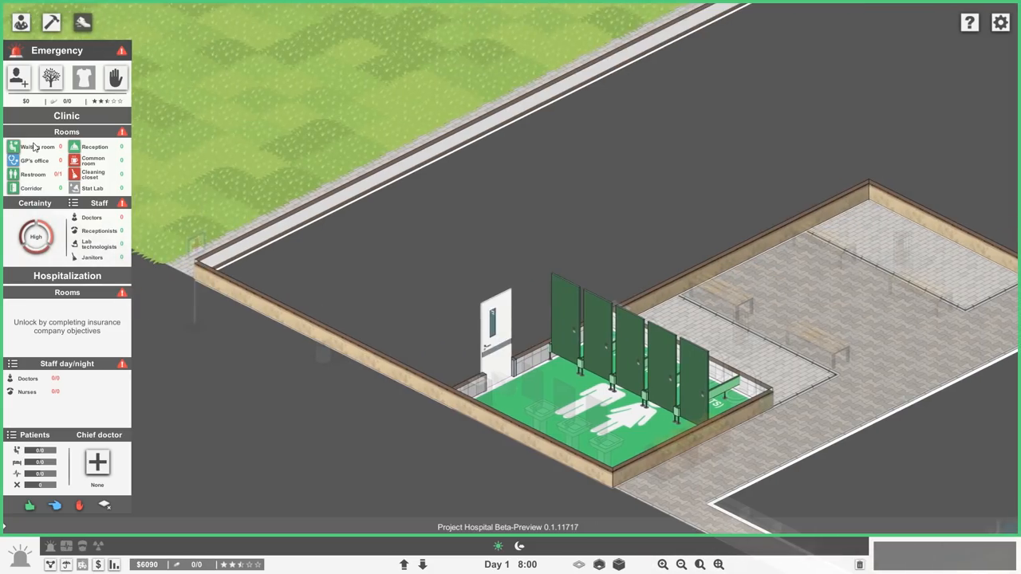
pyautogui.moveTo(94, 147)
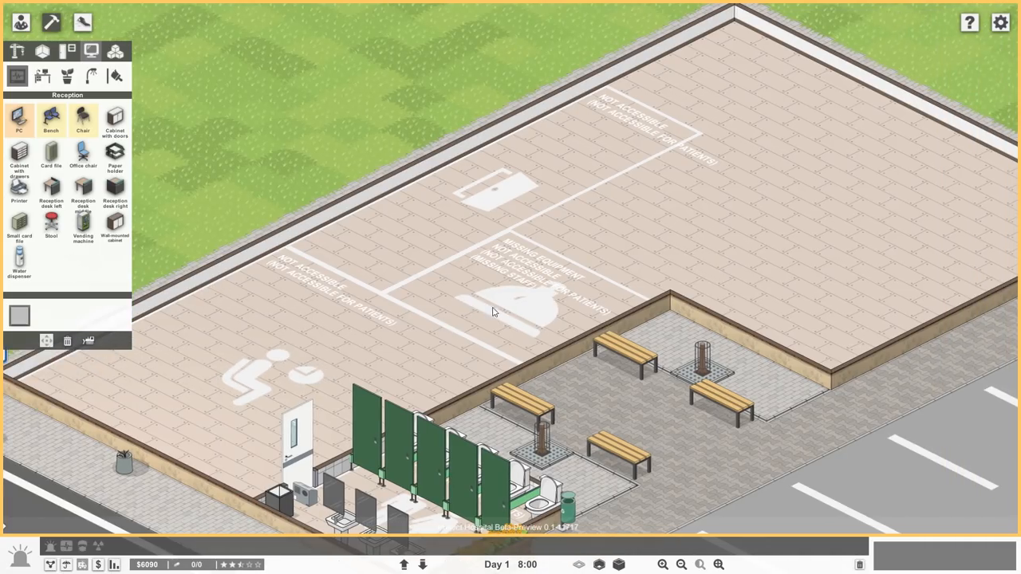
pyautogui.moveTo(503, 310)
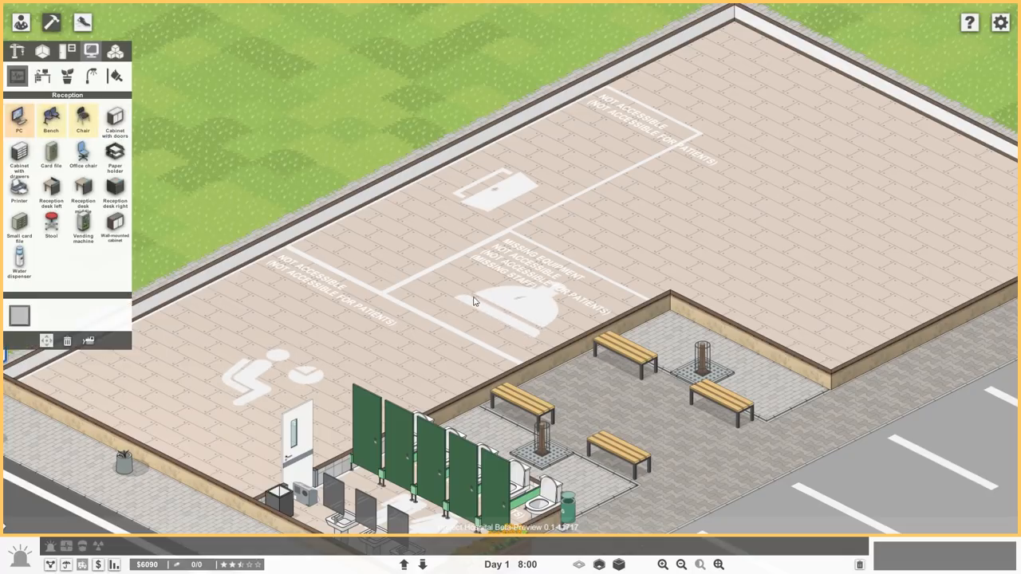
pyautogui.moveTo(460, 288)
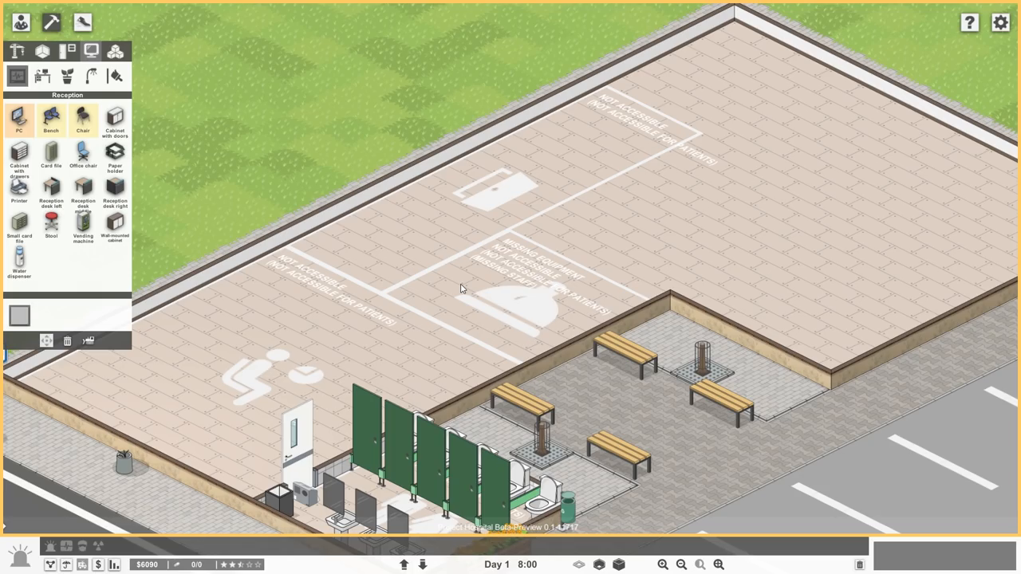
# - Place the reception desk module in the waiting hall
pyautogui.click(70, 51)
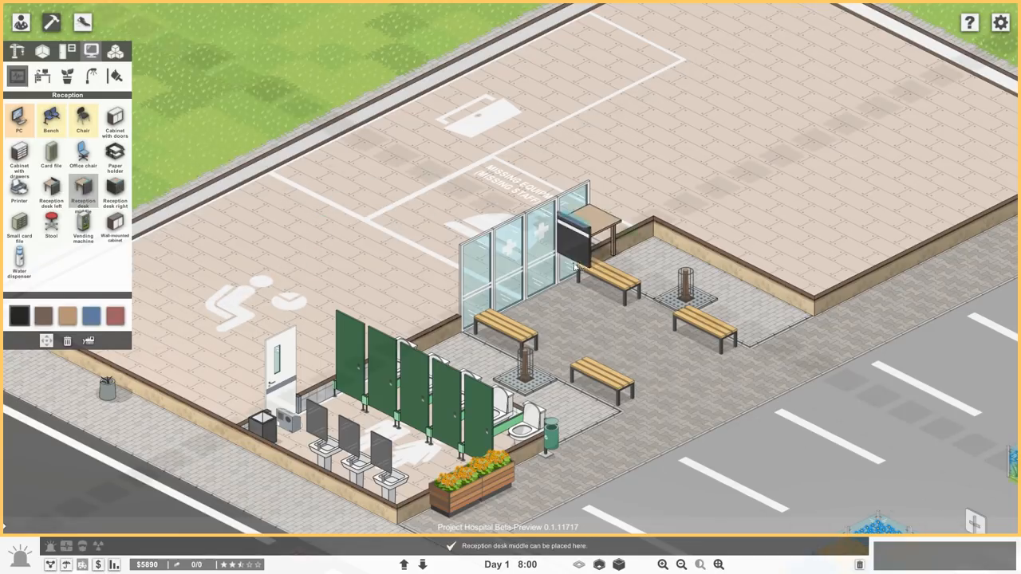
pyautogui.click(558, 231)
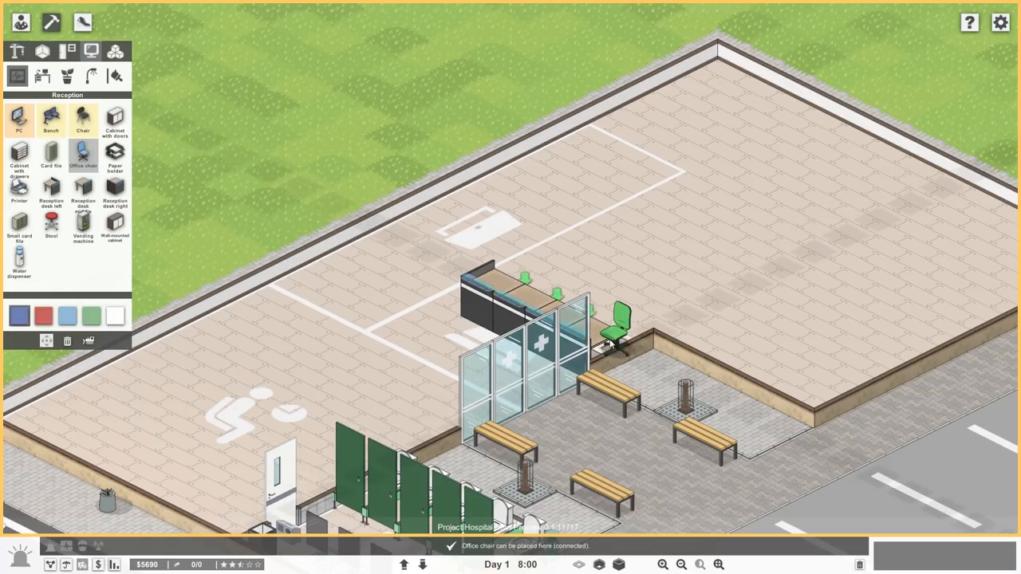
pyautogui.click(619, 322)
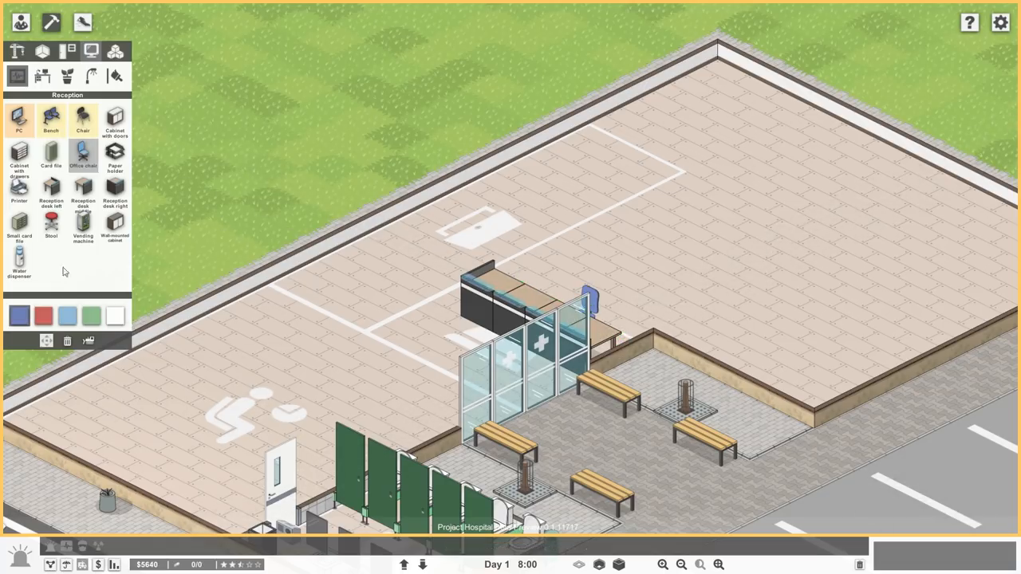
pyautogui.moveTo(83, 227)
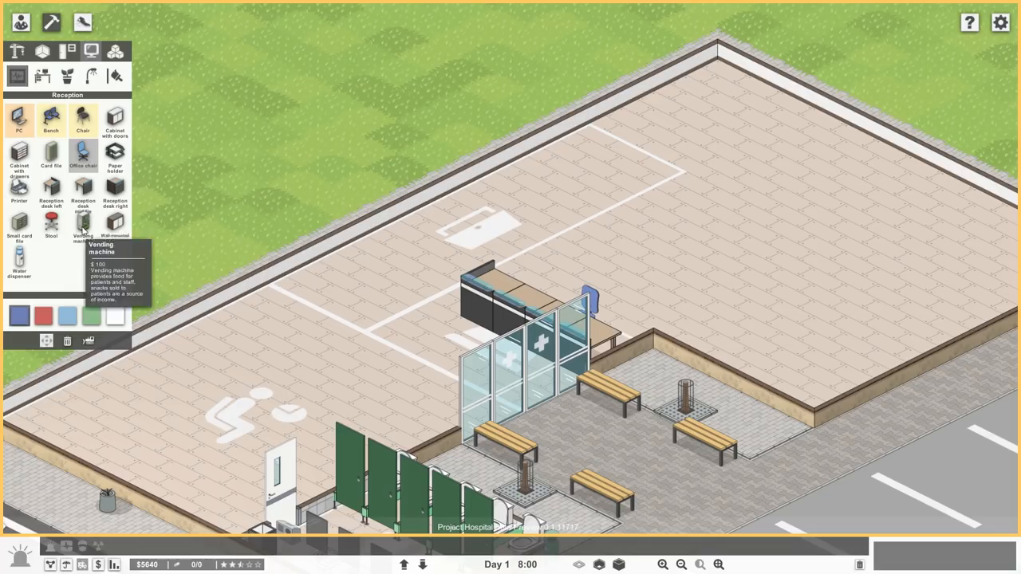
pyautogui.moveTo(68, 150)
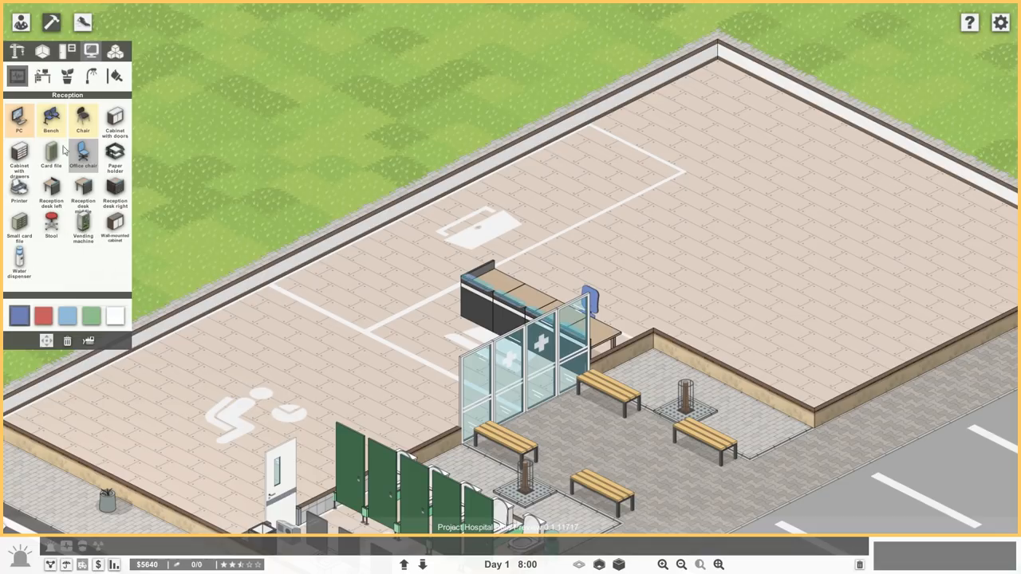
pyautogui.moveTo(19, 189)
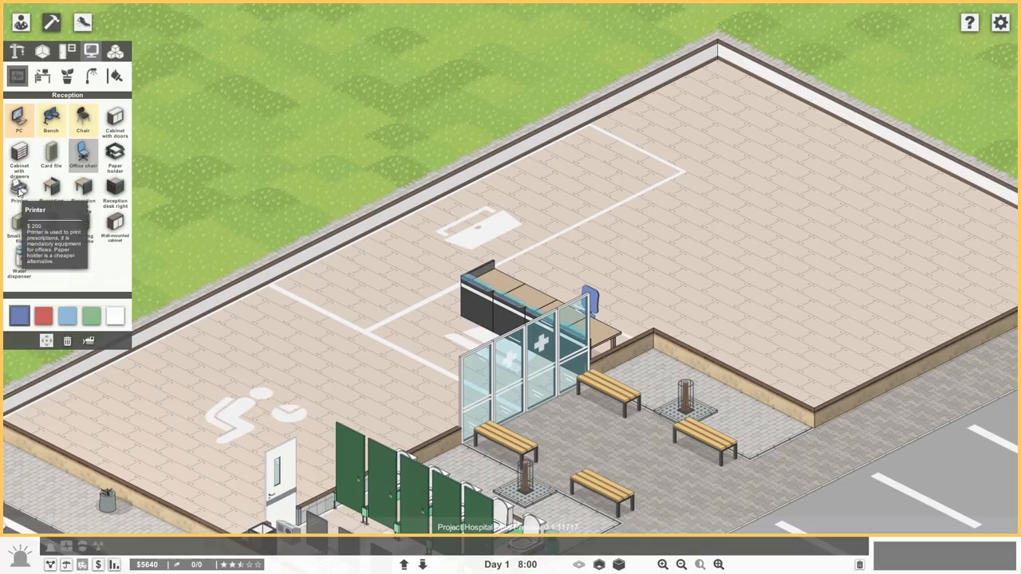
pyautogui.moveTo(90, 268)
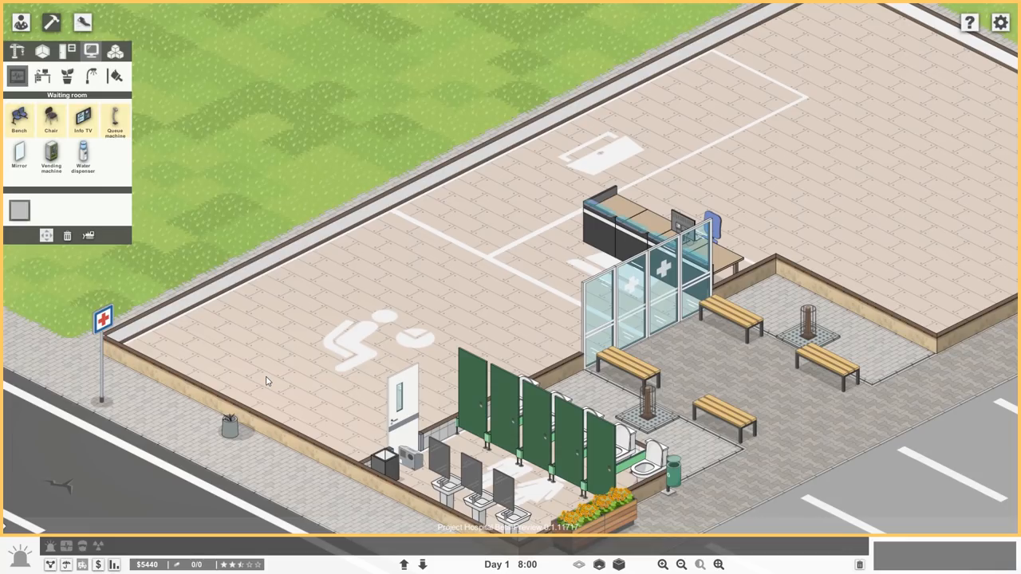
pyautogui.moveTo(460, 324)
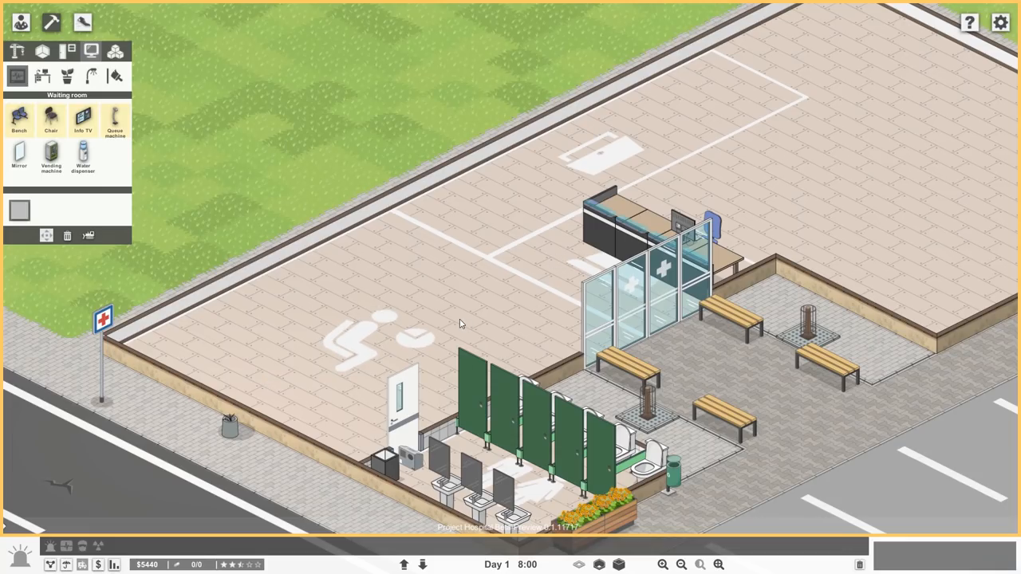
pyautogui.moveTo(444, 321)
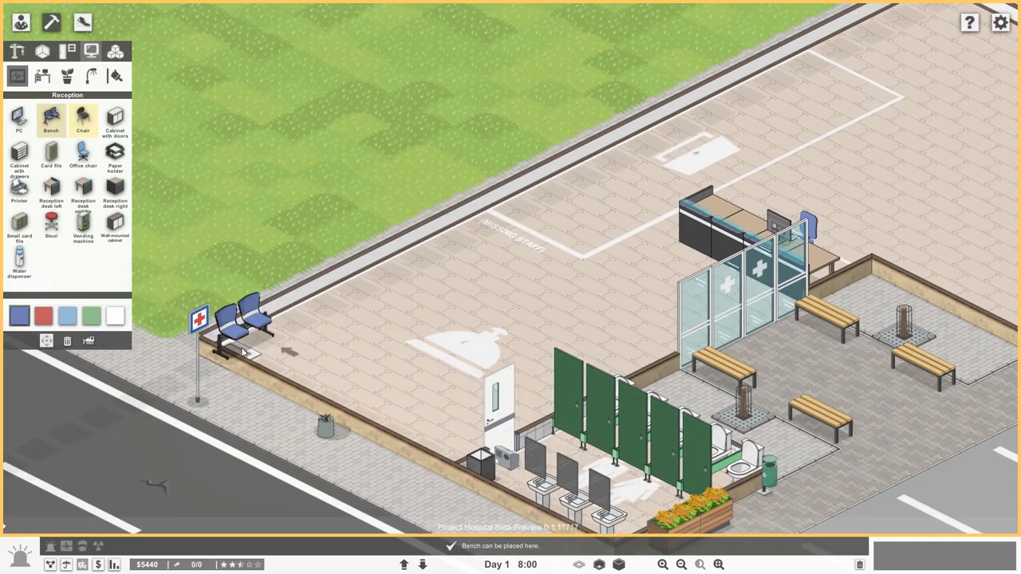
# - Place a row of blue waiting chairs along the left wall
pyautogui.click(370, 291)
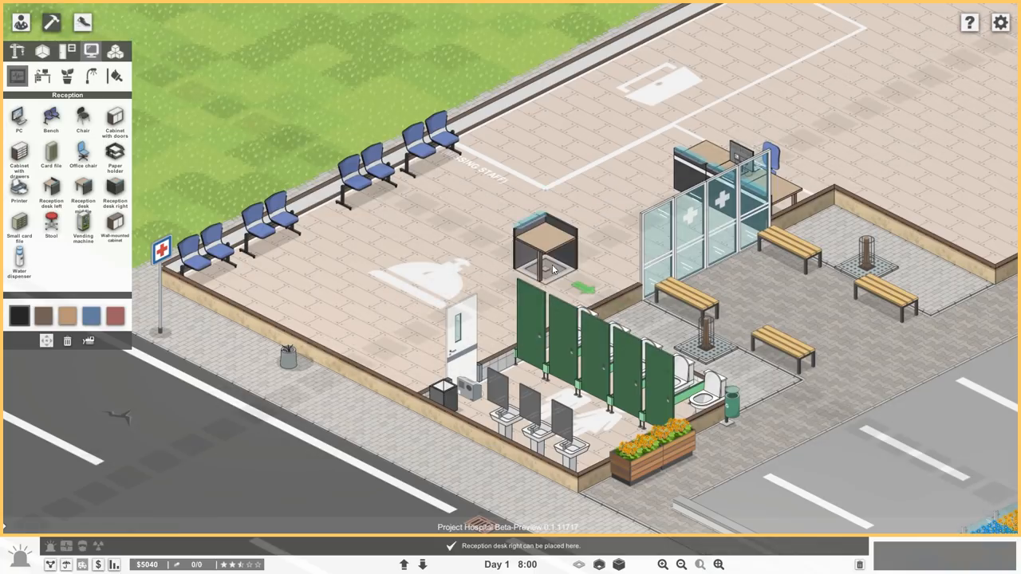
pyautogui.moveTo(543, 264)
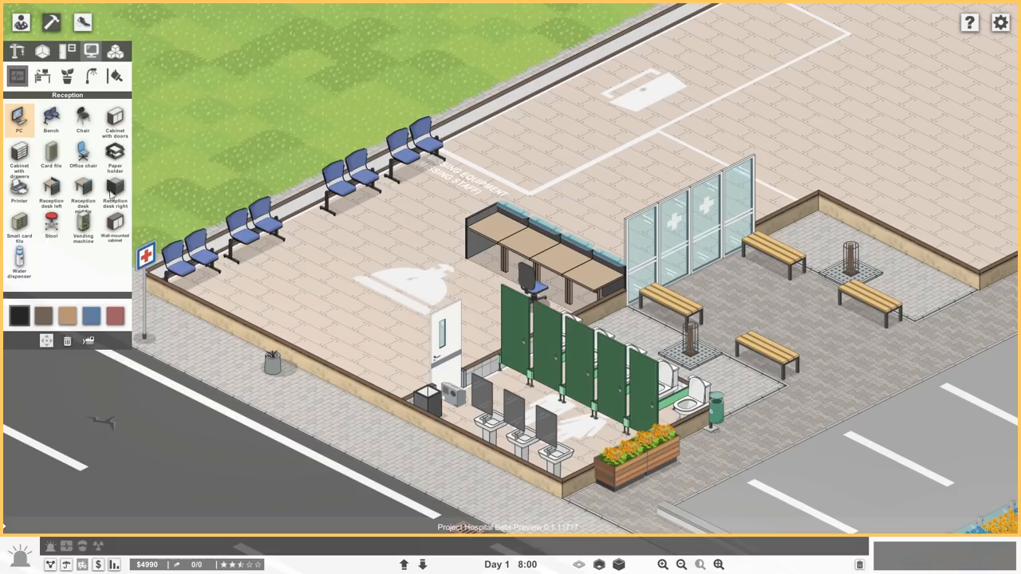
# - Extend the reception counter into an L shape in front of the restroom
pyautogui.click(83, 189)
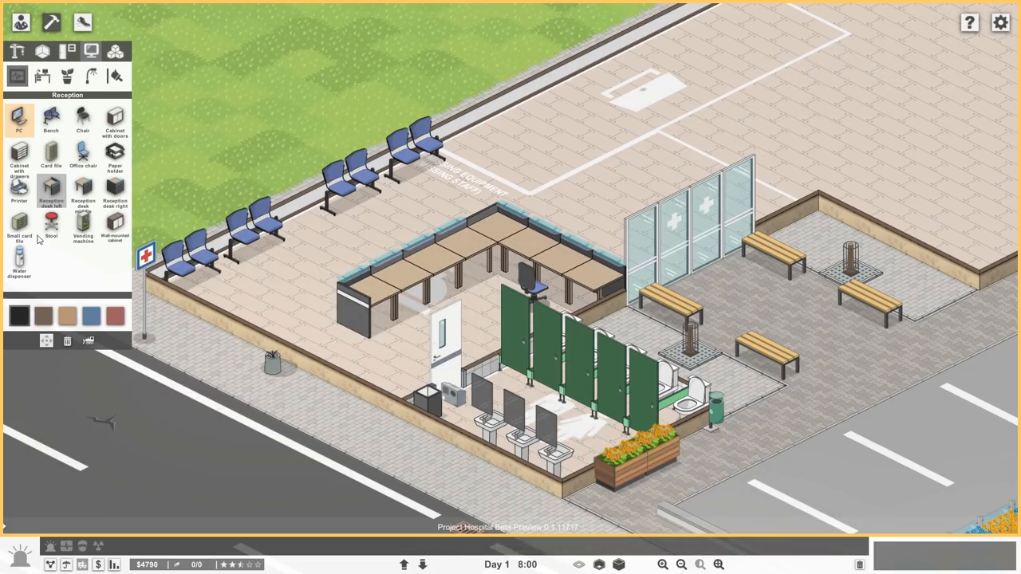
# - Place two blue cabinets behind the reception counter and computers on the desks
pyautogui.click(19, 226)
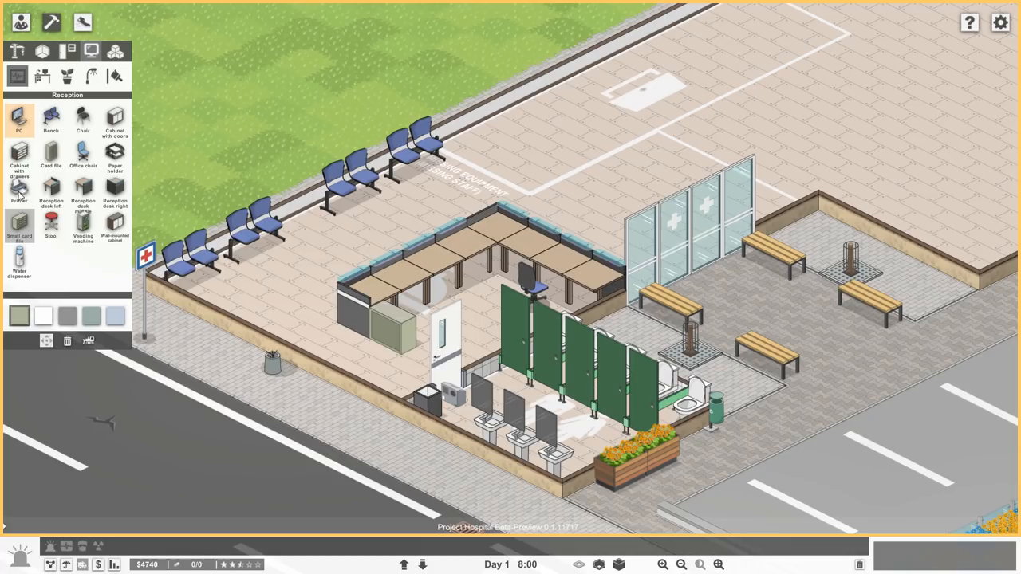
pyautogui.click(20, 153)
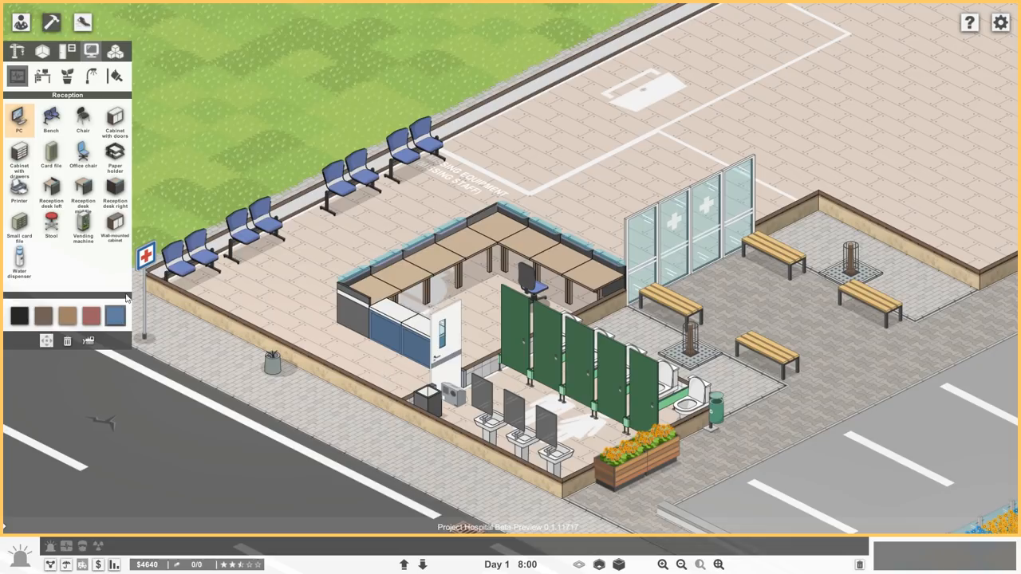
pyautogui.click(83, 152)
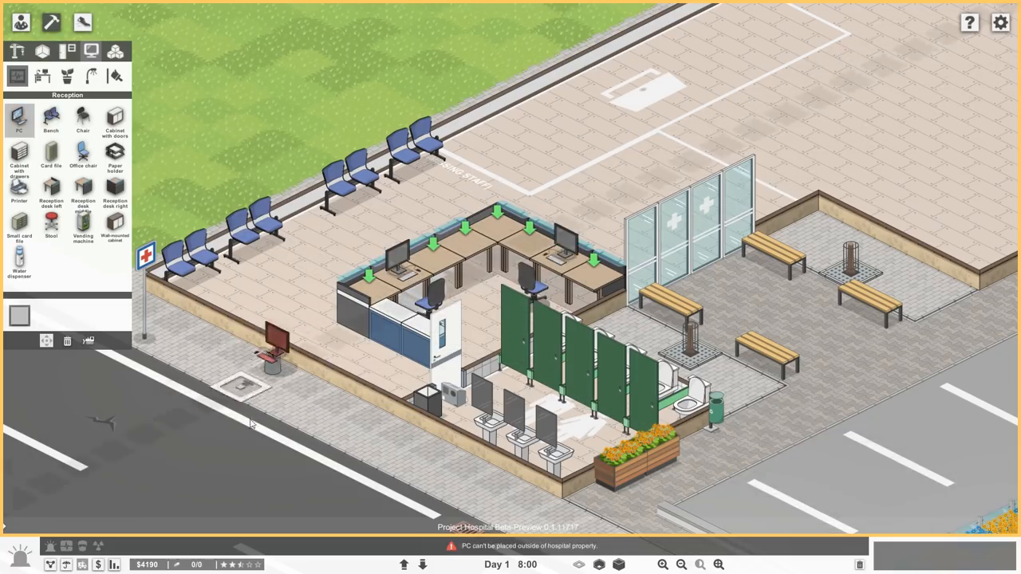
pyautogui.click(41, 75)
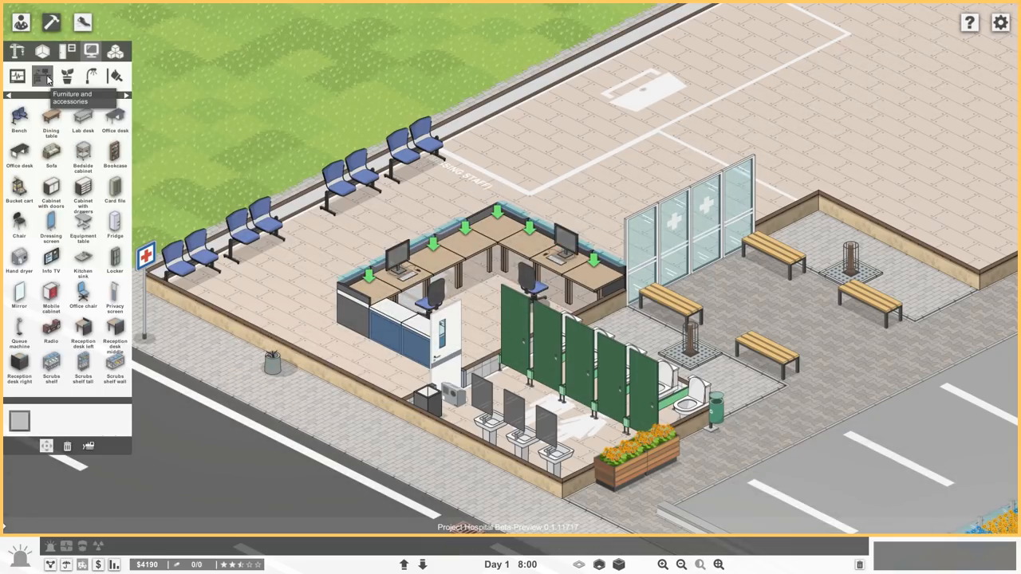
pyautogui.moveTo(51, 258)
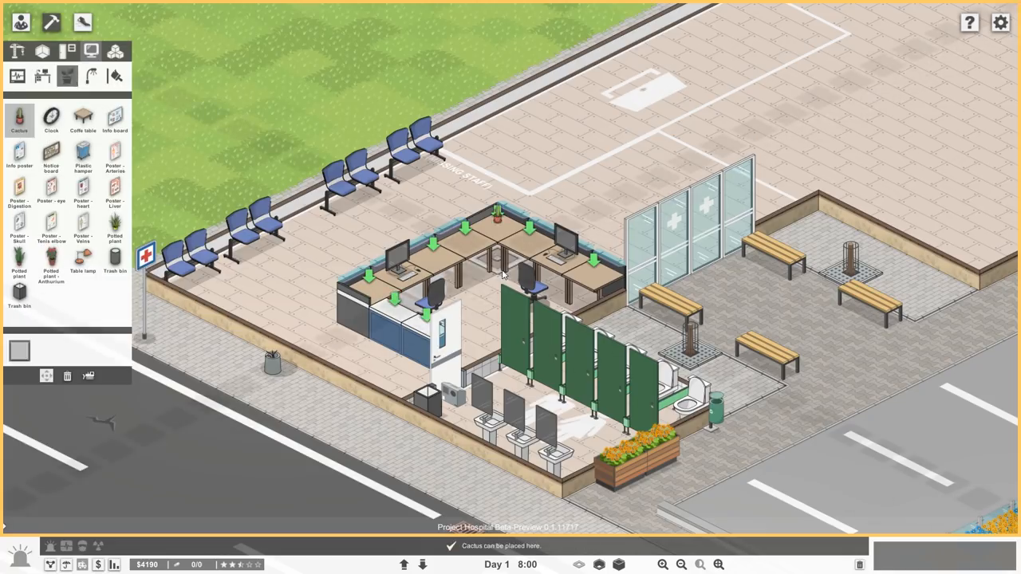
# - Add a desk cactus, a tall potted palm at the counter corner and a notice board on the wall
pyautogui.click(51, 258)
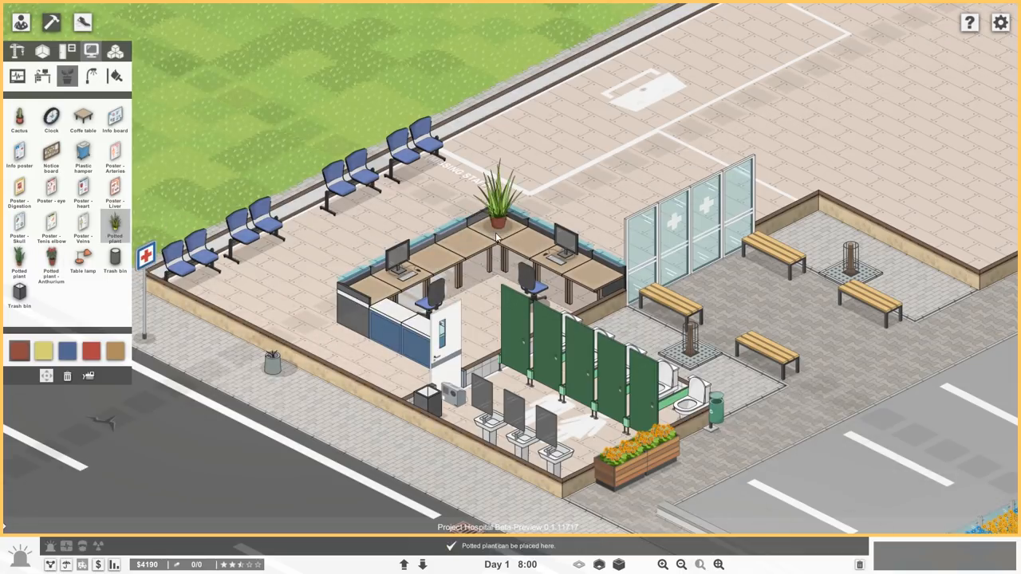
pyautogui.click(495, 232)
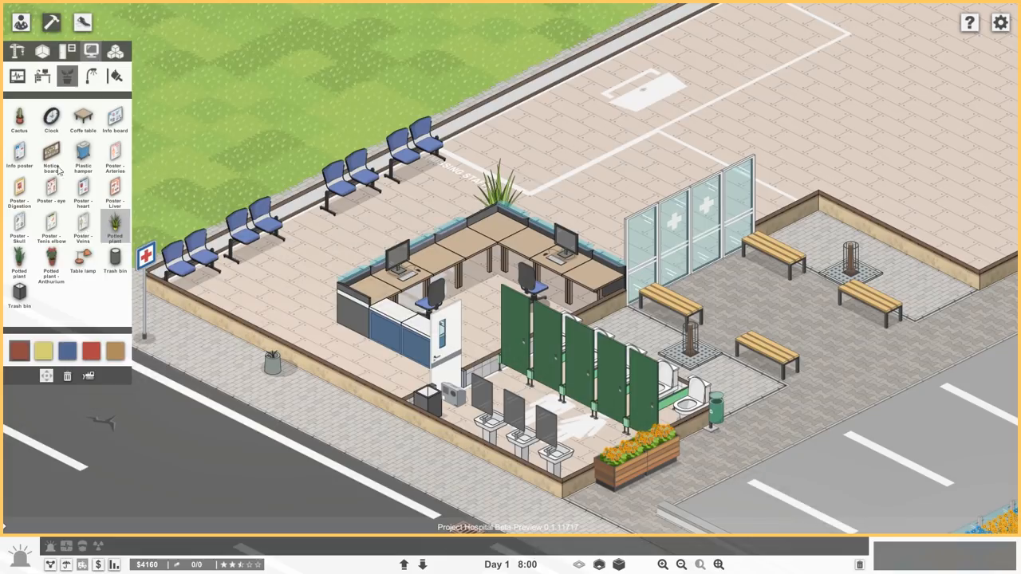
pyautogui.click(51, 158)
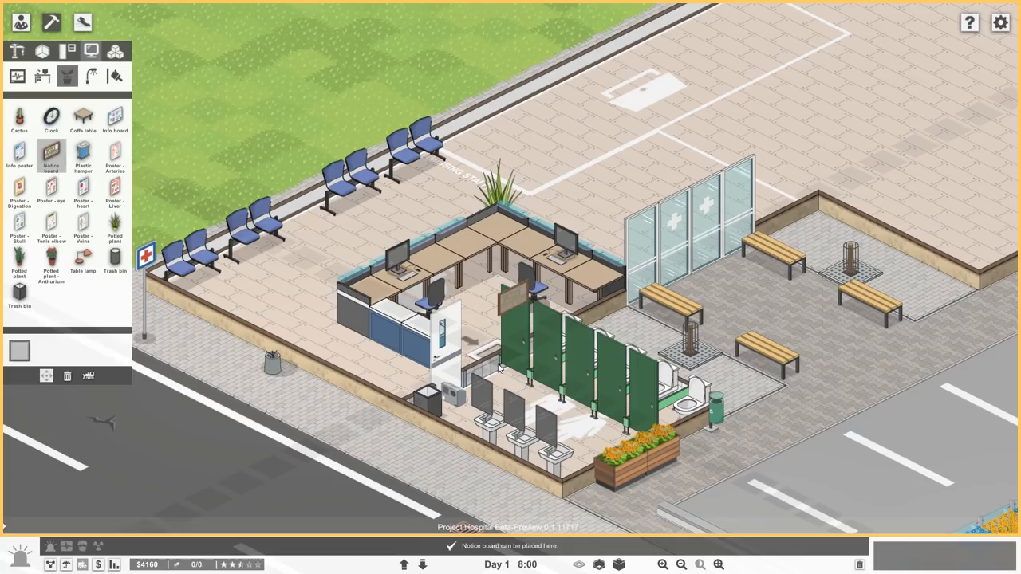
pyautogui.click(497, 367)
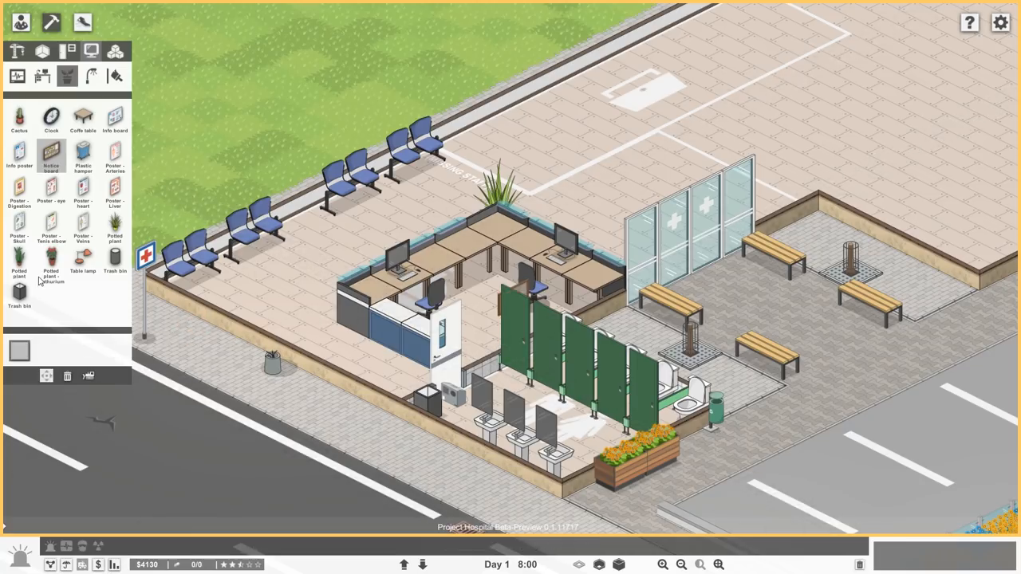
pyautogui.click(83, 263)
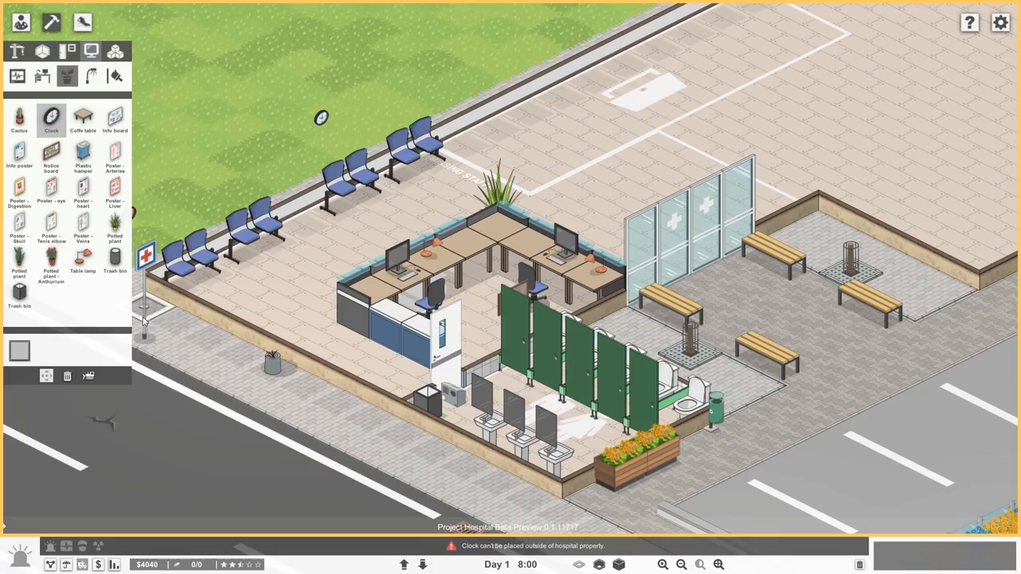
pyautogui.moveTo(83, 119)
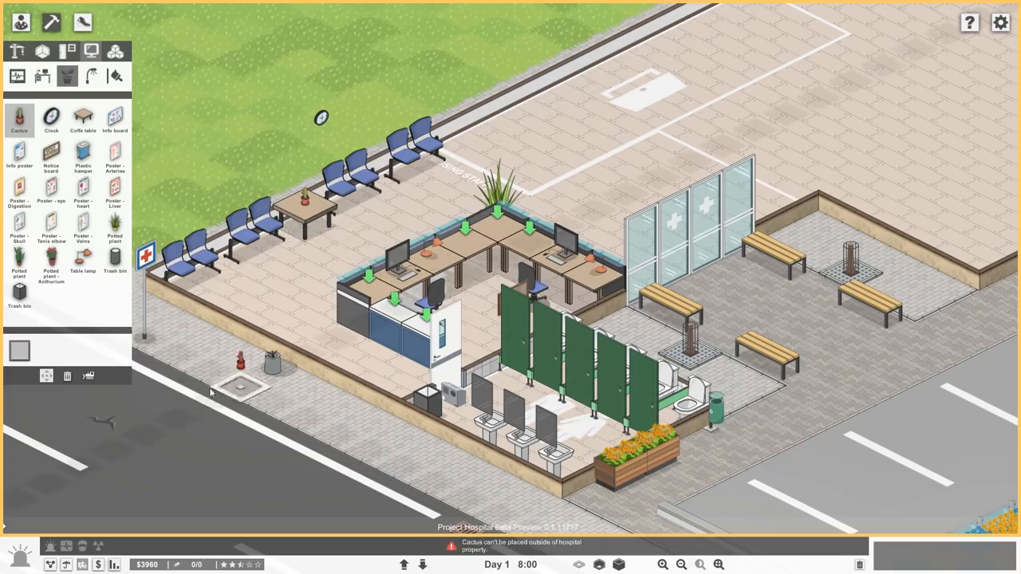
pyautogui.moveTo(51, 189)
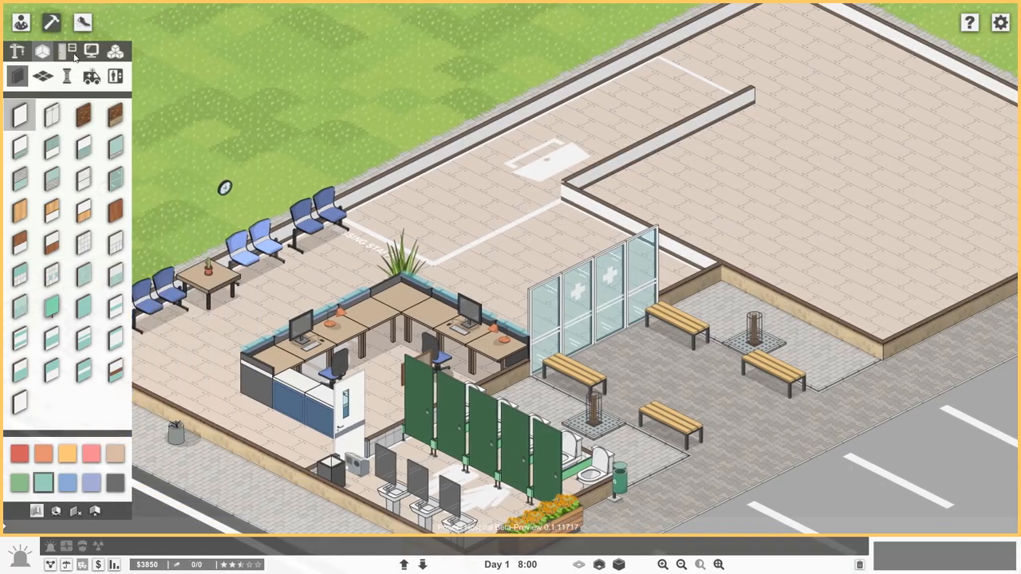
# - Line up vending machines along the wall beside the glass entrance
pyautogui.click(67, 51)
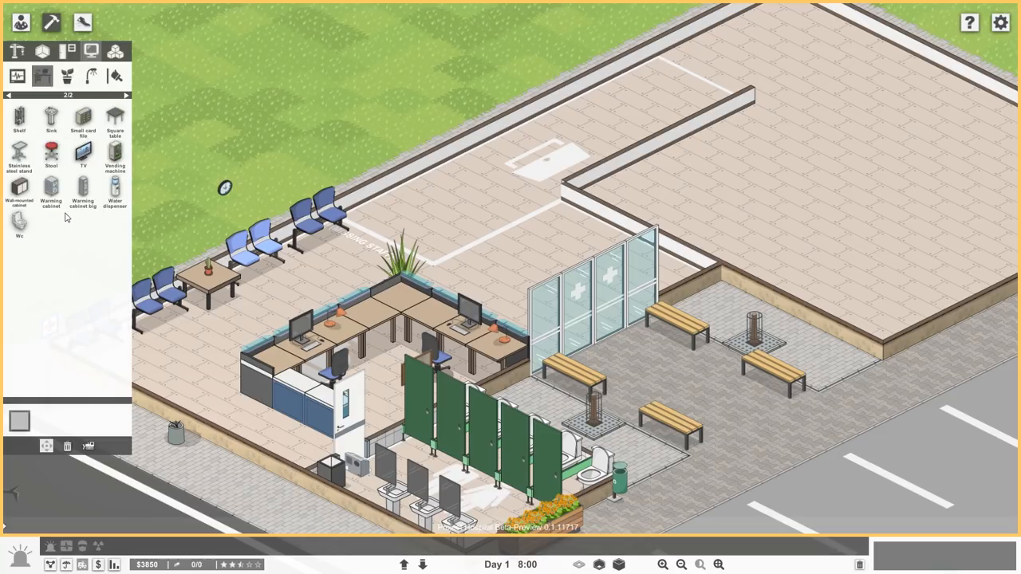
pyautogui.click(115, 157)
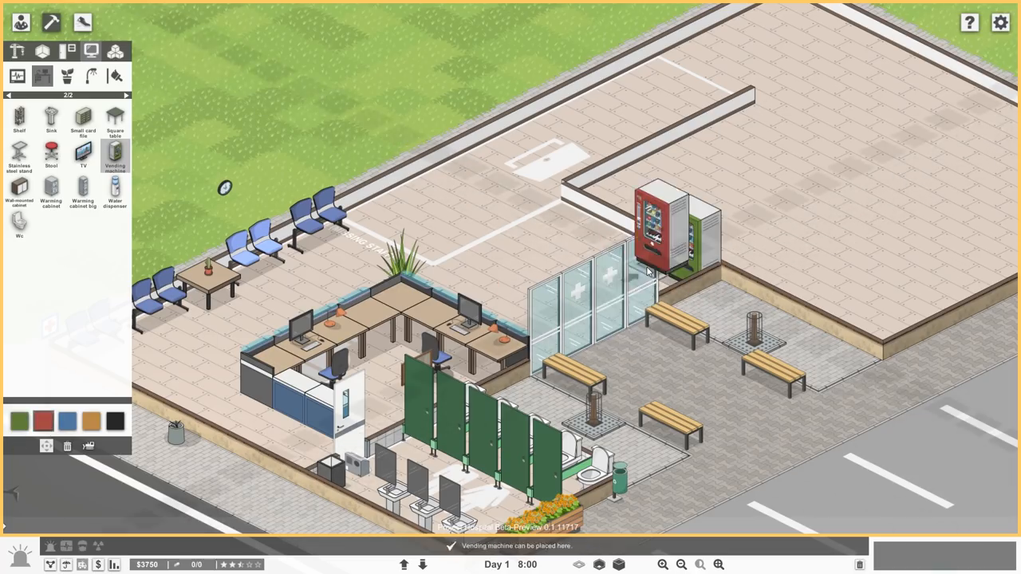
pyautogui.click(626, 224)
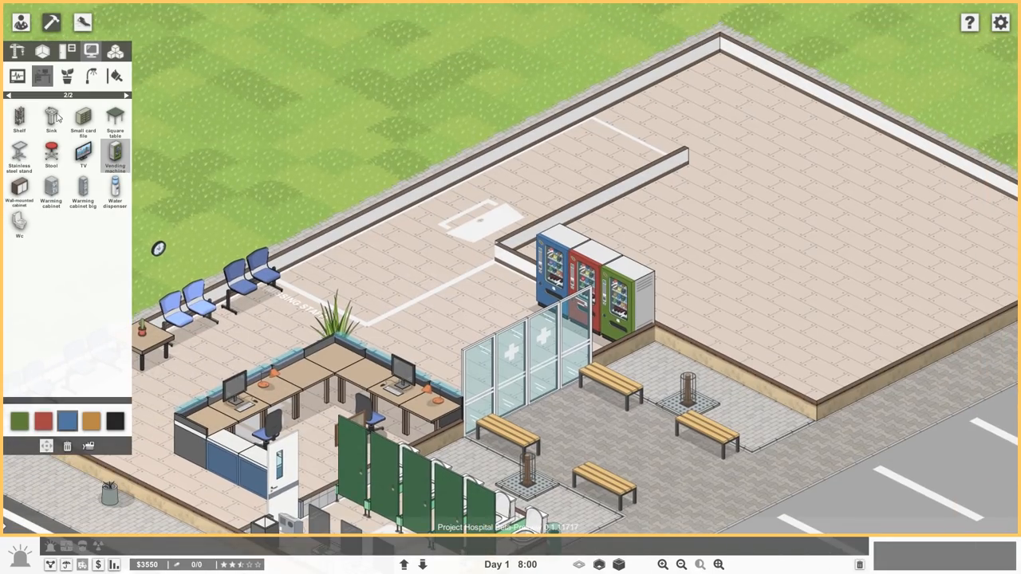
pyautogui.click(6, 96)
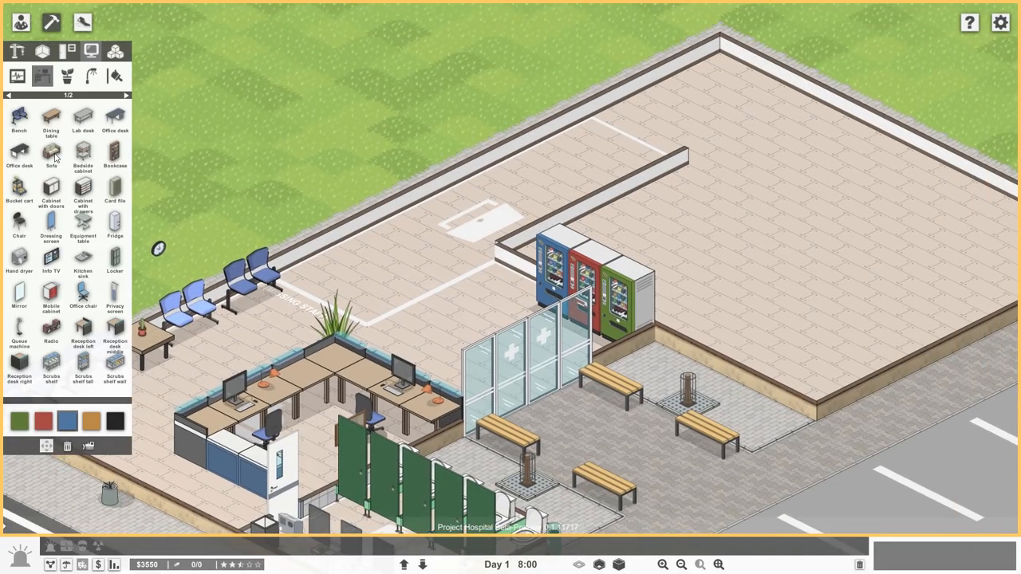
# - Remove the red vending machine, leaving the blue and green ones beside the entrance
pyautogui.click(51, 155)
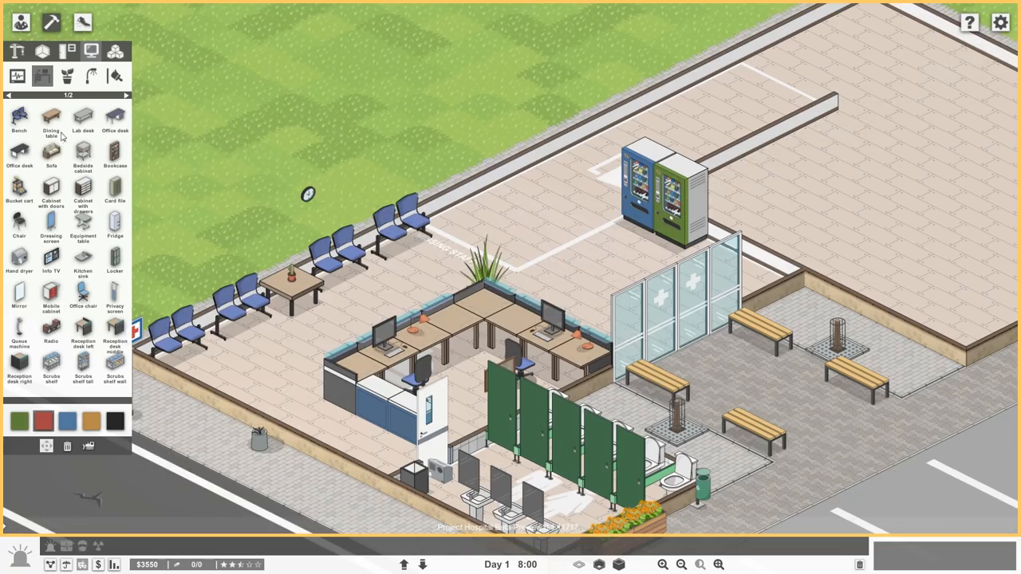
pyautogui.click(51, 157)
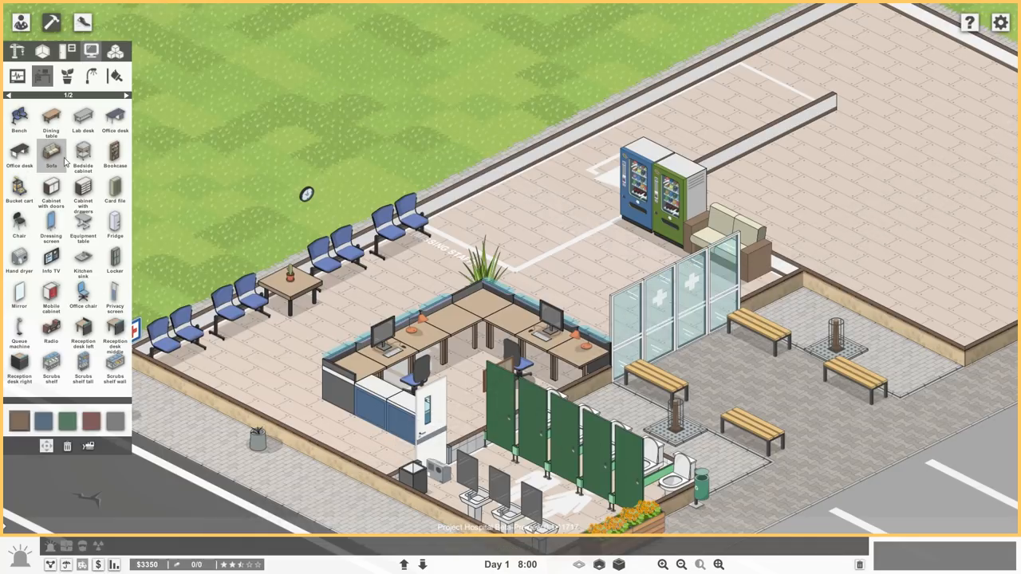
pyautogui.moveTo(19, 227)
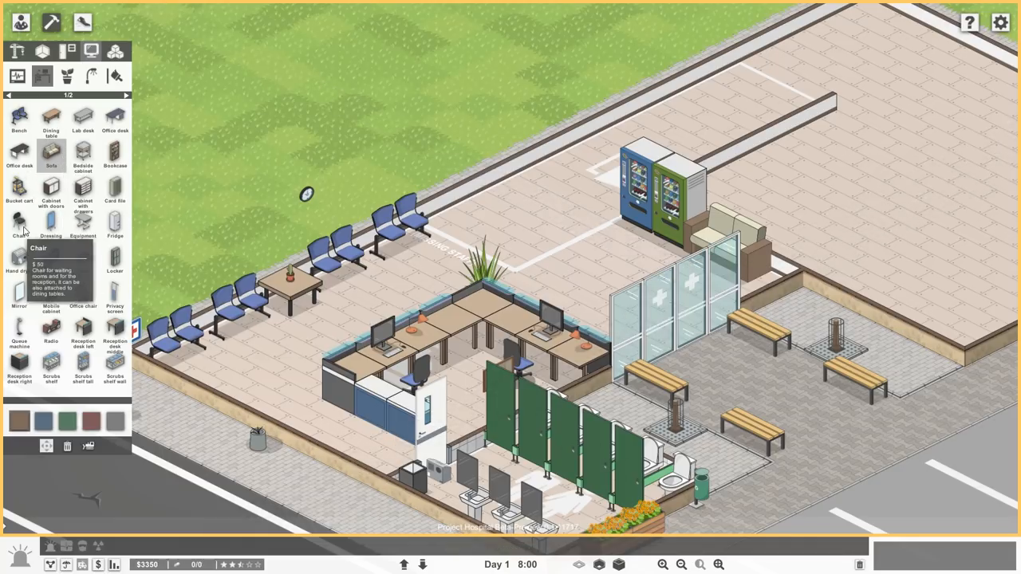
pyautogui.click(126, 95)
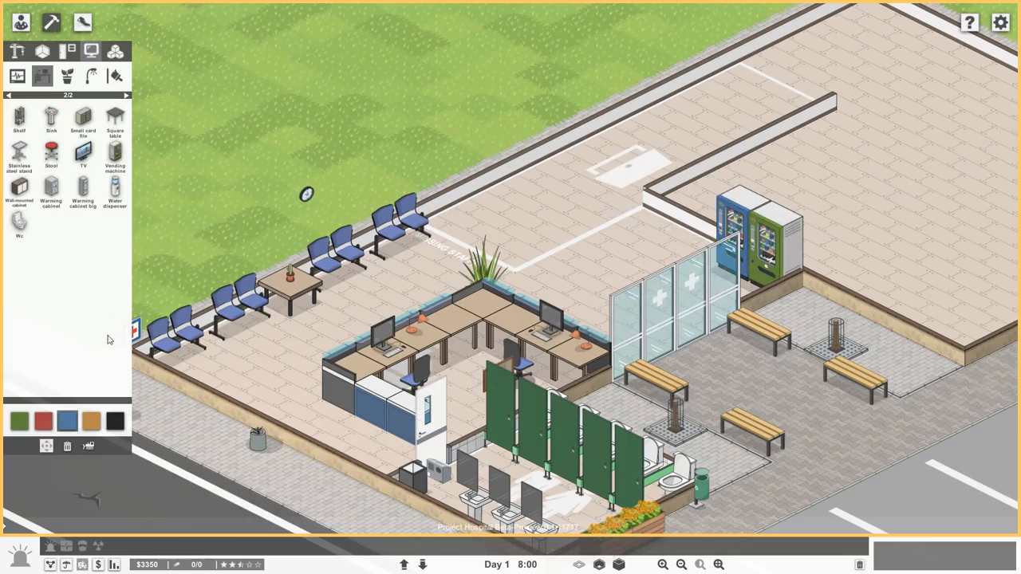
pyautogui.moveTo(124, 190)
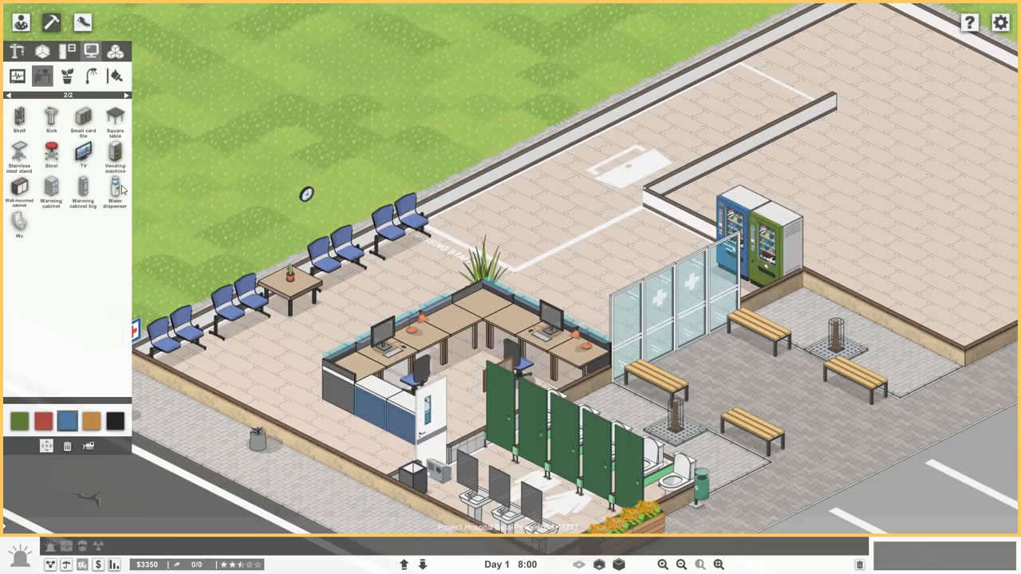
# - Add a water cooler by the vending machines, a wall TV near the chairs and Anthurium plants
pyautogui.click(115, 192)
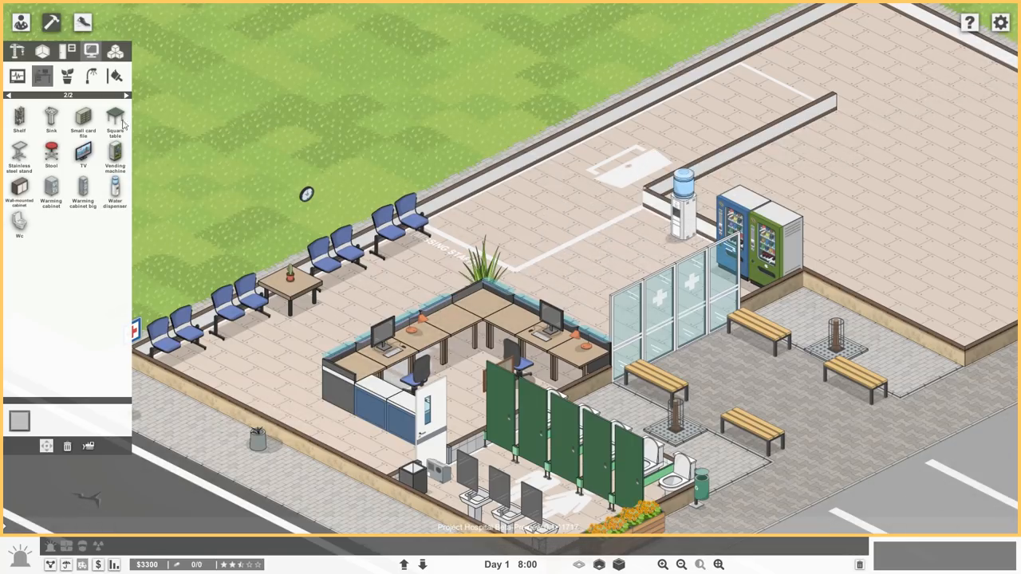
pyautogui.moveTo(29, 105)
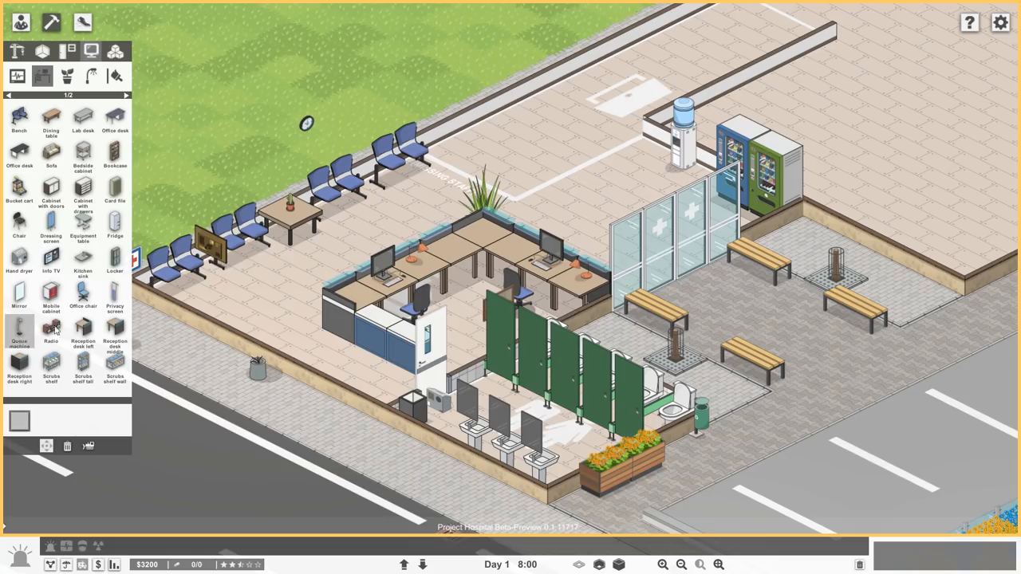
pyautogui.click(19, 330)
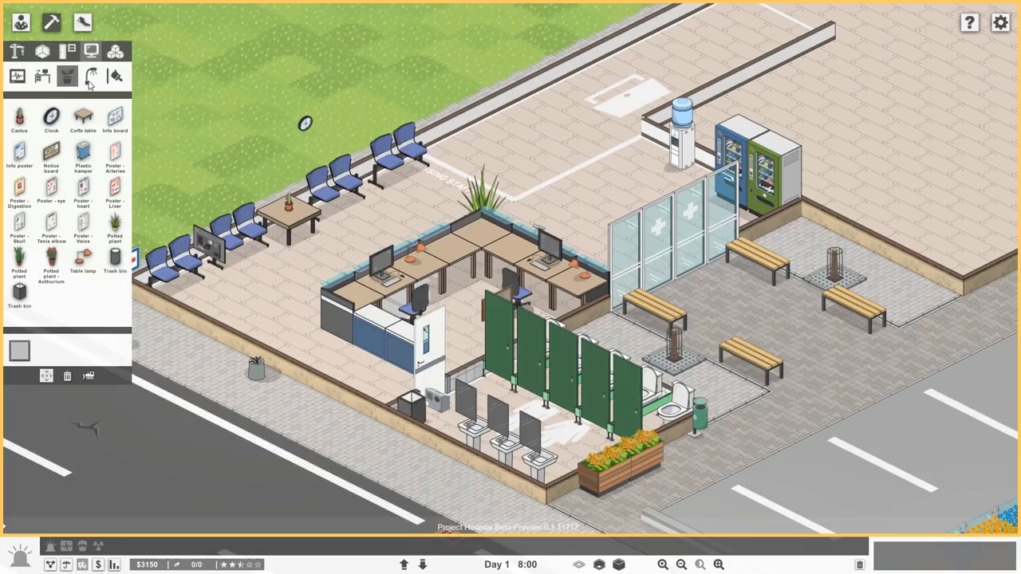
pyautogui.click(51, 271)
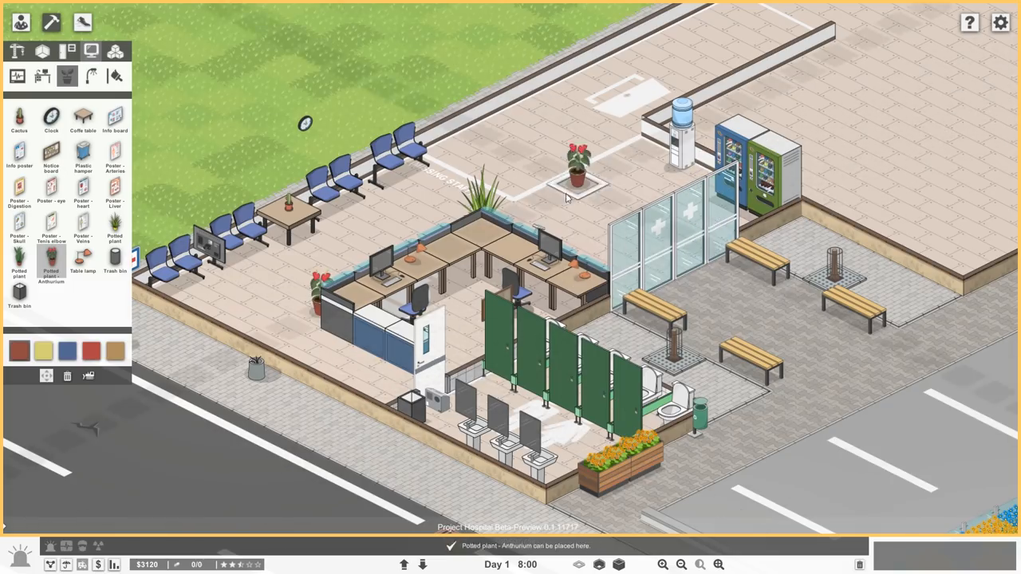
# - Stand a red-cross hospital sign post on the sidewalk and return to Game mode
pyautogui.click(115, 77)
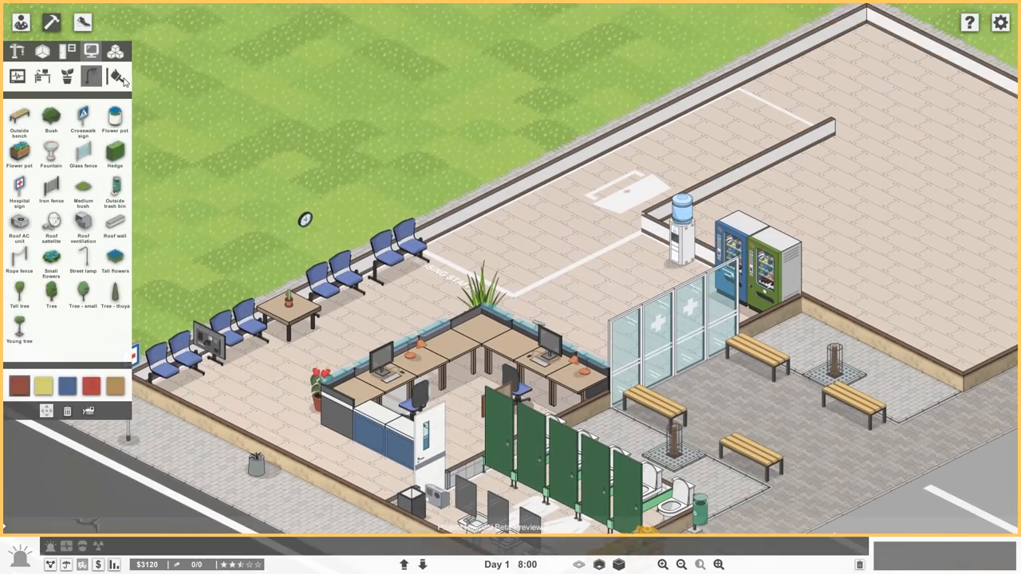
pyautogui.click(114, 76)
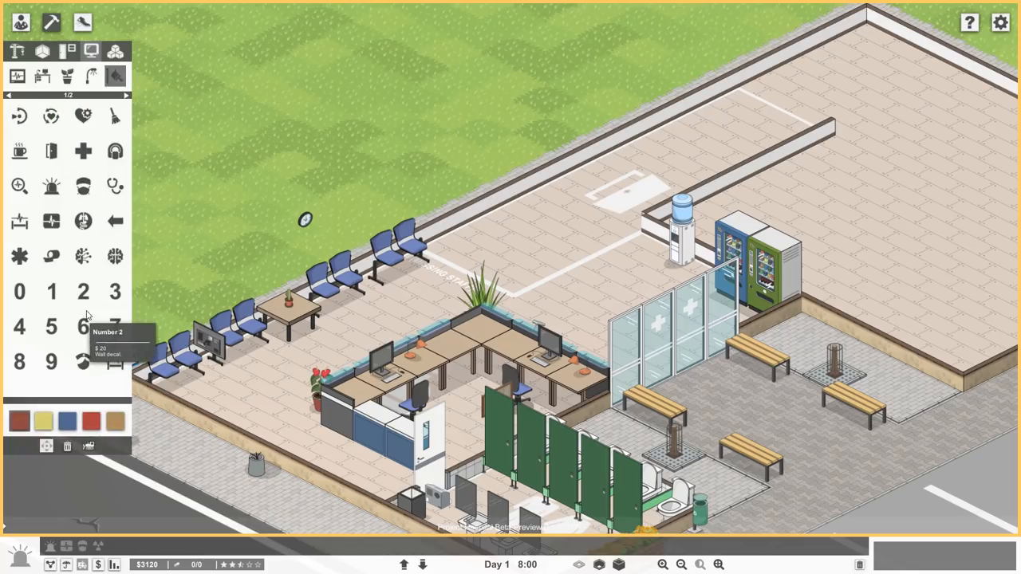
pyautogui.click(126, 96)
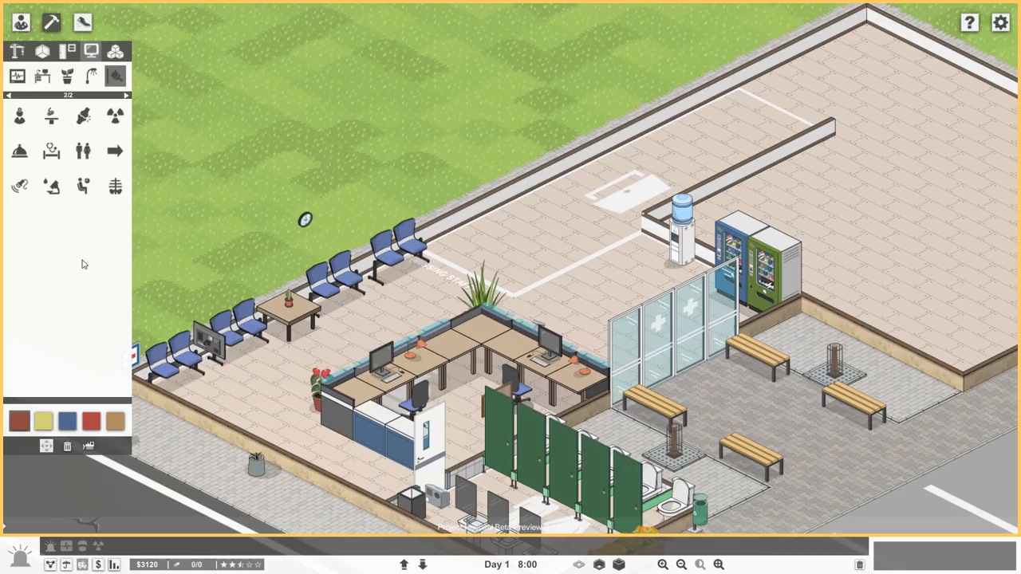
pyautogui.click(83, 187)
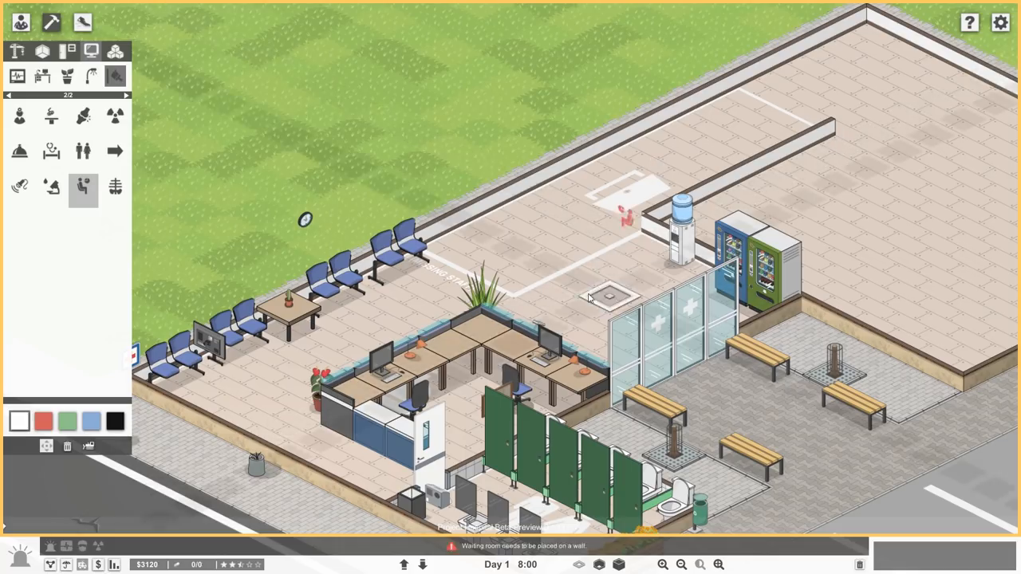
pyautogui.click(114, 51)
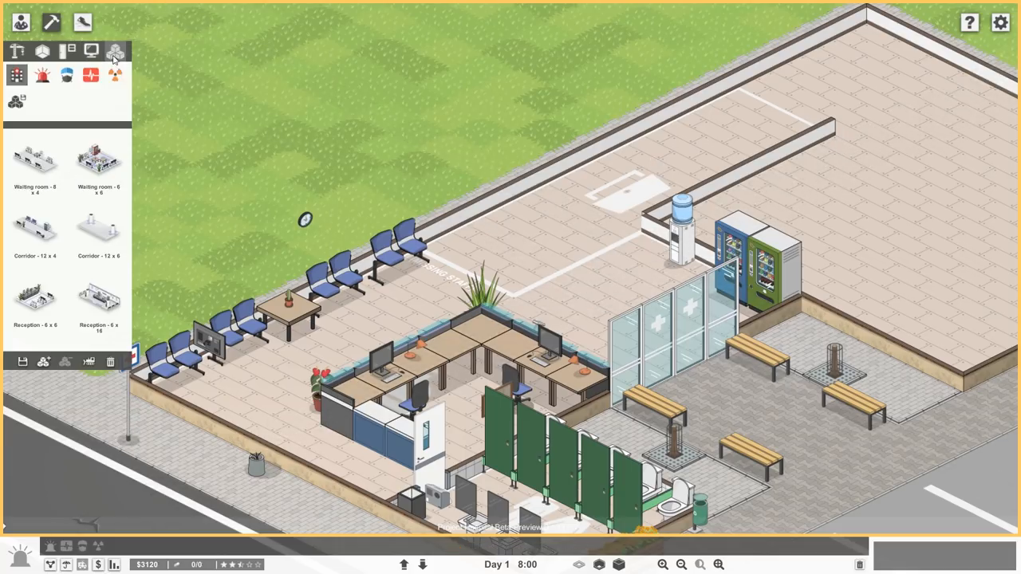
pyautogui.click(42, 51)
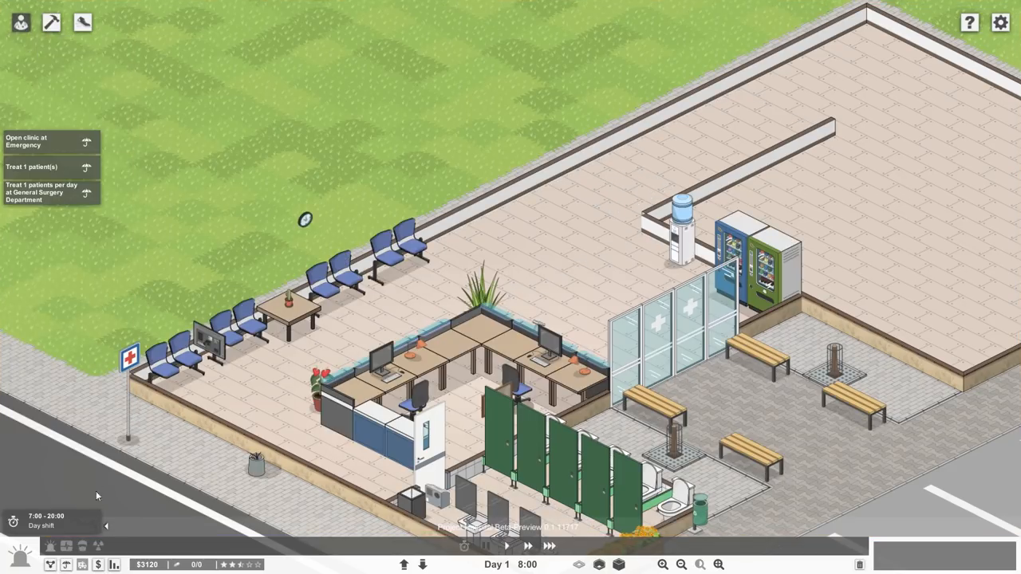
pyautogui.moveTo(51, 565)
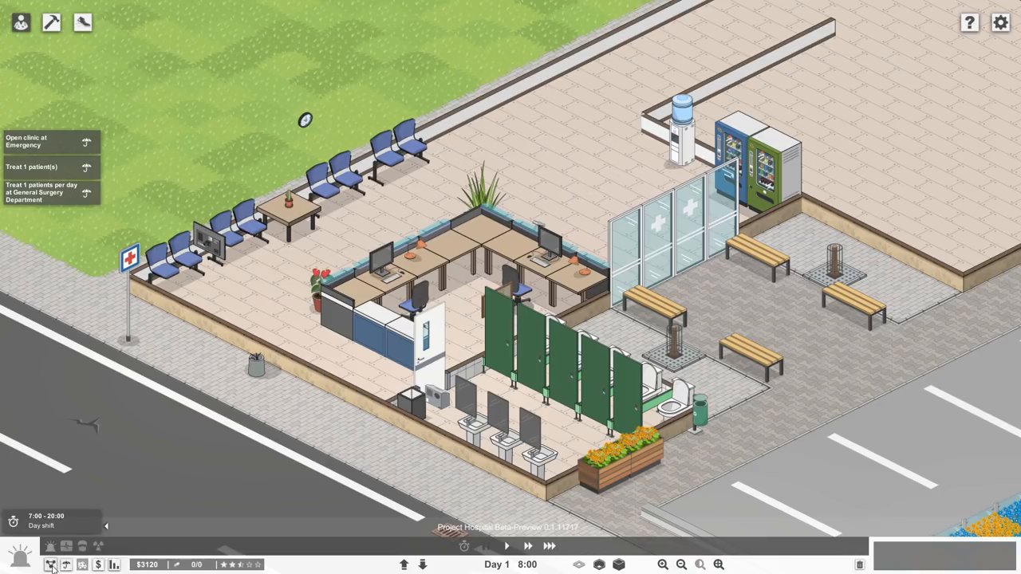
# - Hire a nurse for the Emergency department and assign her to the reception workstation
pyautogui.click(67, 565)
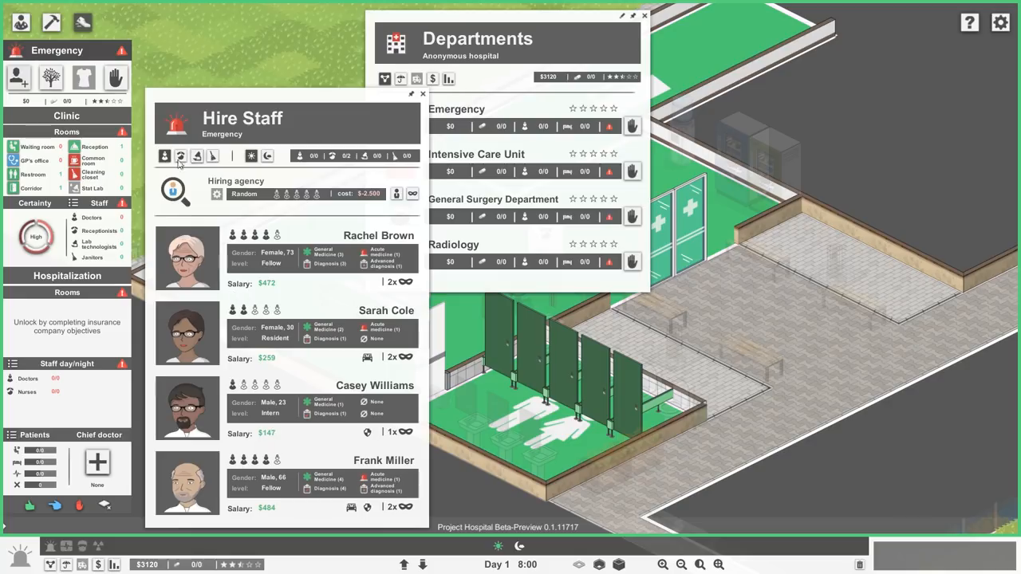
pyautogui.click(180, 156)
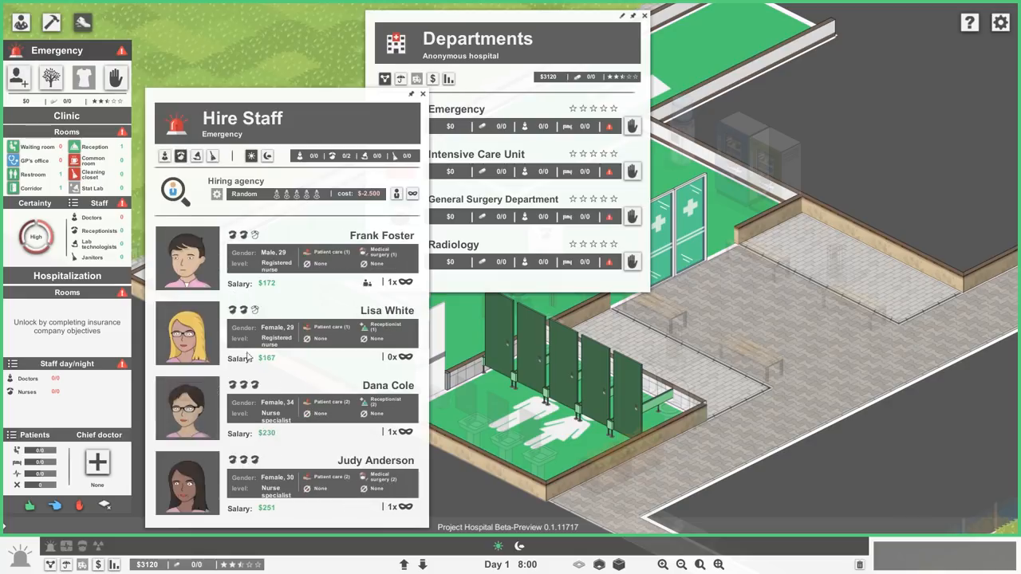
pyautogui.moveTo(386, 337)
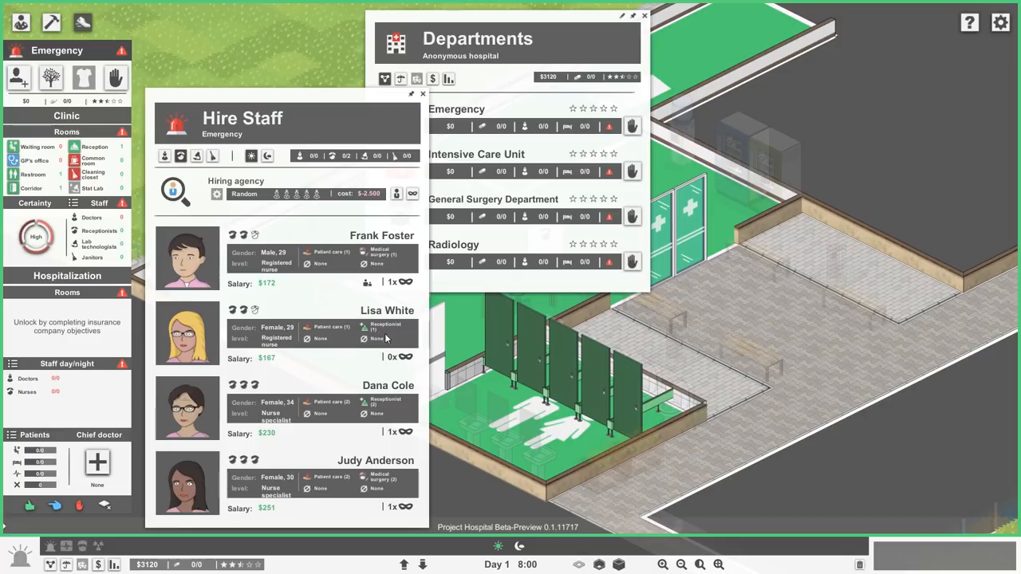
pyautogui.moveTo(356, 477)
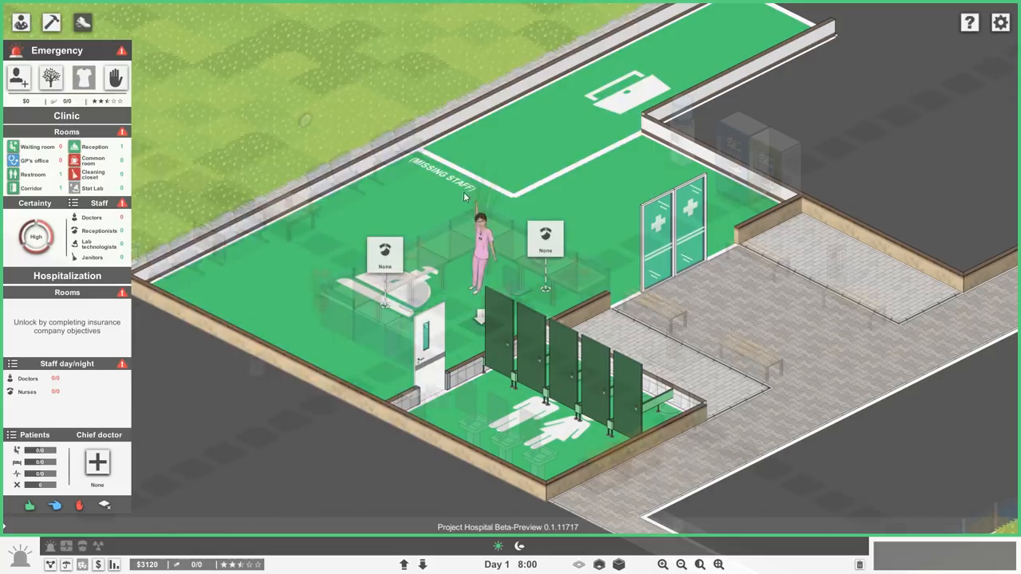
pyautogui.click(19, 77)
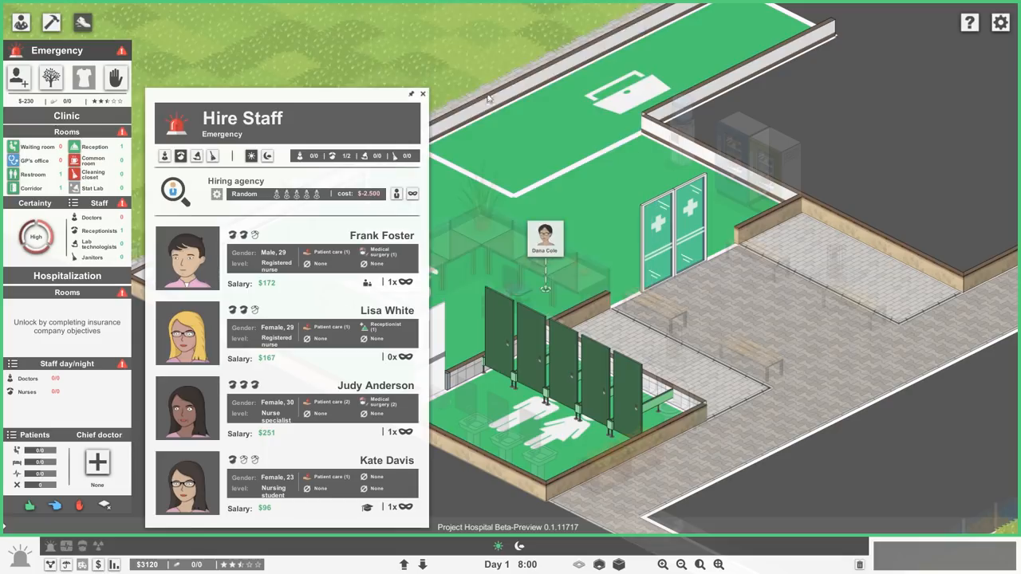
pyautogui.click(423, 92)
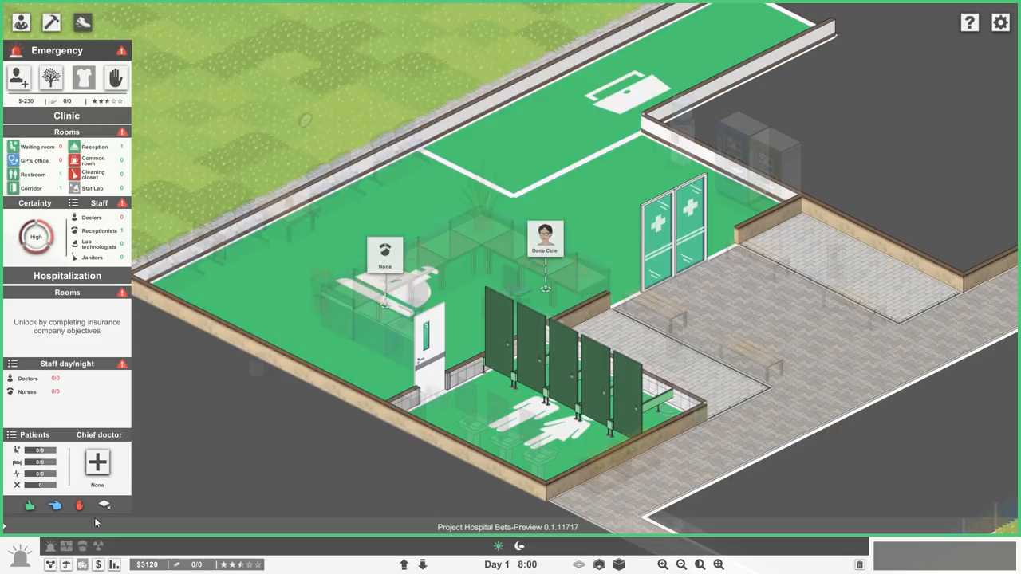
pyautogui.moveTo(73, 487)
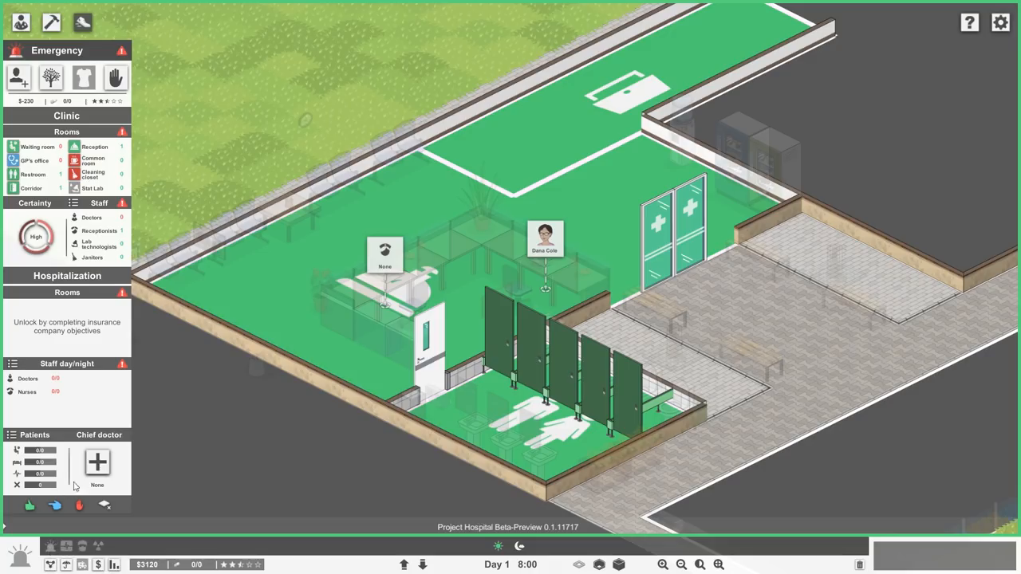
pyautogui.moveTo(45, 86)
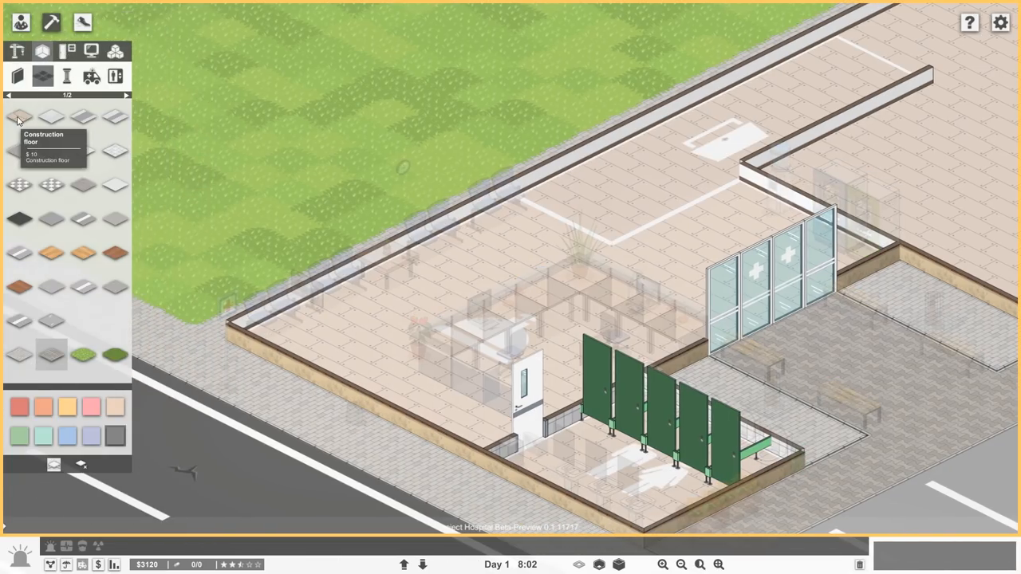
pyautogui.moveTo(26, 229)
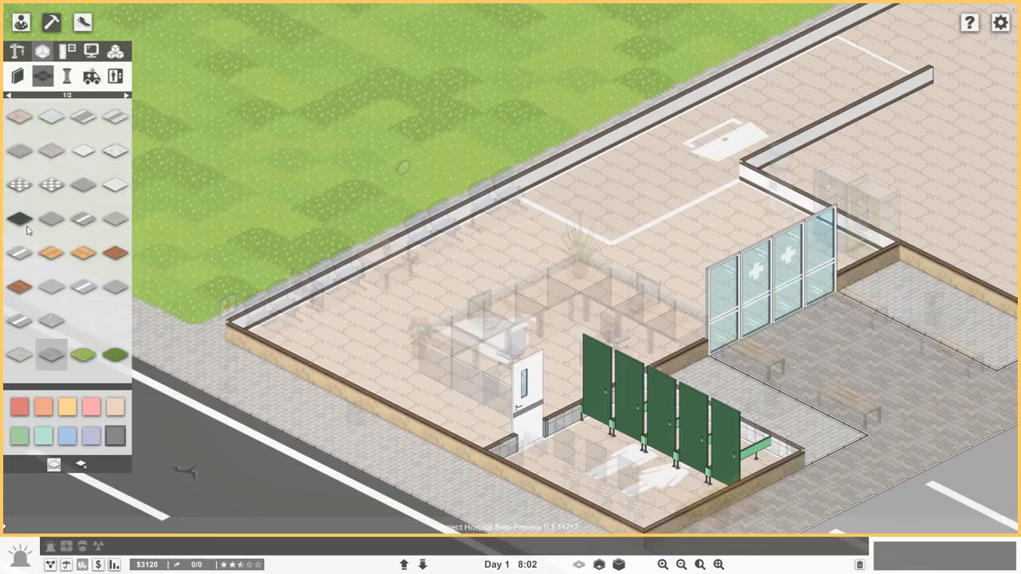
pyautogui.moveTo(19, 287)
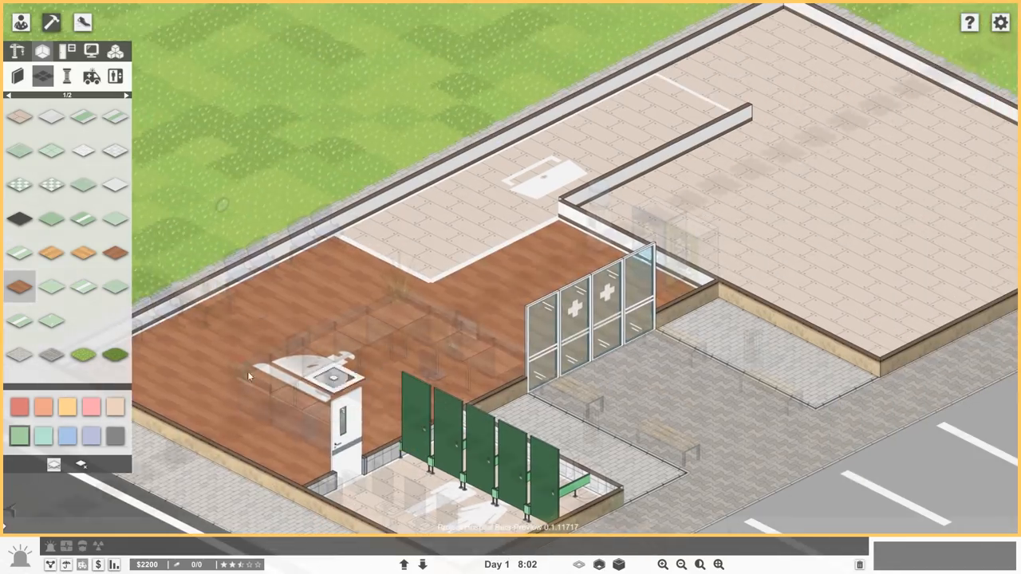
# - Paint the restroom floor with checkered tiles
pyautogui.click(51, 151)
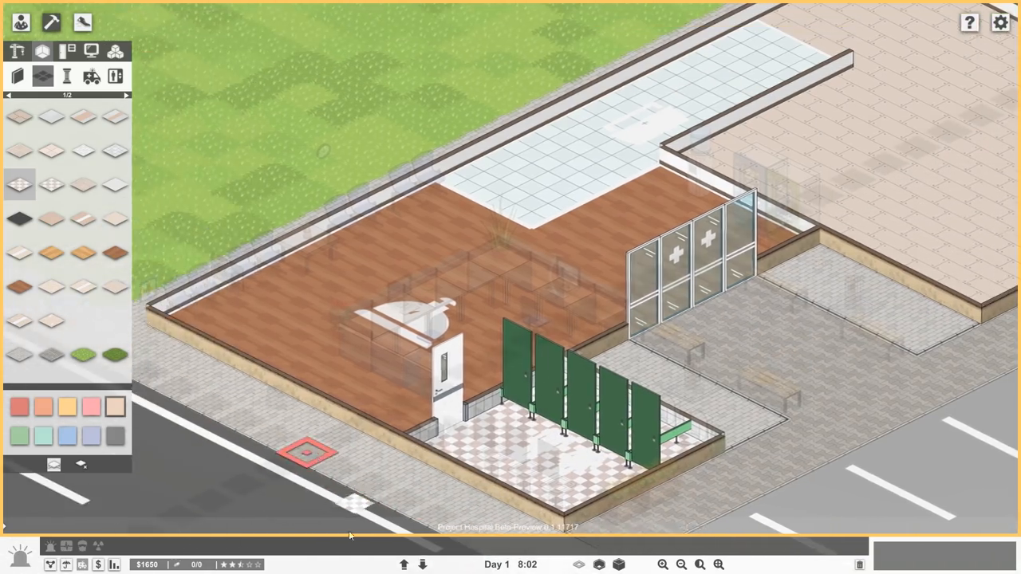
# - Return to Game mode and cut the walls away to view the furnished waiting room
pyautogui.click(619, 565)
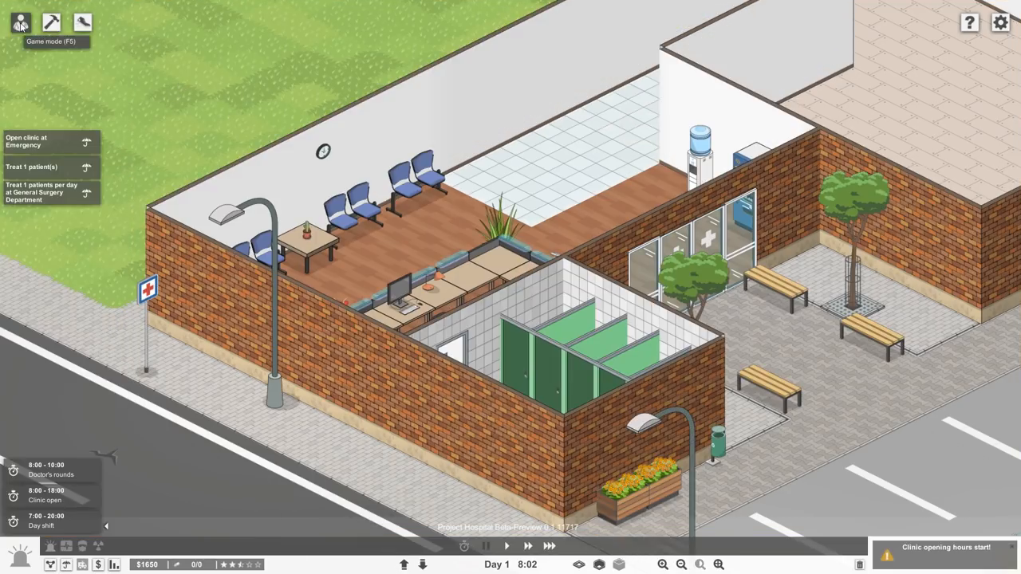
pyautogui.click(579, 565)
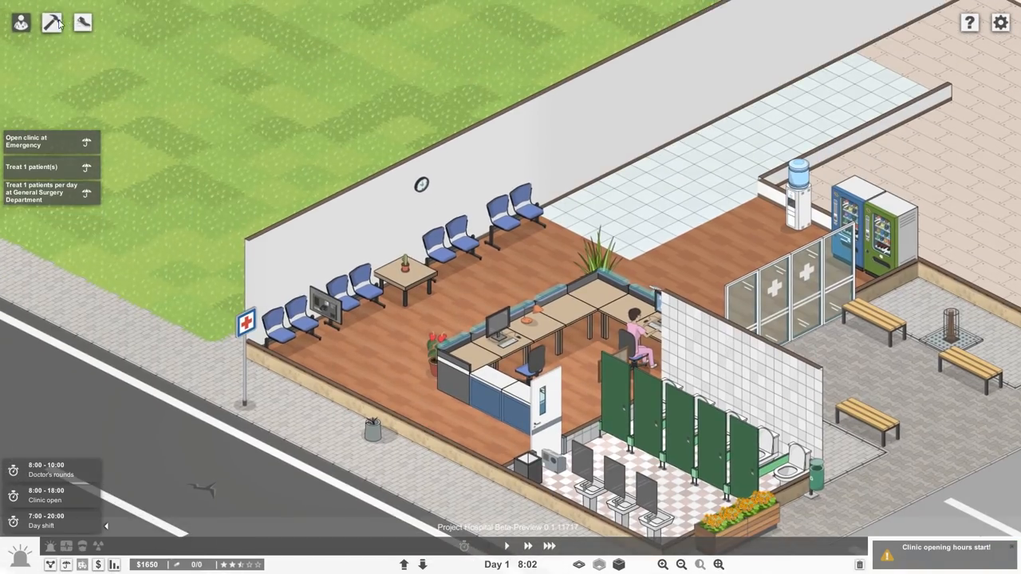
# - Hang posters from the Decorations catalogue on the waiting-room back wall
pyautogui.click(51, 22)
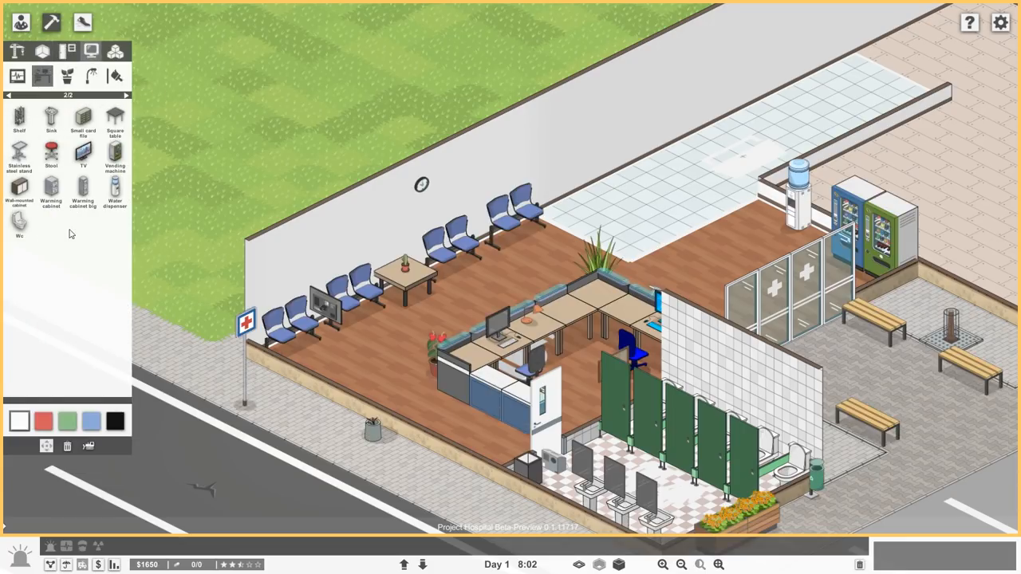
pyautogui.click(67, 77)
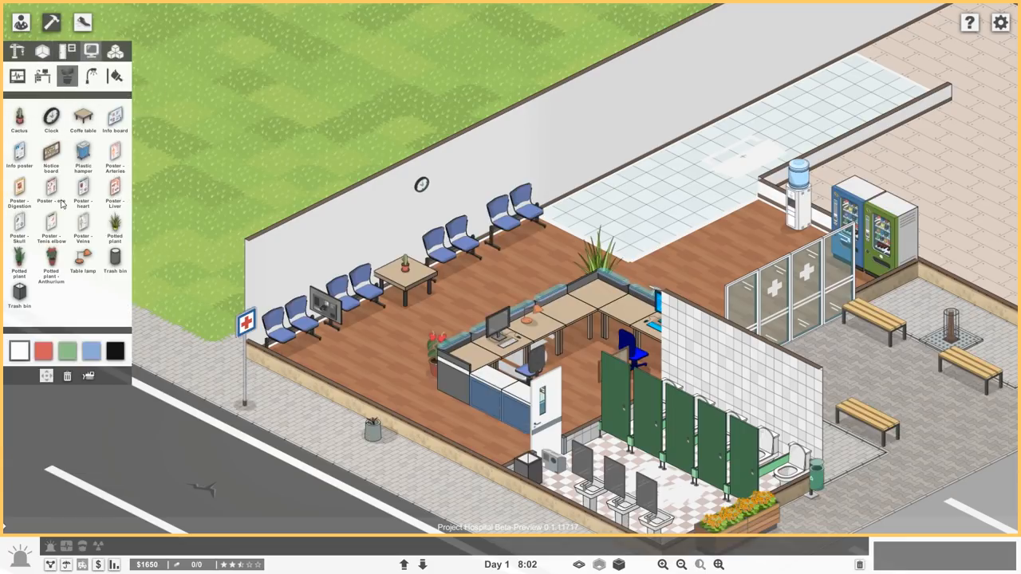
pyautogui.click(51, 227)
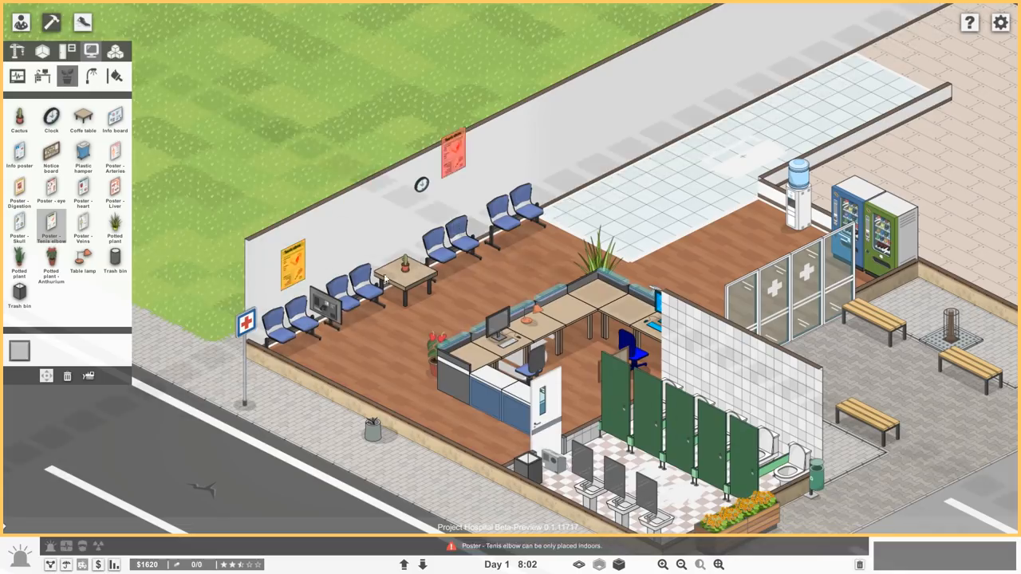
pyautogui.moveTo(51, 192)
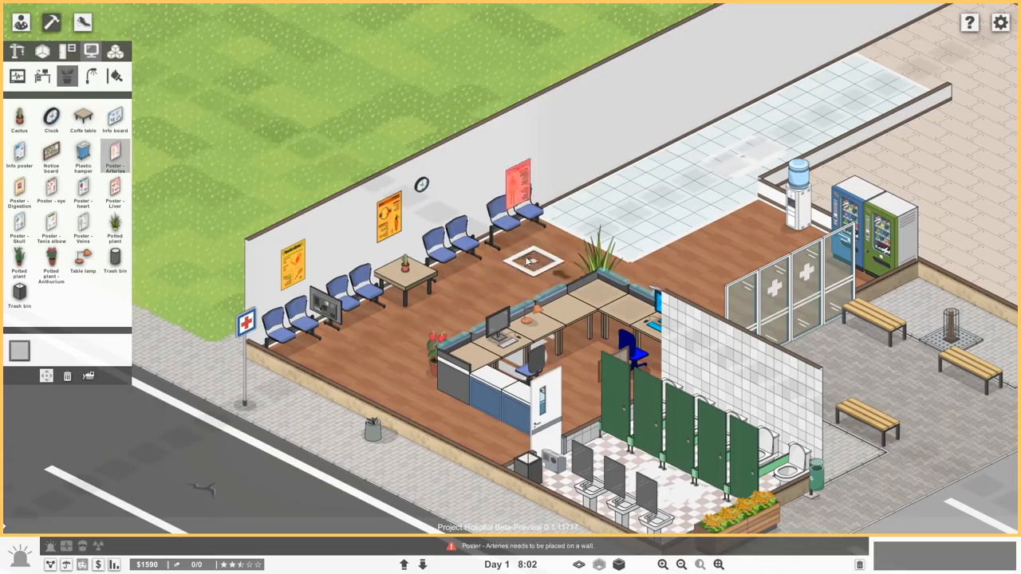
# - Return to game mode and pan out to view the whole hospital lot with its posters
pyautogui.click(19, 22)
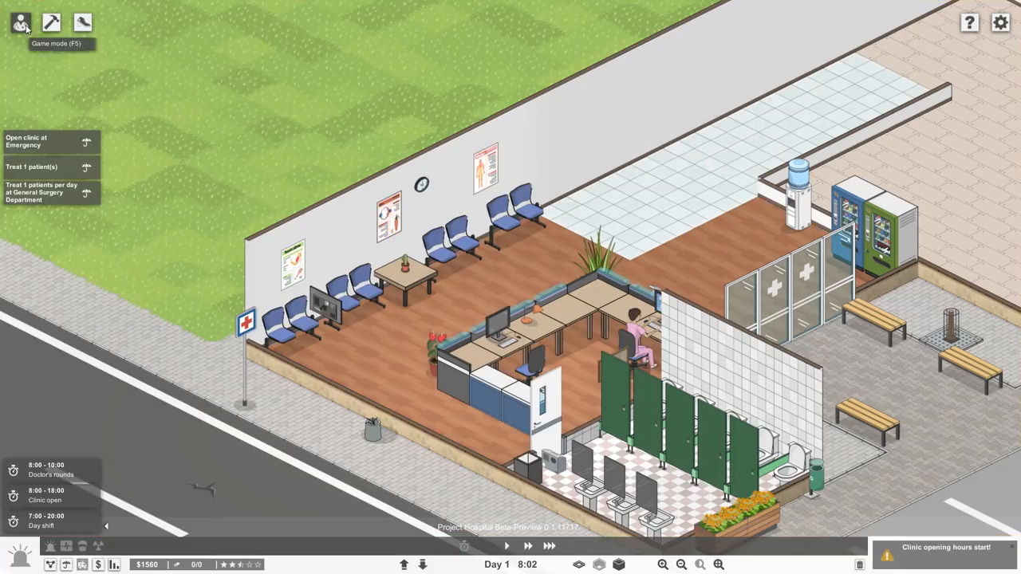
pyautogui.moveTo(189, 246)
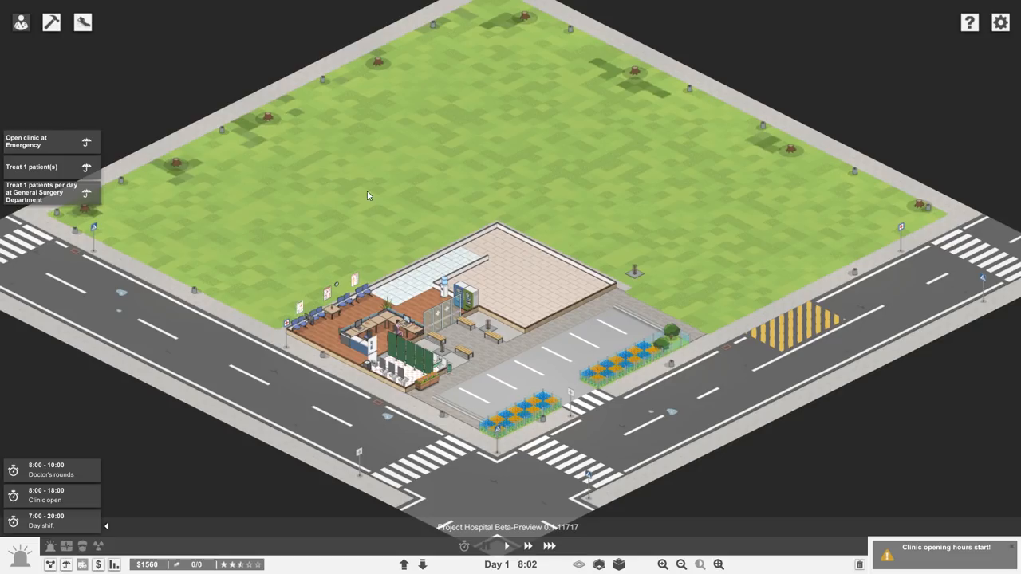
pyautogui.moveTo(369, 195); pyautogui.dragTo(431, 319)
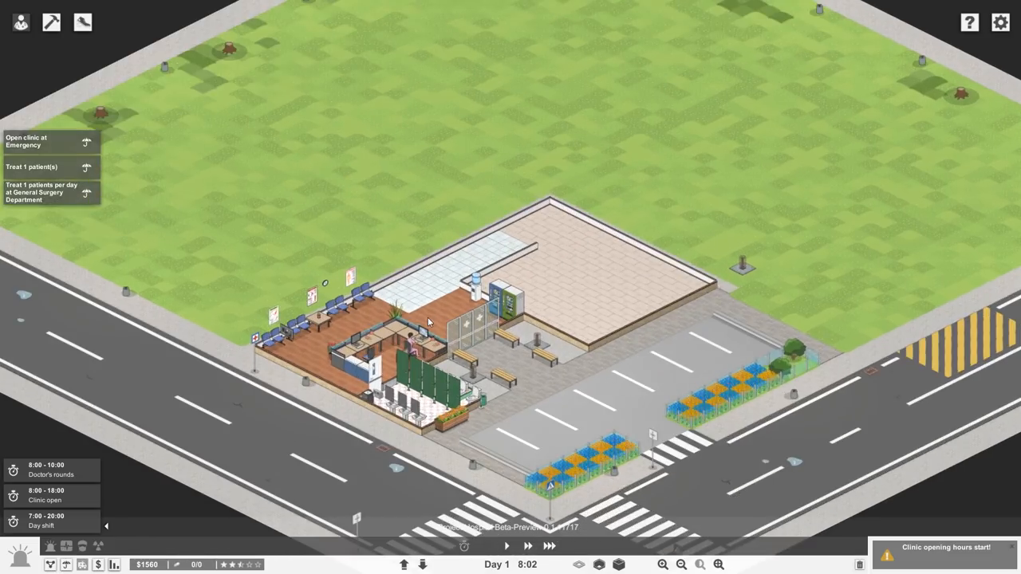